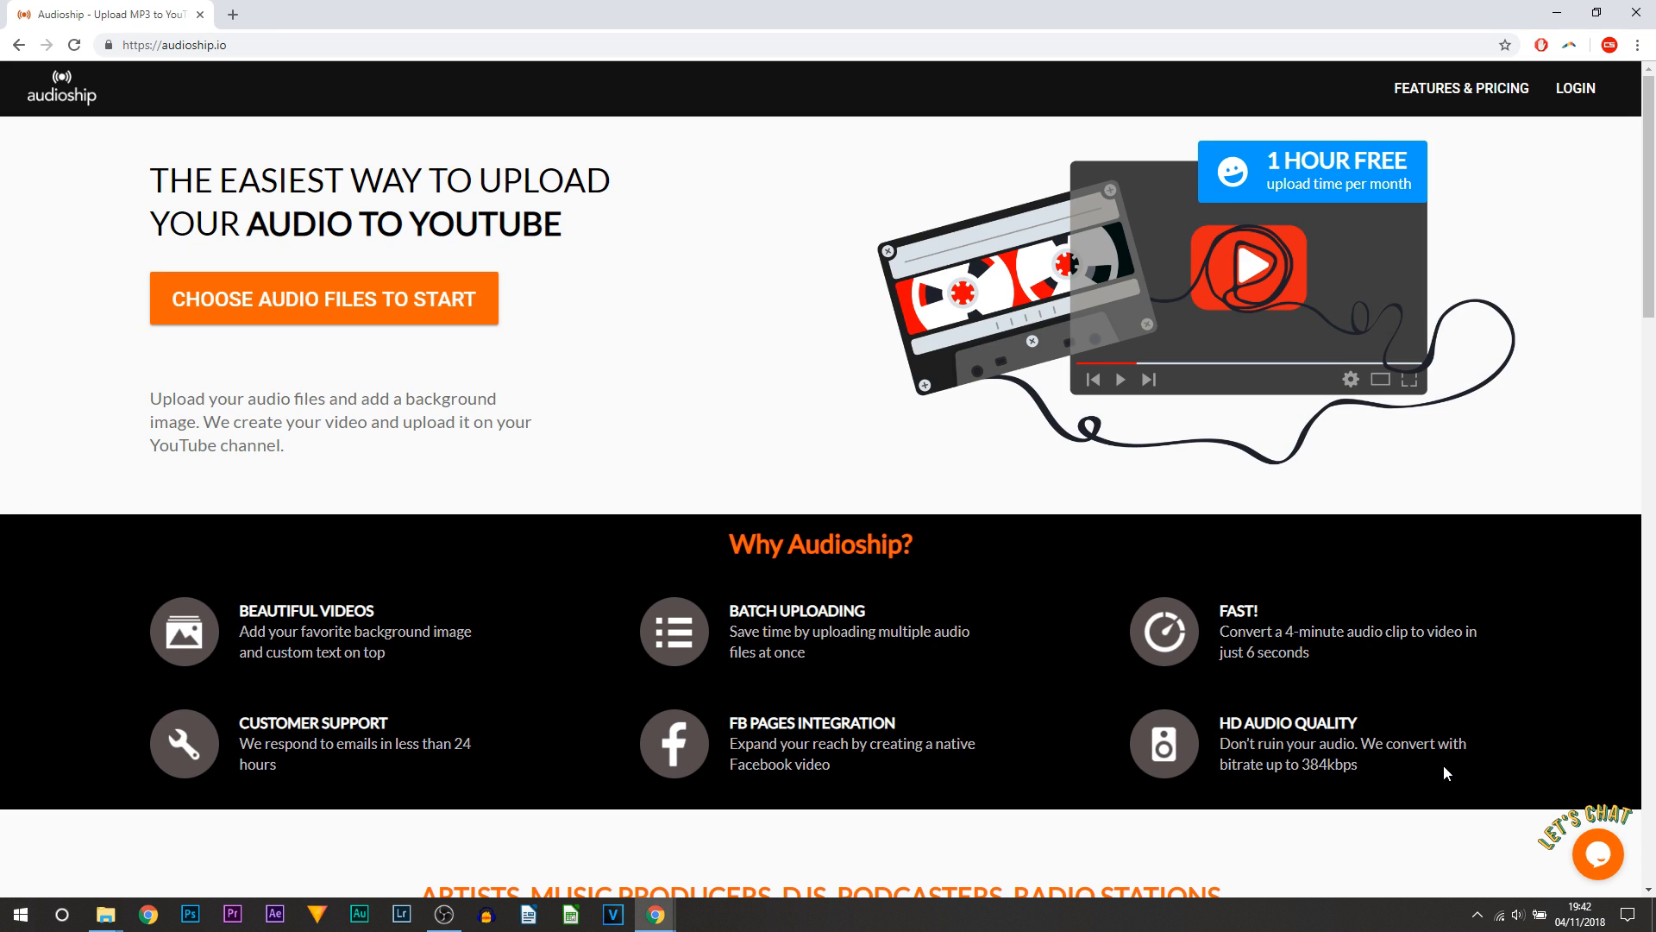
pyautogui.moveTo(666, 534)
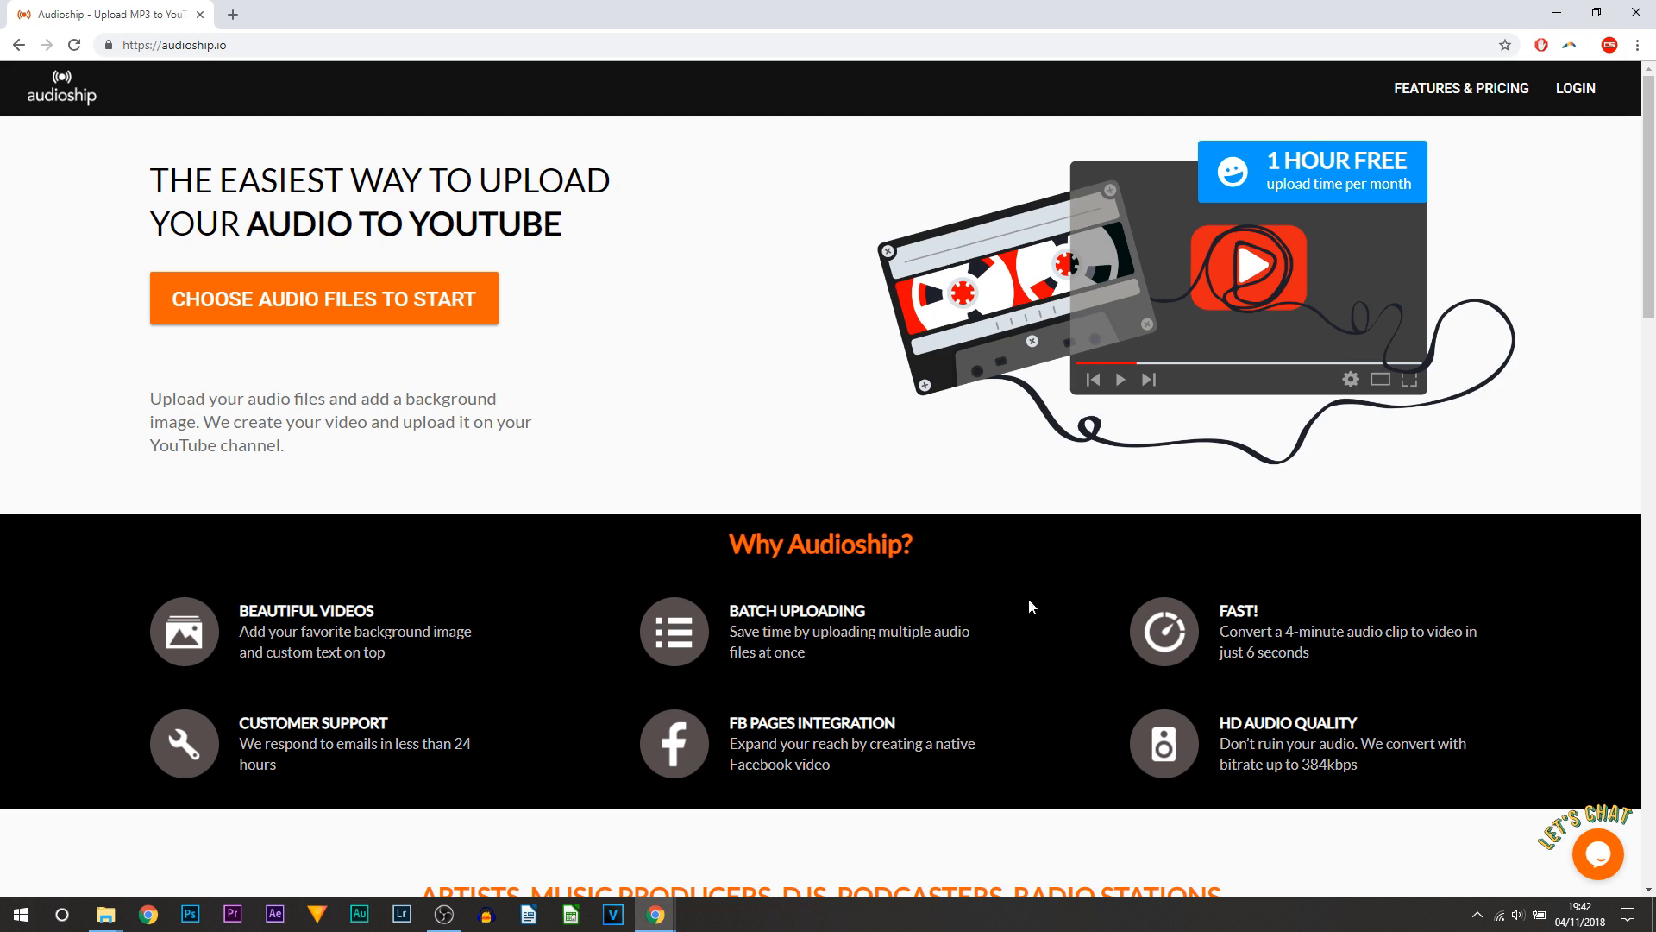
# Step: Sign in to Audioship with Google and allow it access to the YouTube account
pyautogui.moveTo(729, 610); pyautogui.dragTo(951, 630)
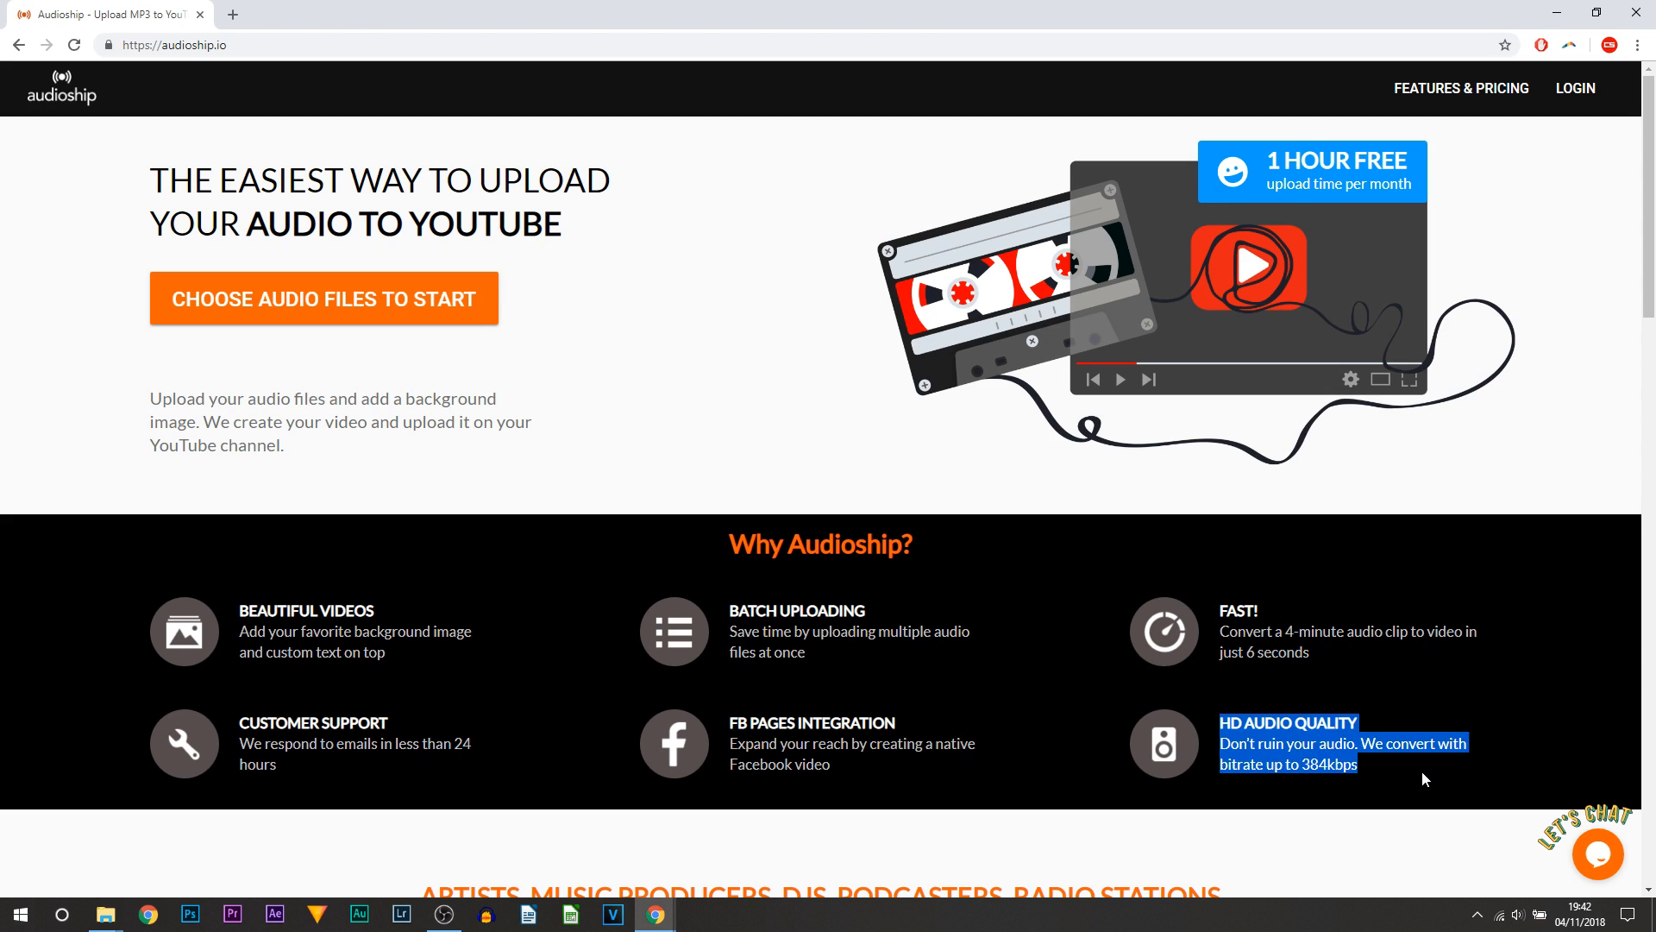
pyautogui.click(1391, 774)
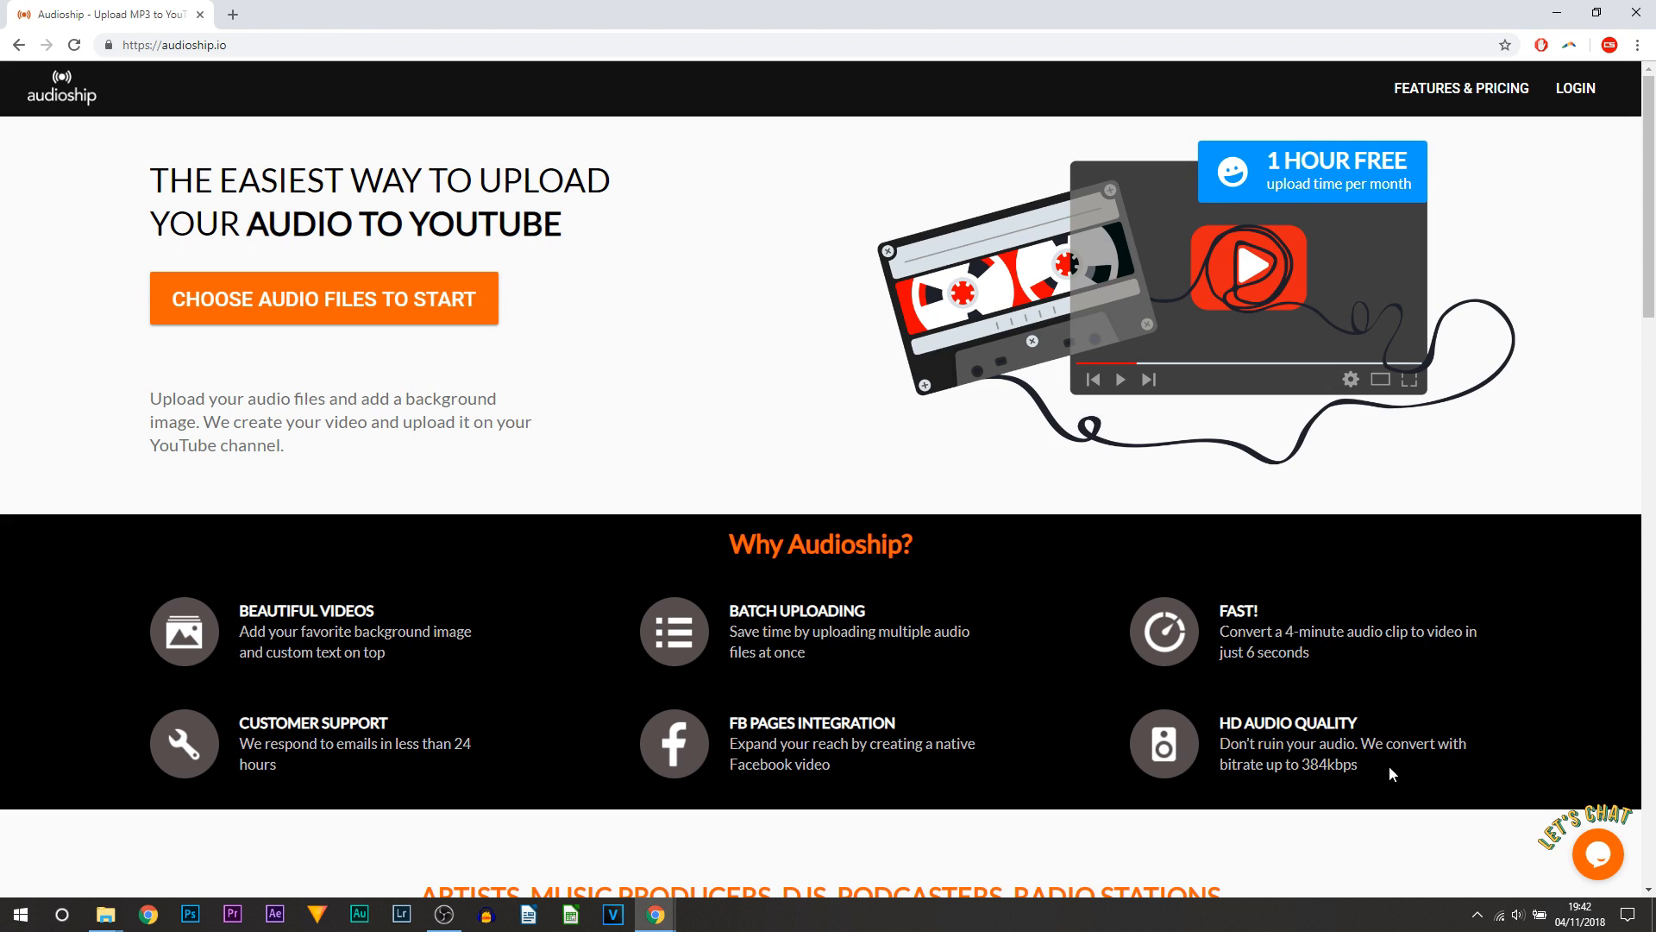
pyautogui.moveTo(1414, 792)
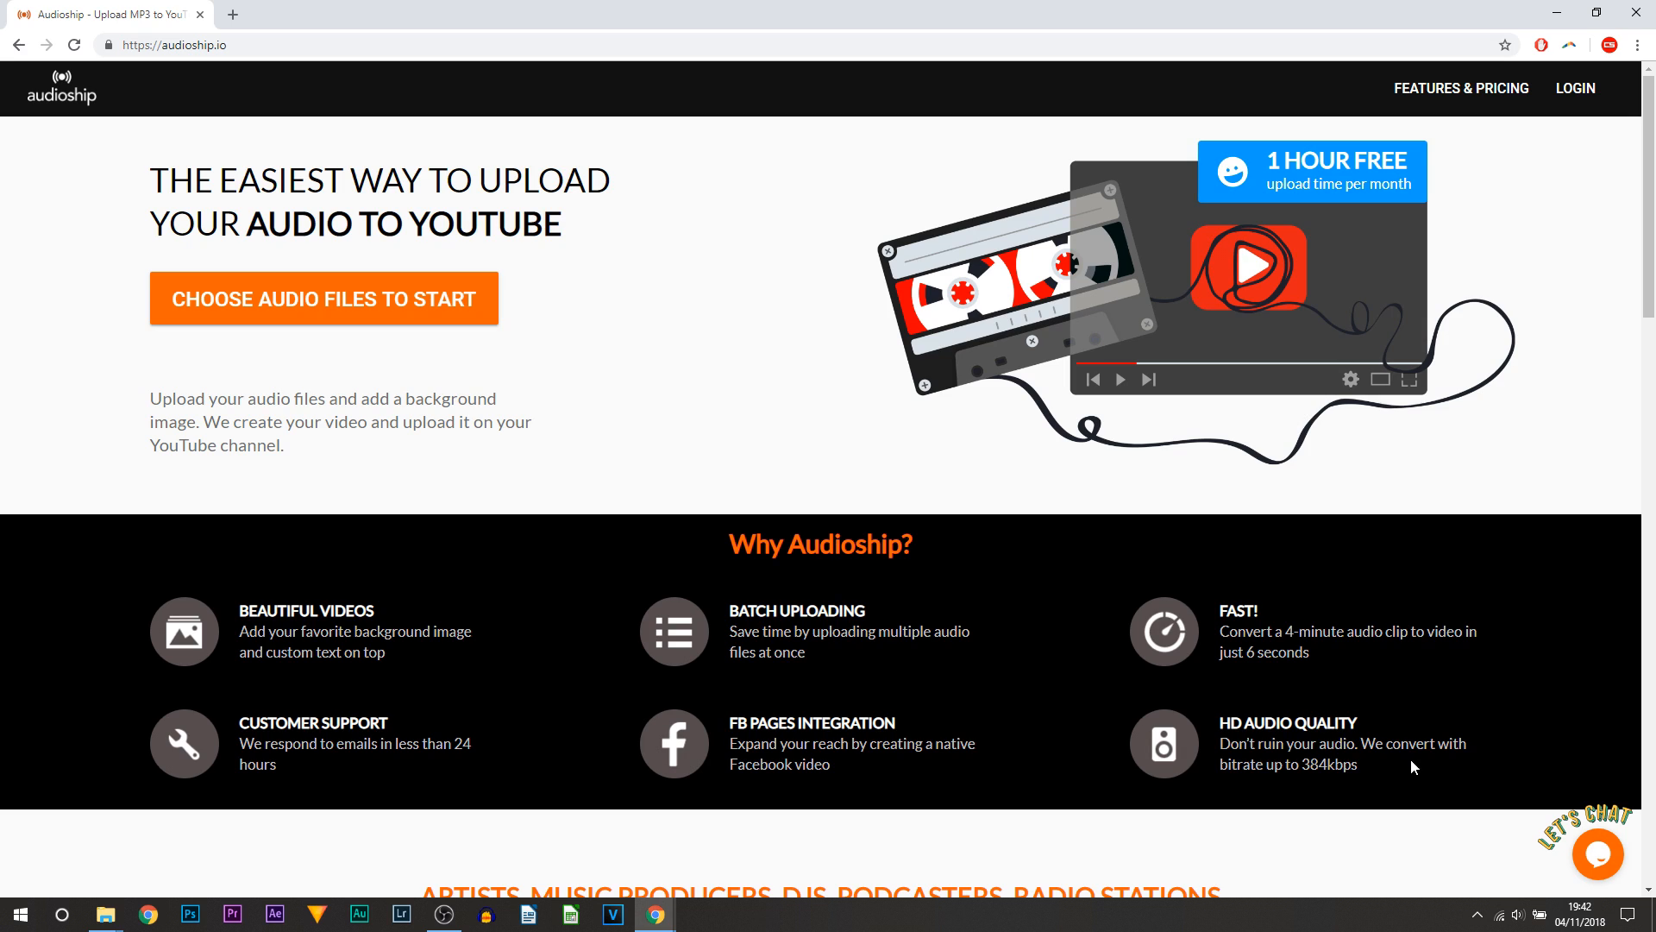
pyautogui.moveTo(1324, 811)
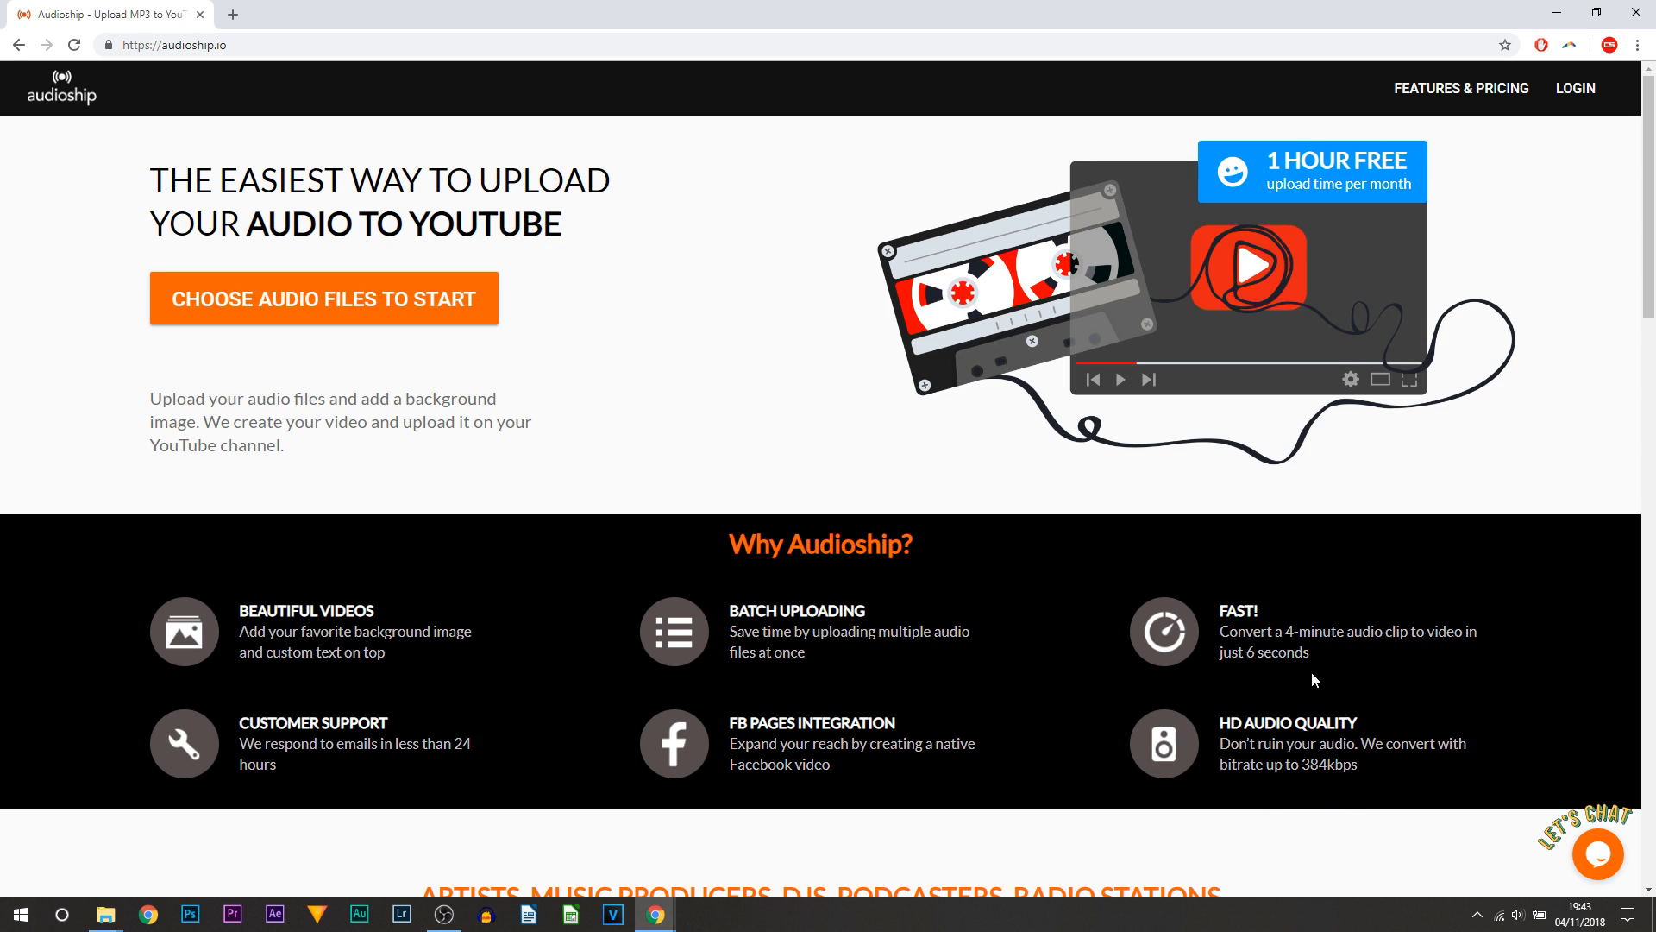
pyautogui.moveTo(691, 367)
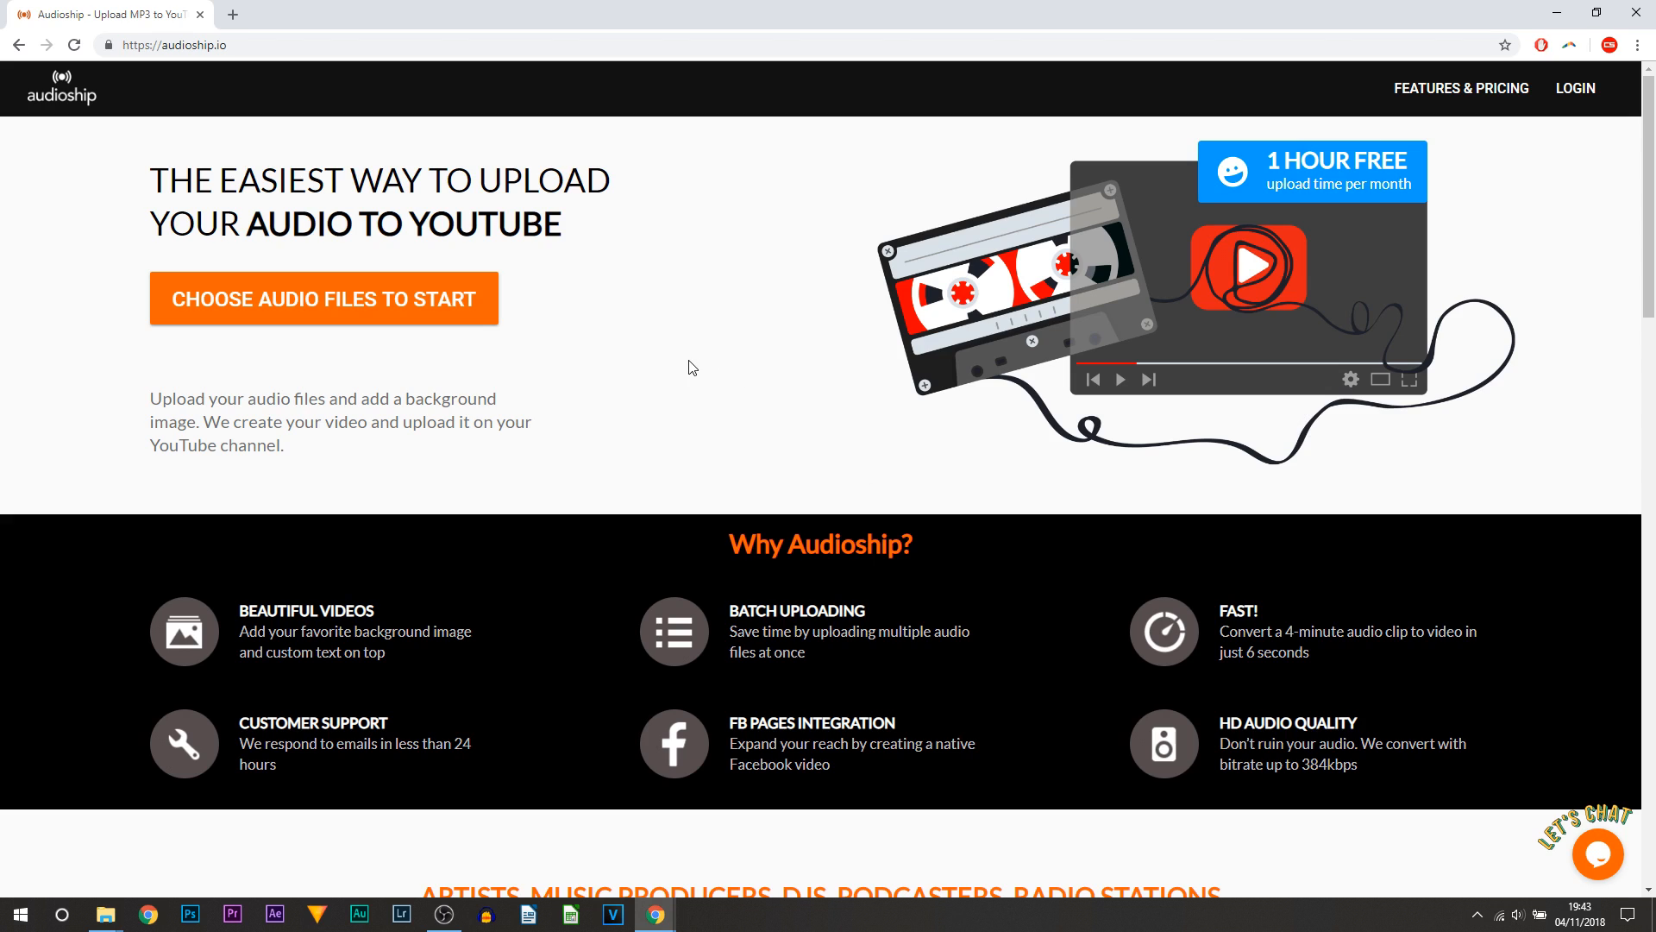
pyautogui.moveTo(581, 366)
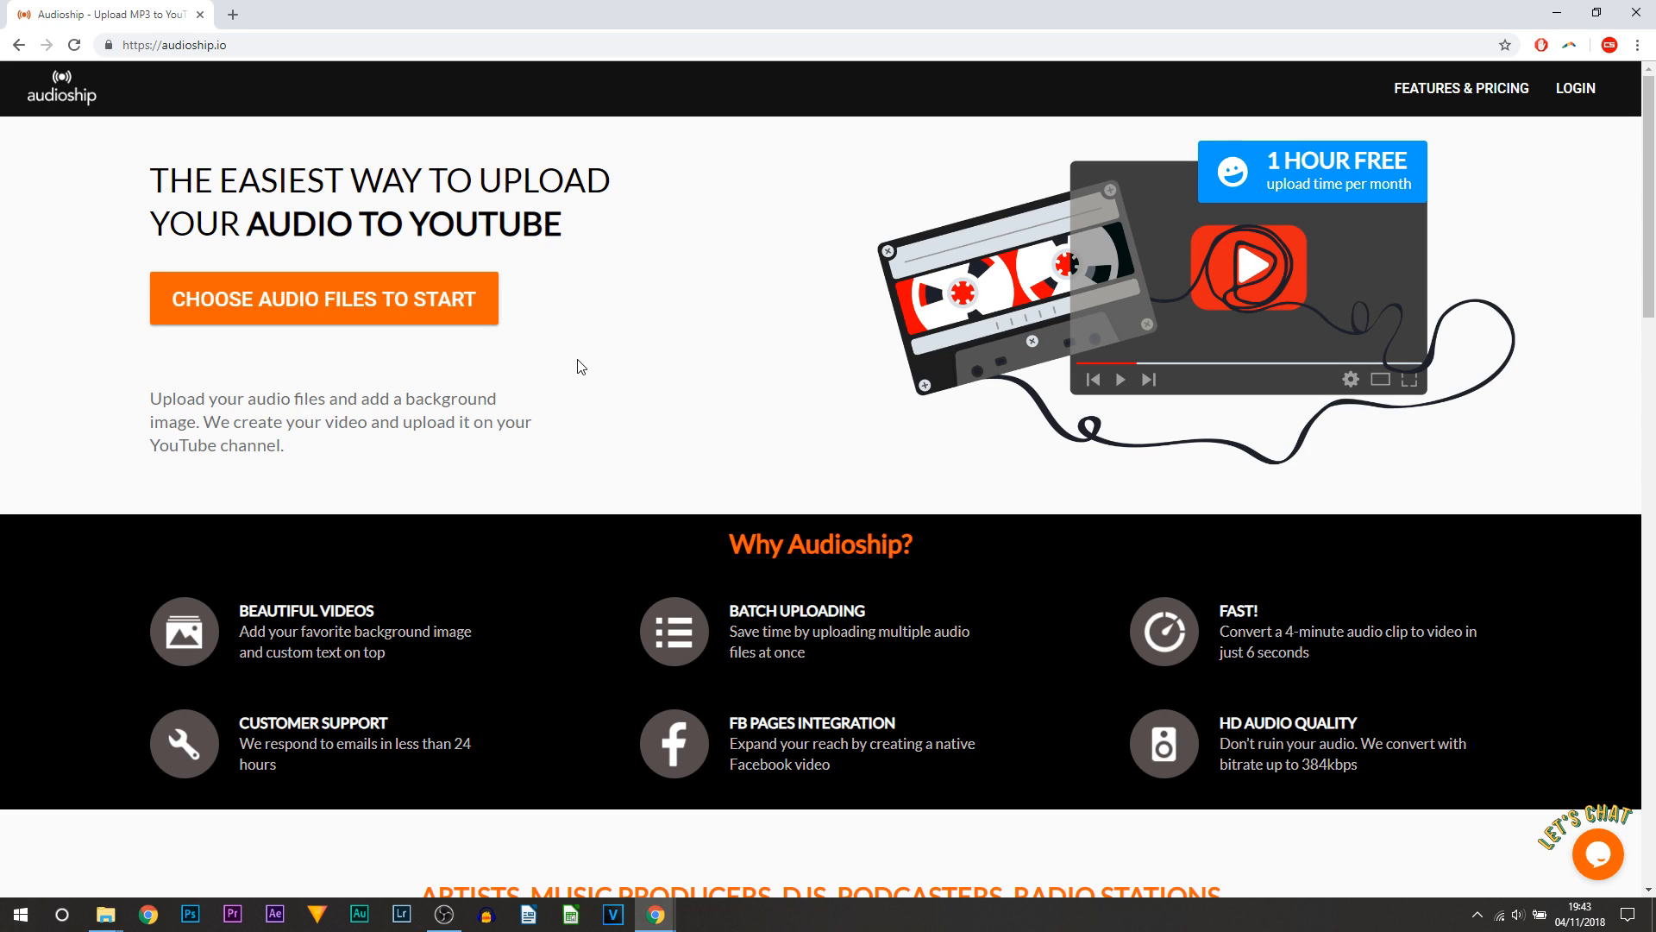
pyautogui.moveTo(343, 316)
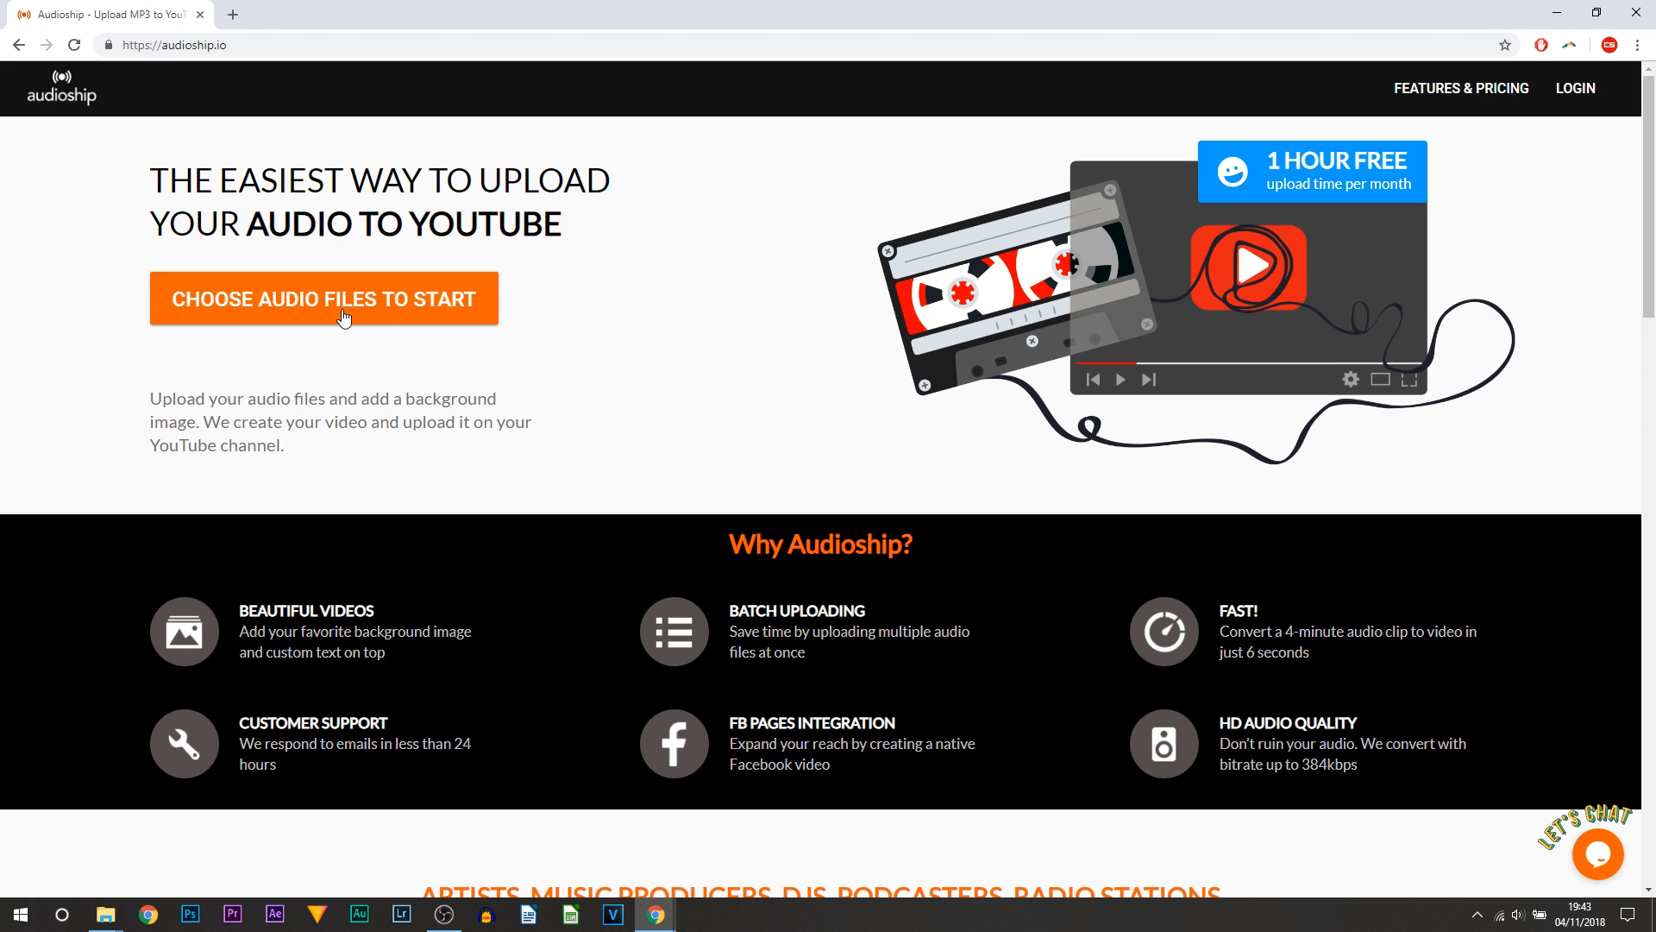
pyautogui.moveTo(424, 400)
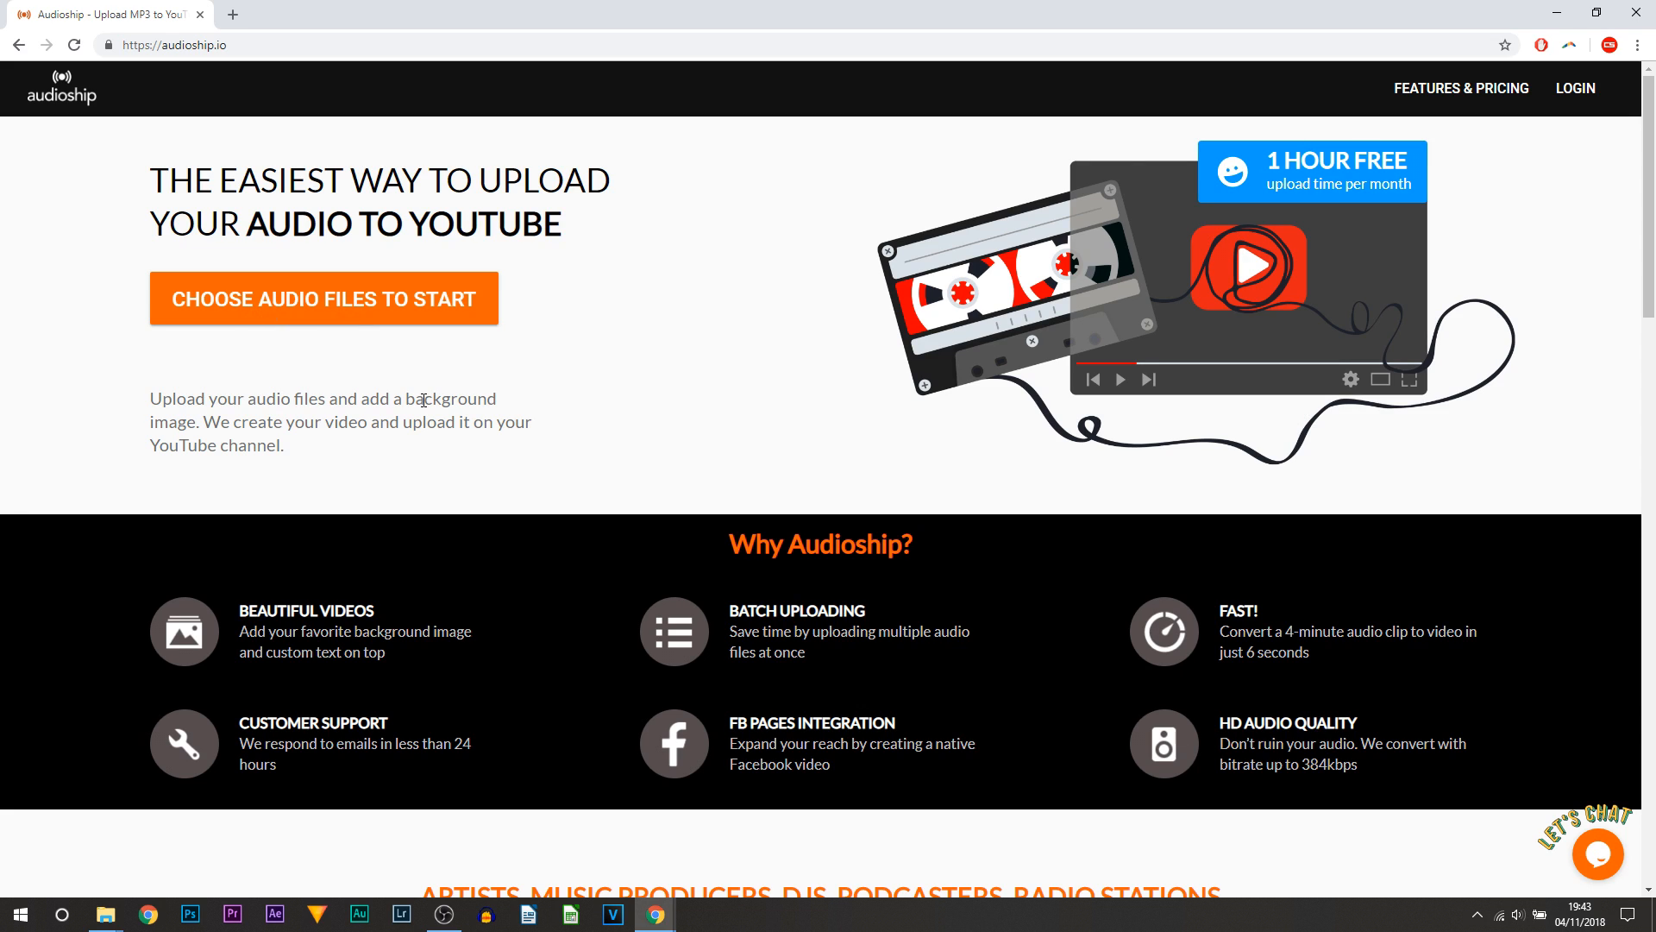
pyautogui.moveTo(327, 309)
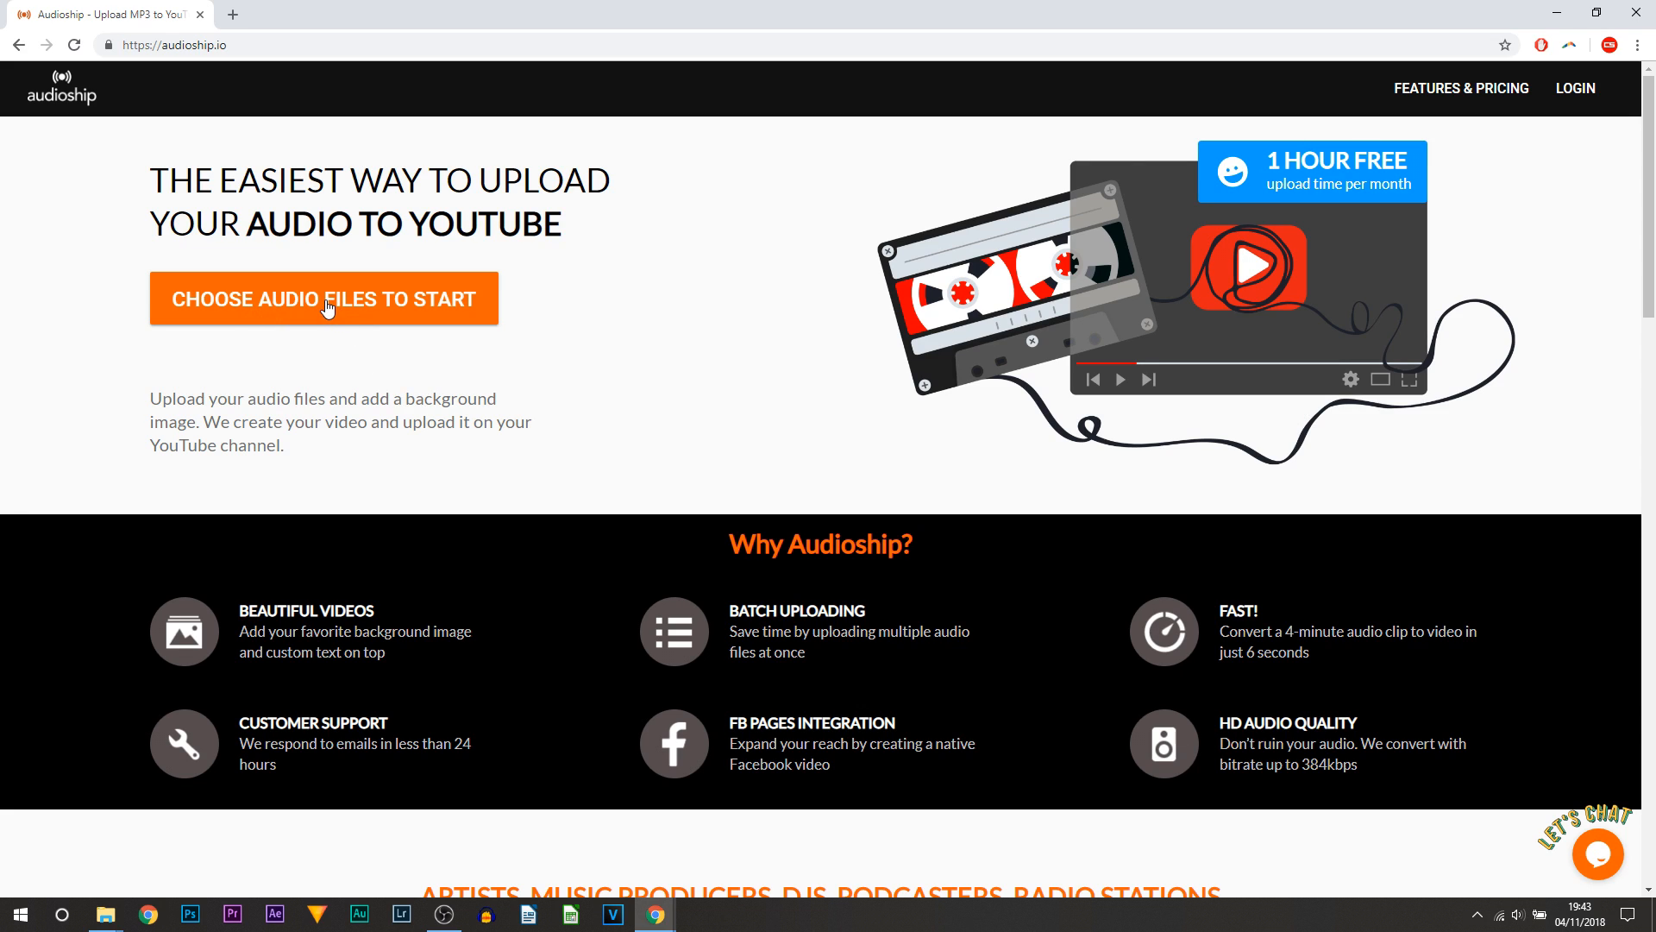
pyautogui.moveTo(231, 307)
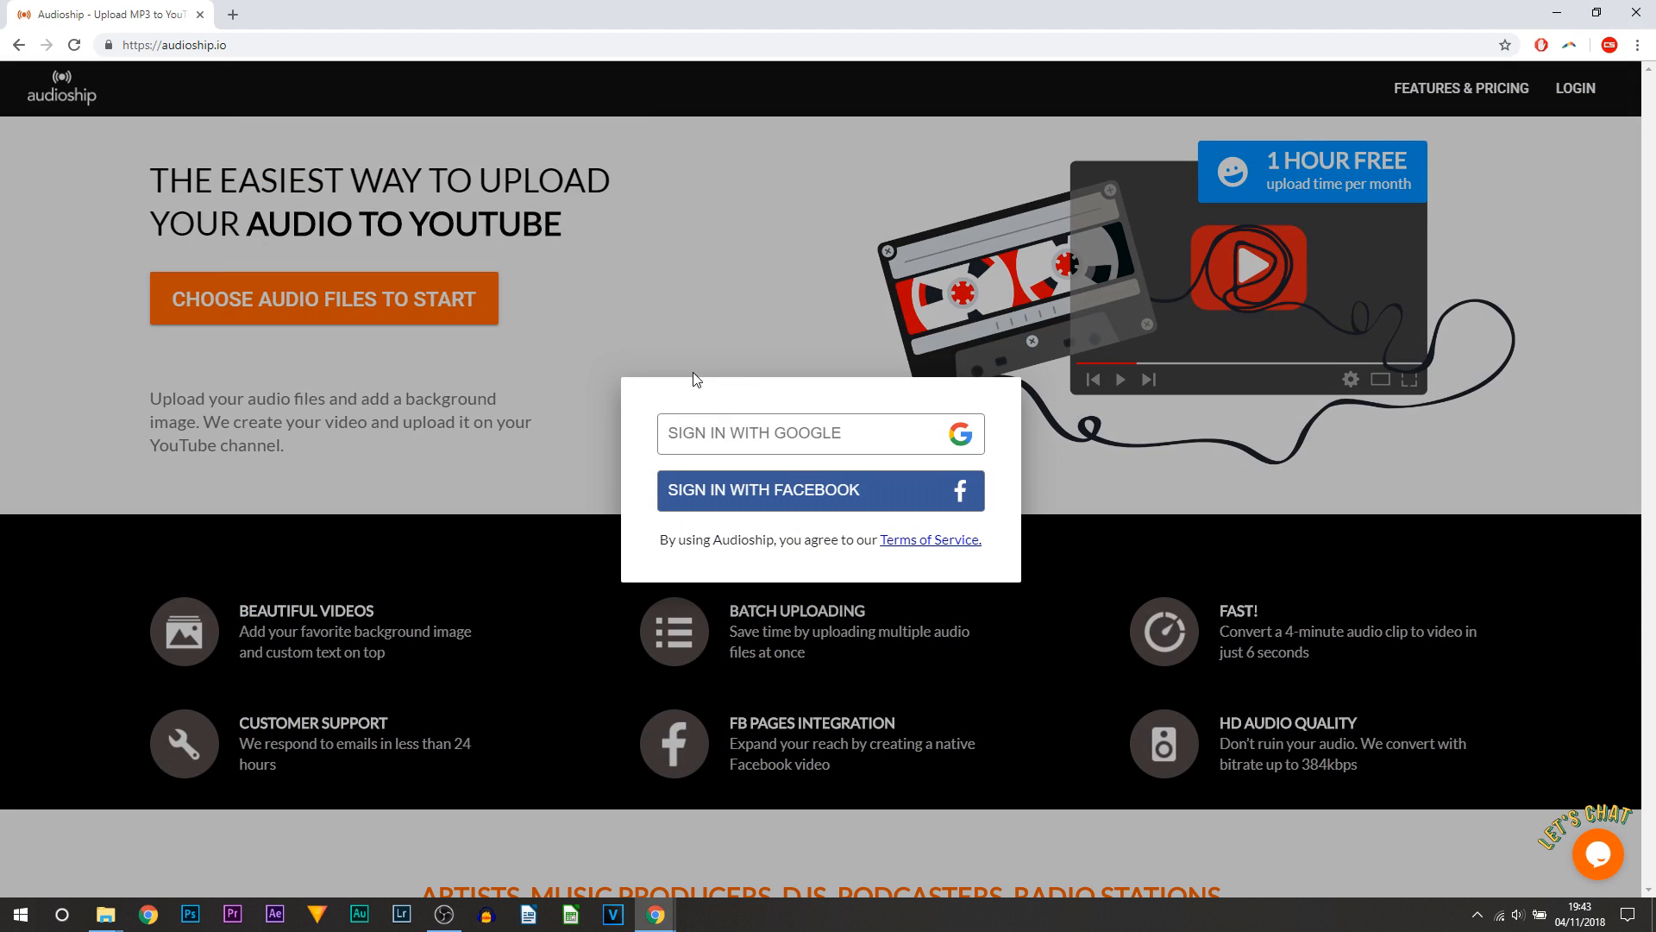
pyautogui.moveTo(616, 309)
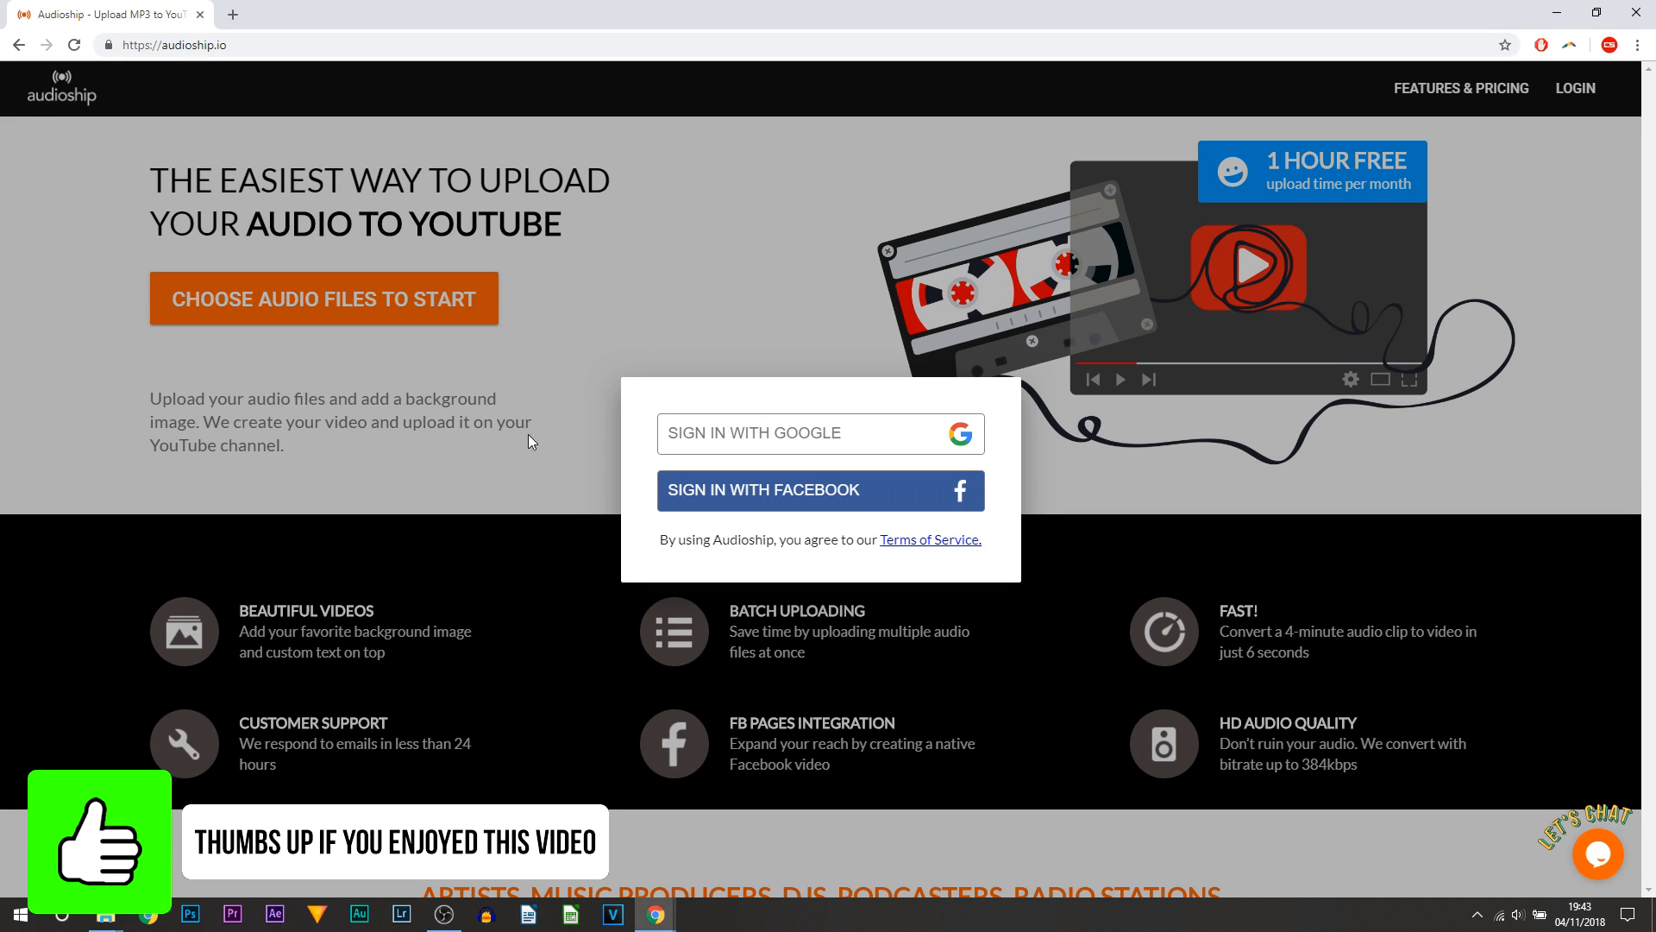
pyautogui.moveTo(719, 453)
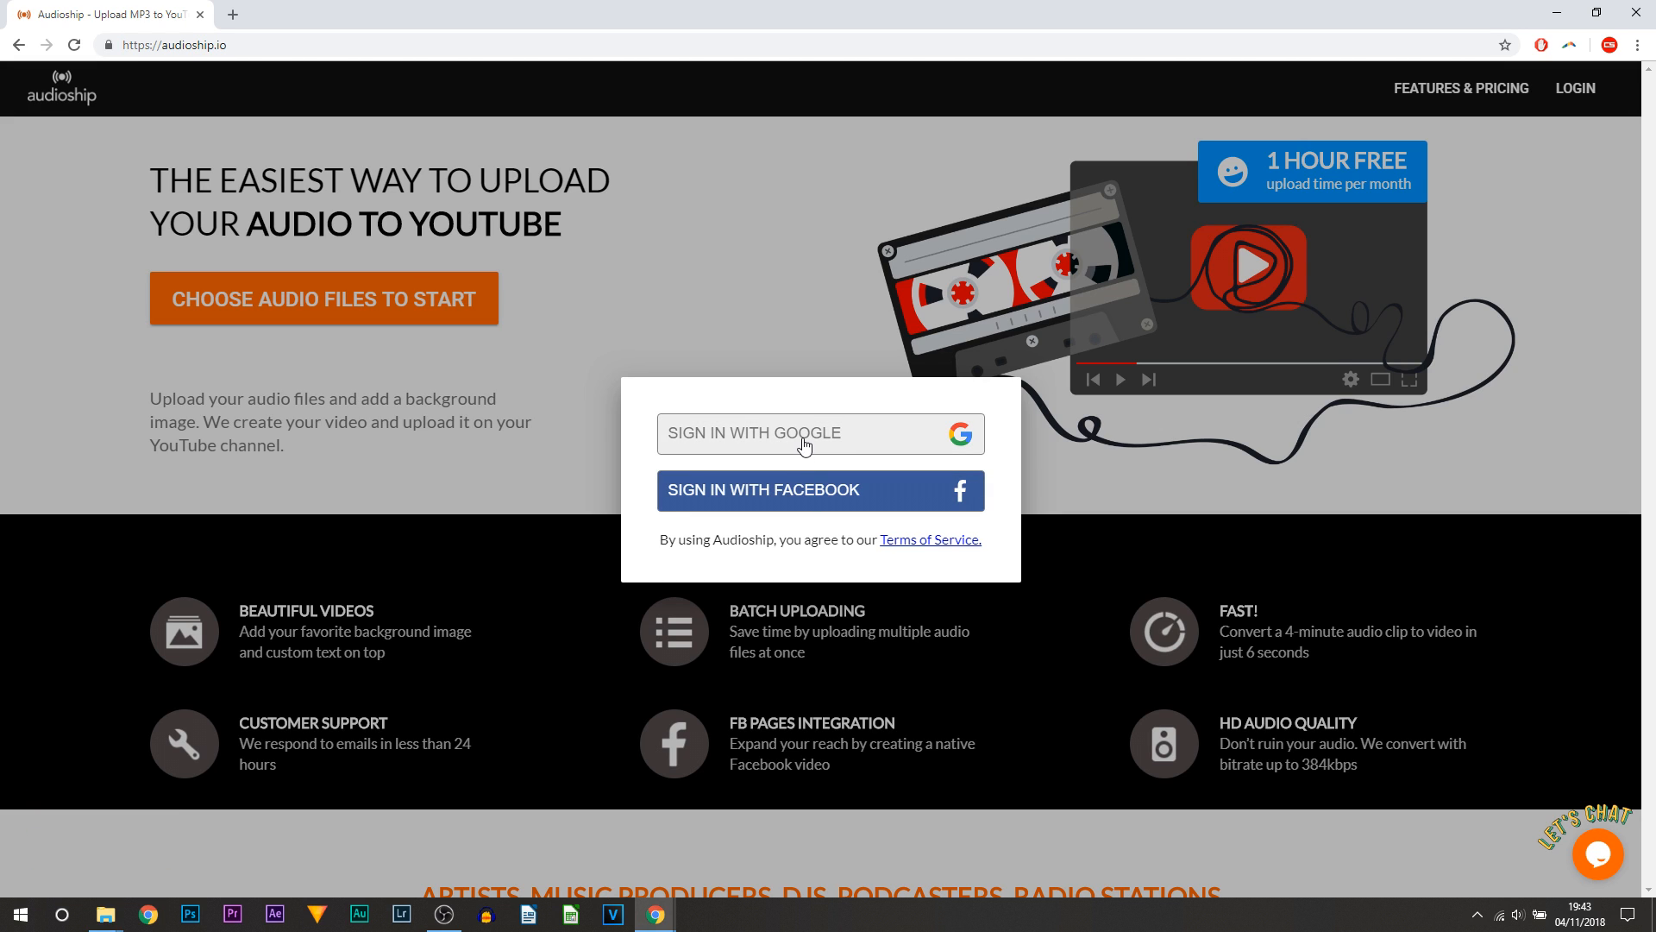
pyautogui.click(804, 434)
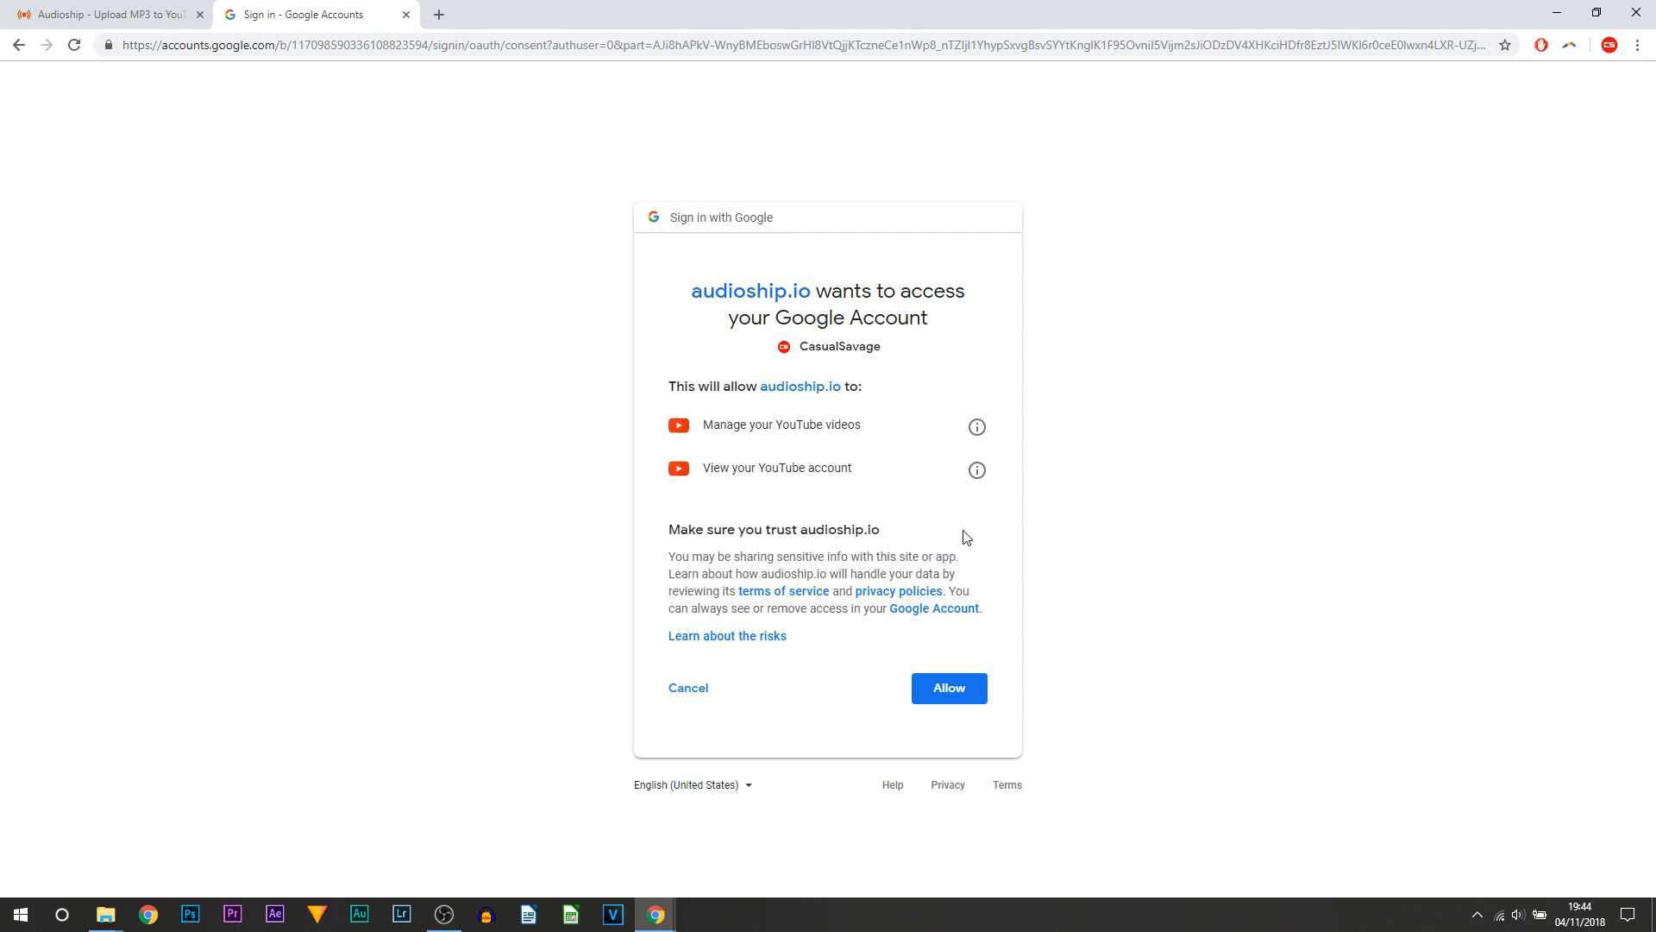
pyautogui.click(949, 687)
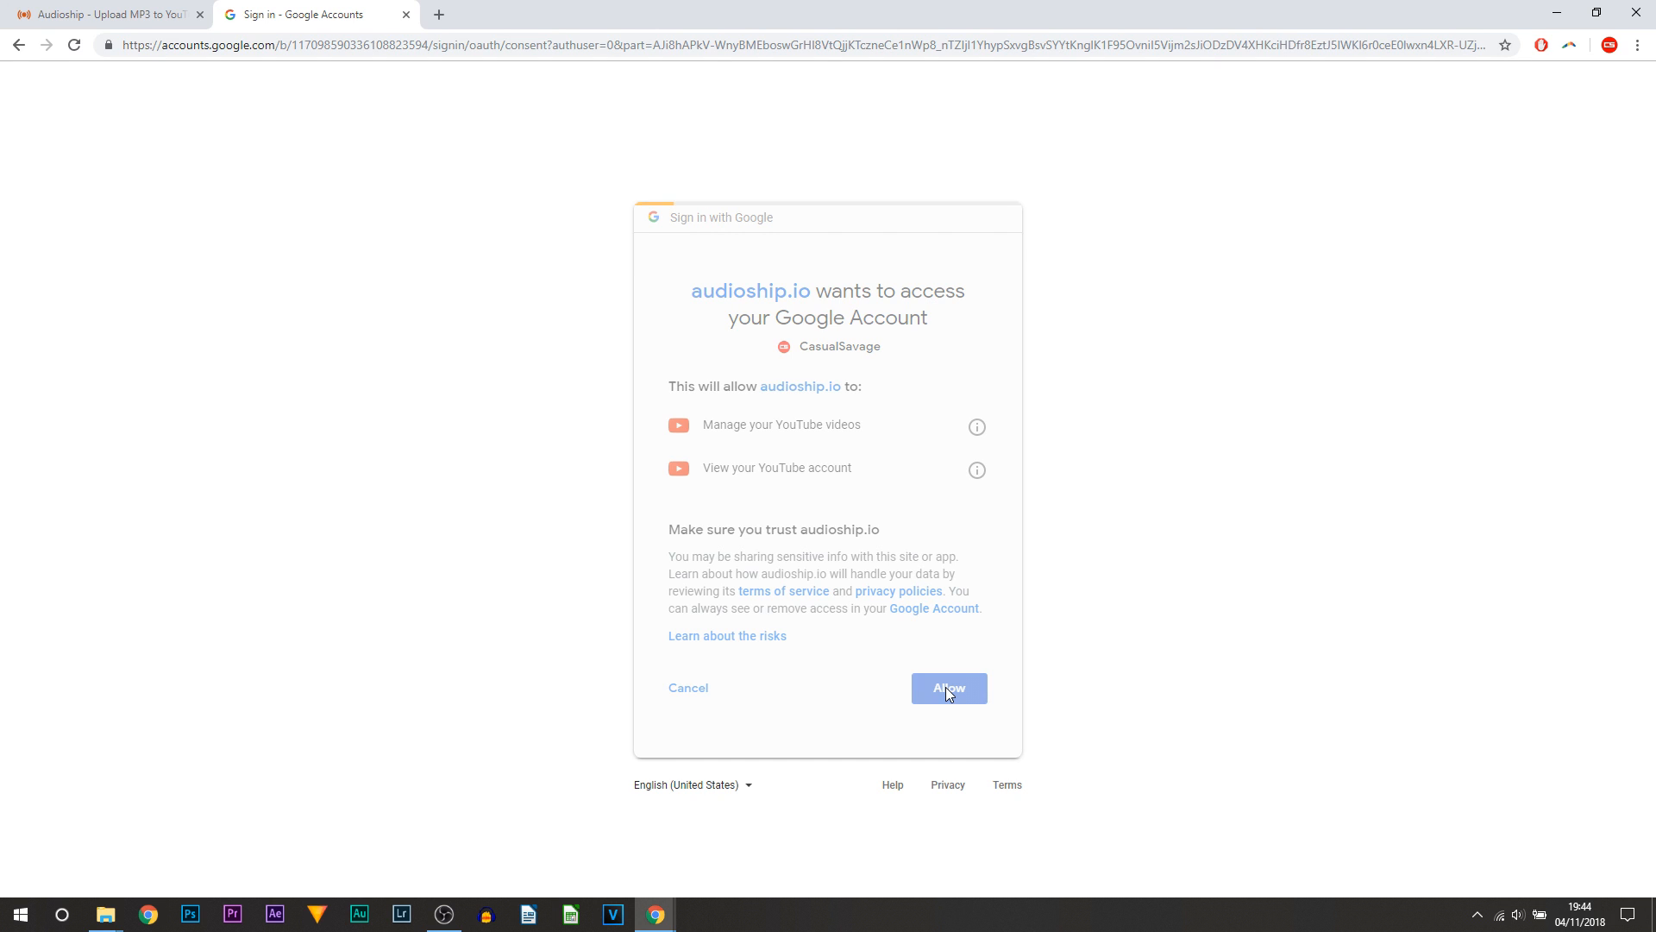
pyautogui.click(949, 688)
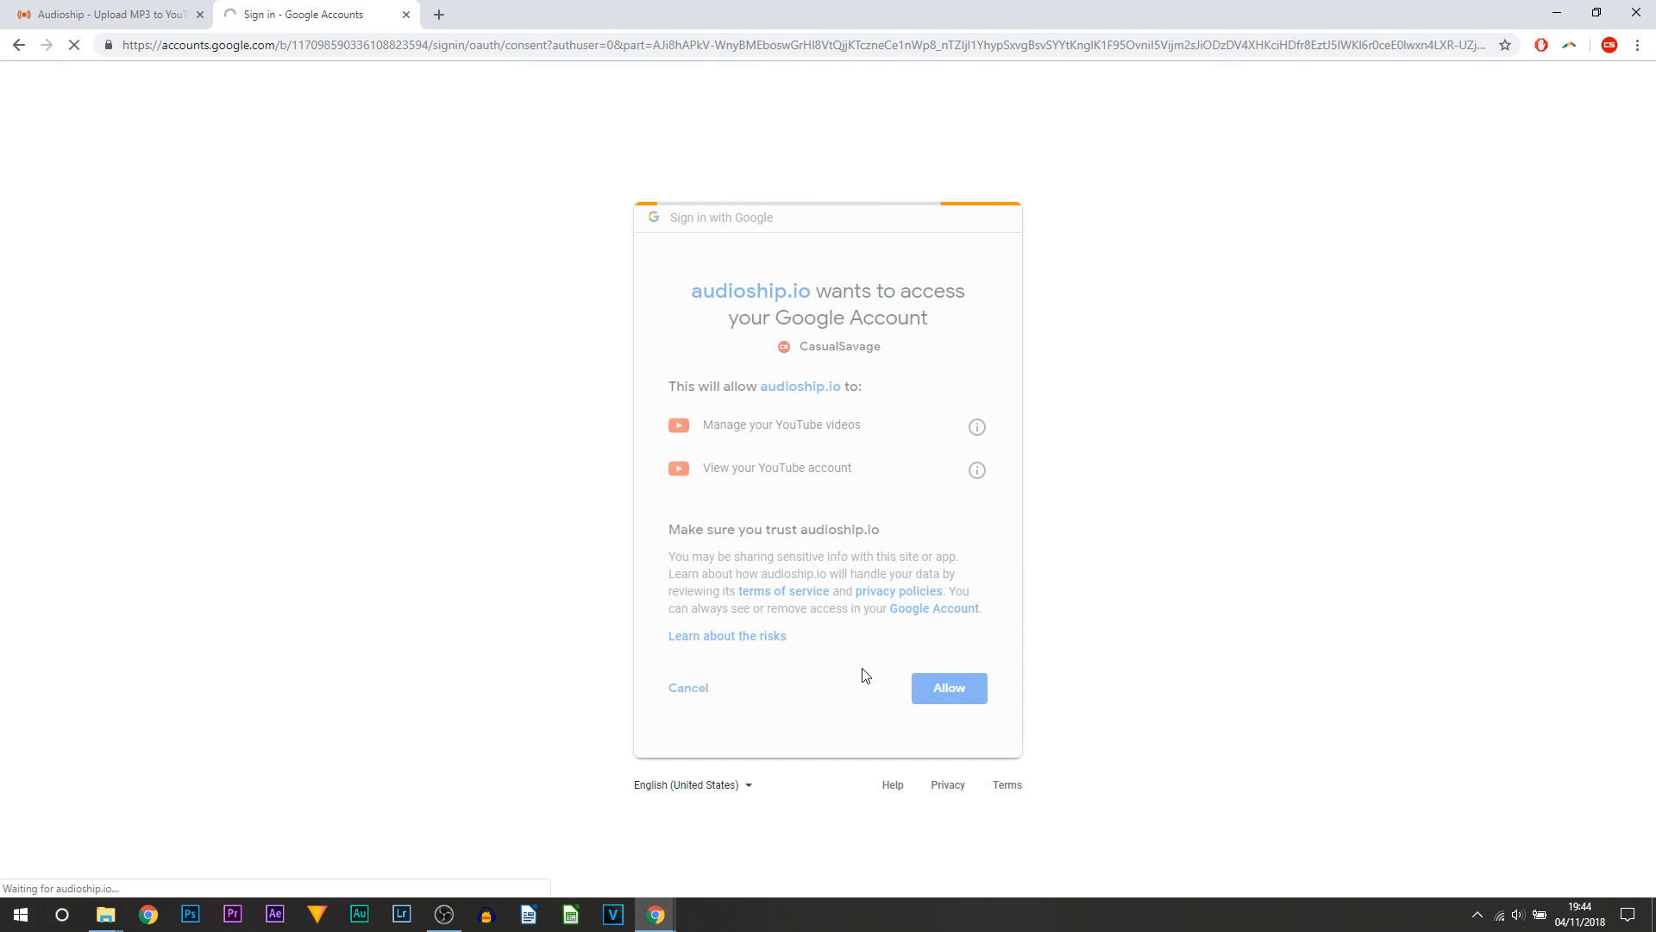
pyautogui.click(949, 687)
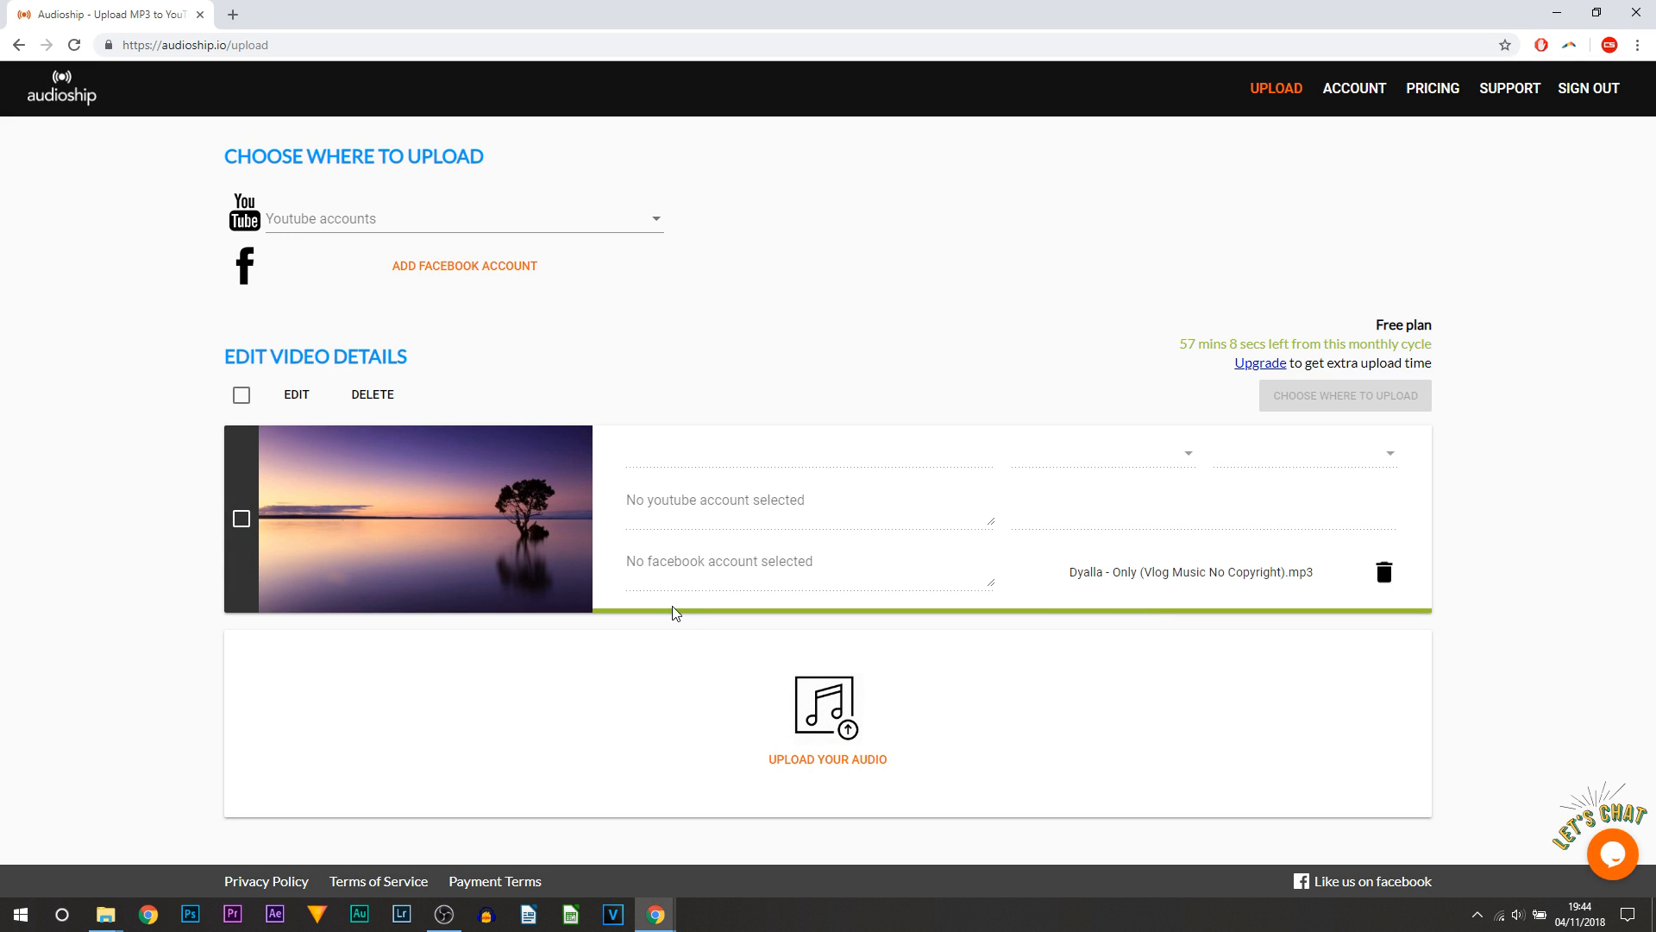
pyautogui.moveTo(689, 541)
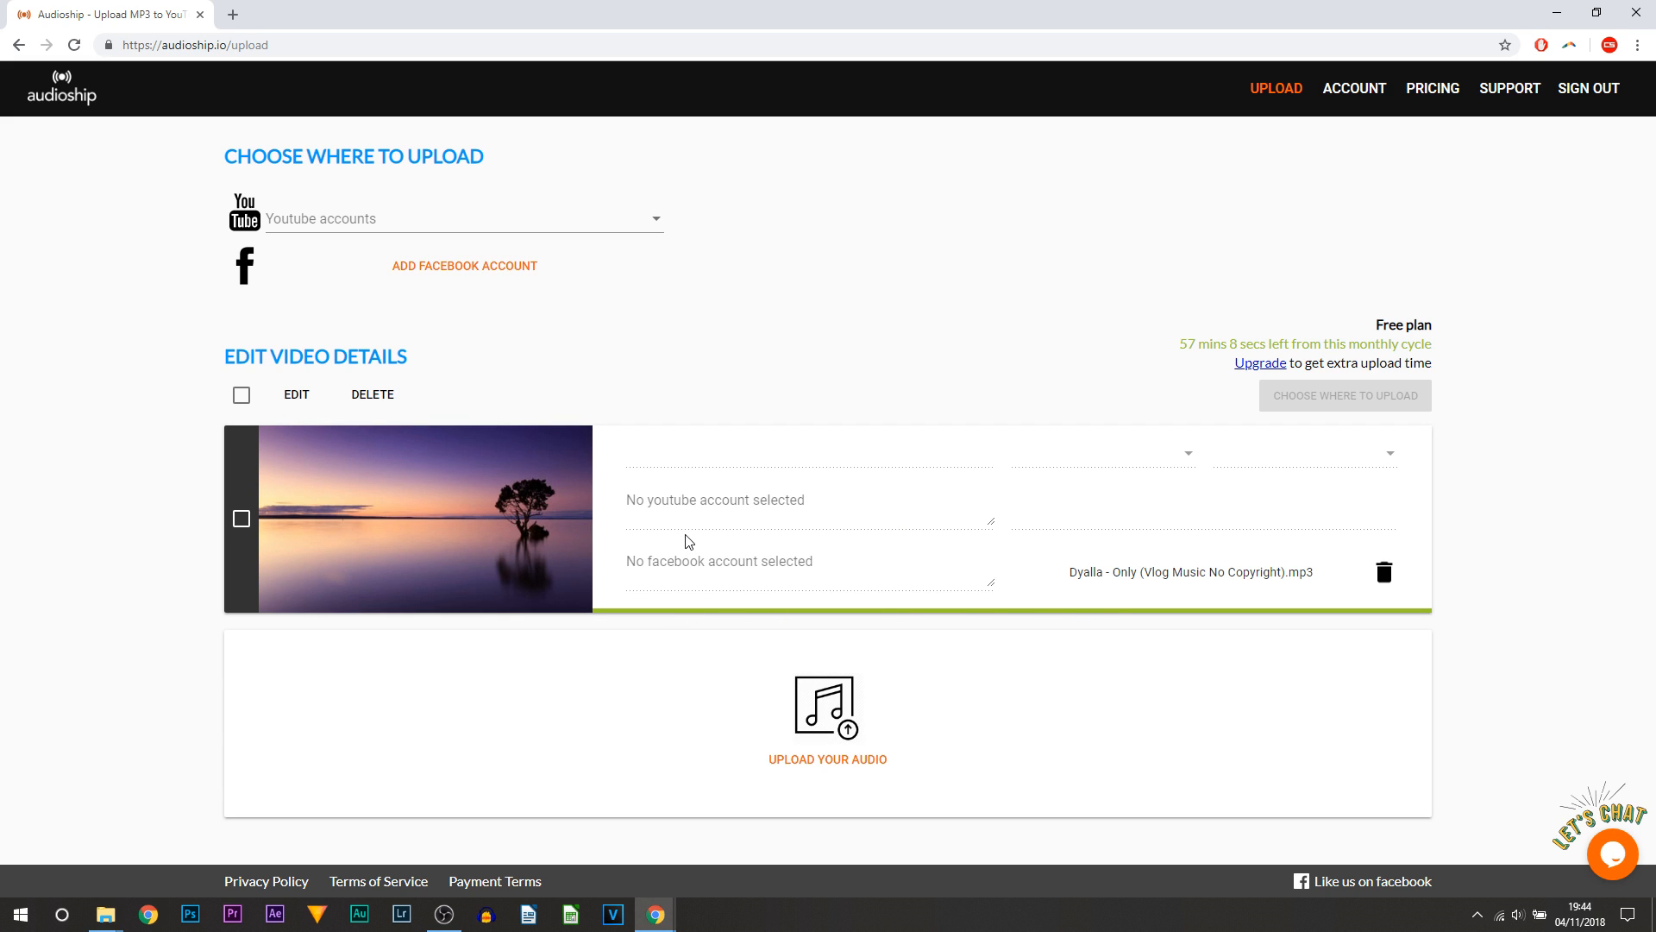
pyautogui.moveTo(1200, 564)
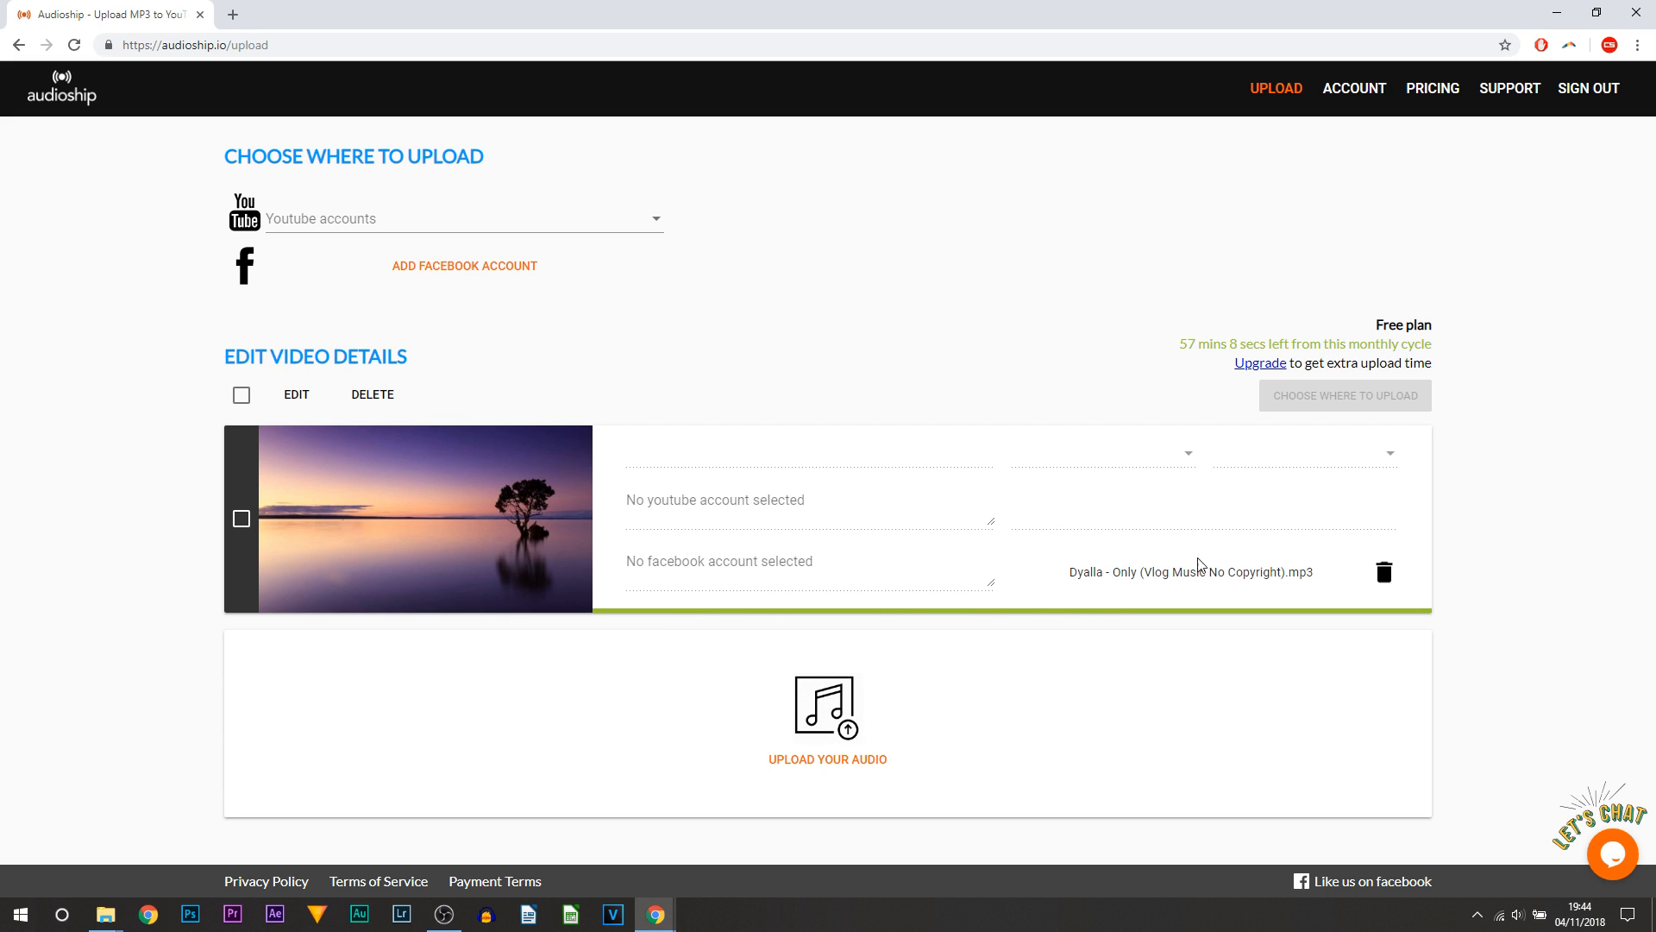
pyautogui.moveTo(279, 219)
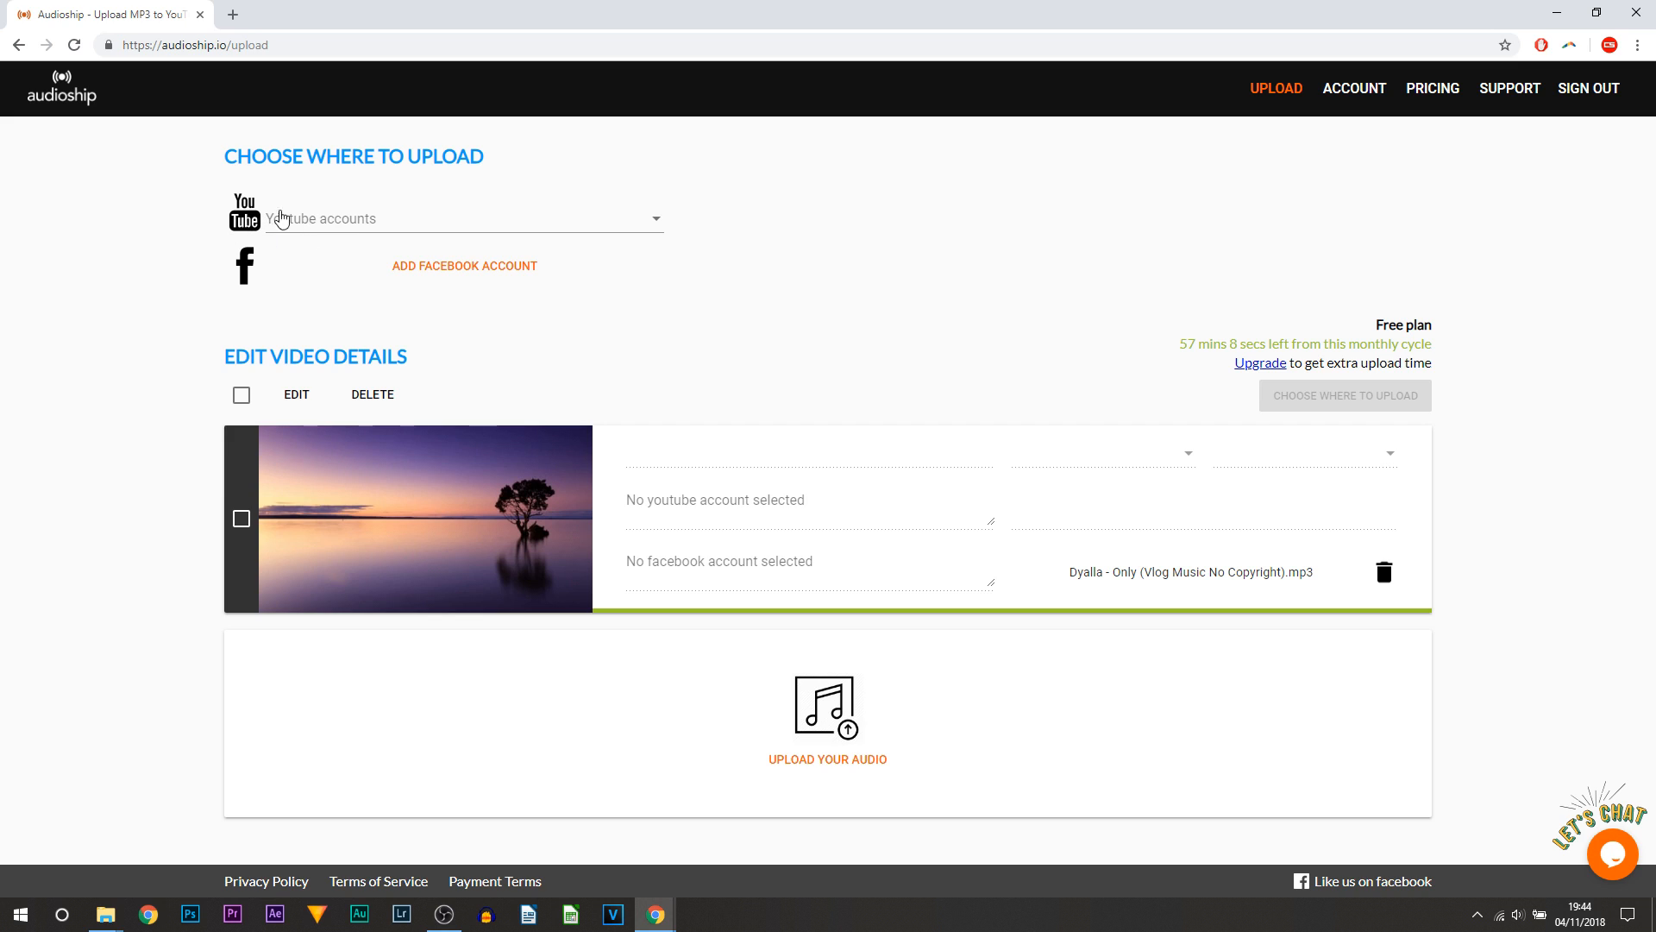
pyautogui.moveTo(468, 232)
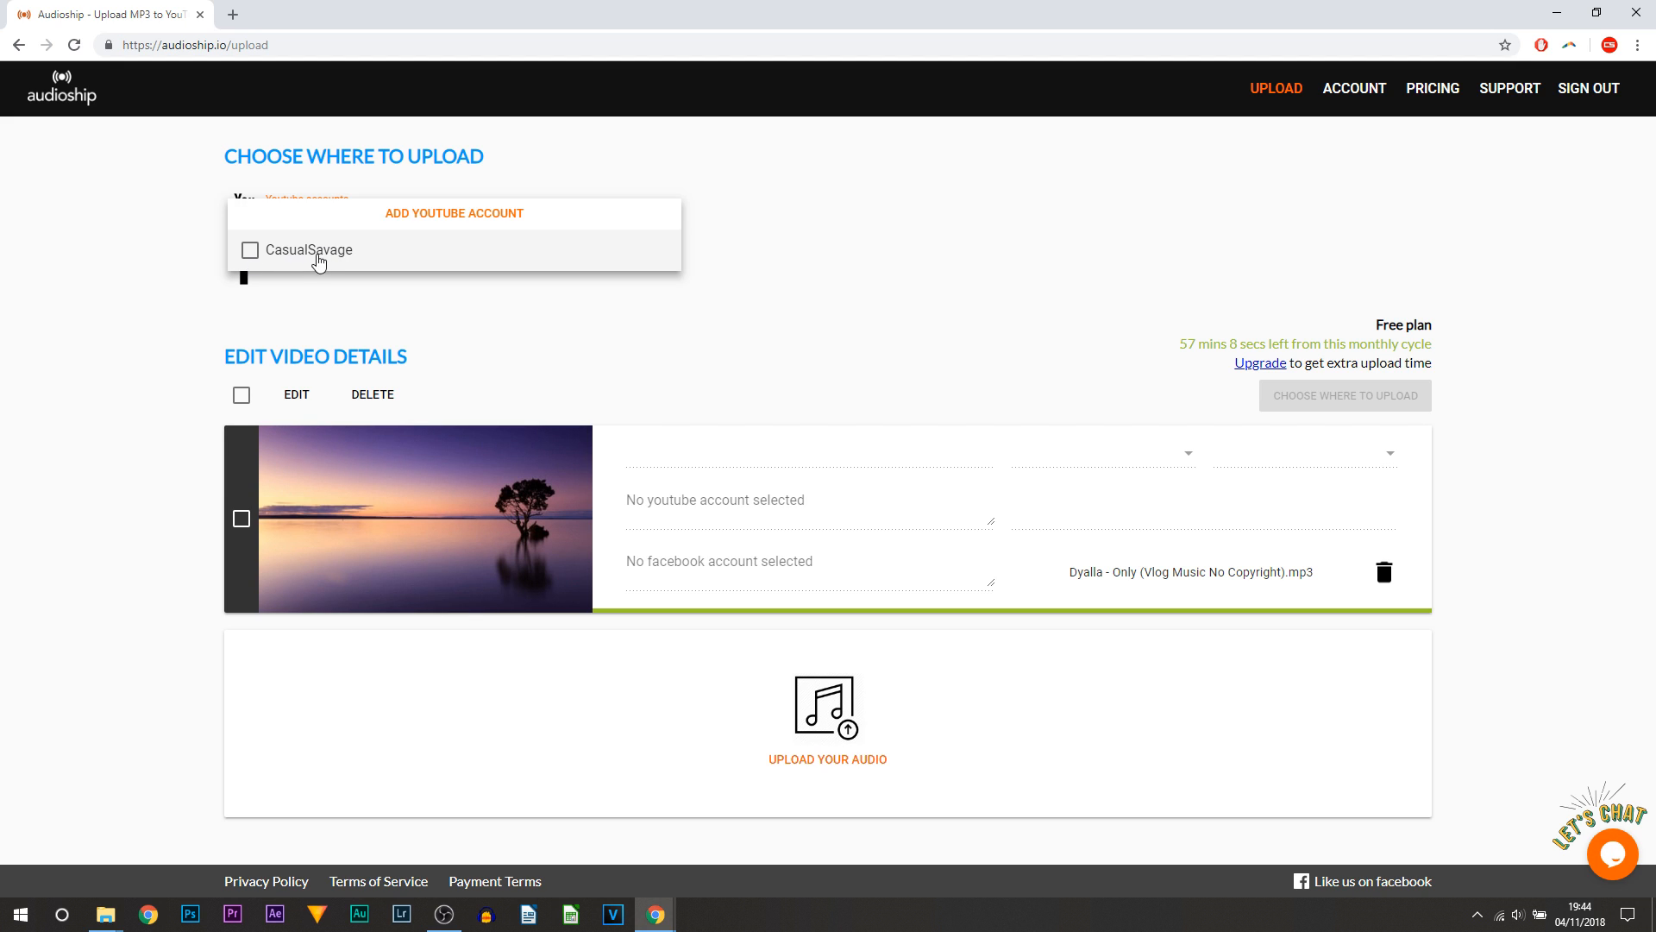
# Step: Tick the YouTube channel as upload destination and focus the track's YouTube title field
pyautogui.click(250, 250)
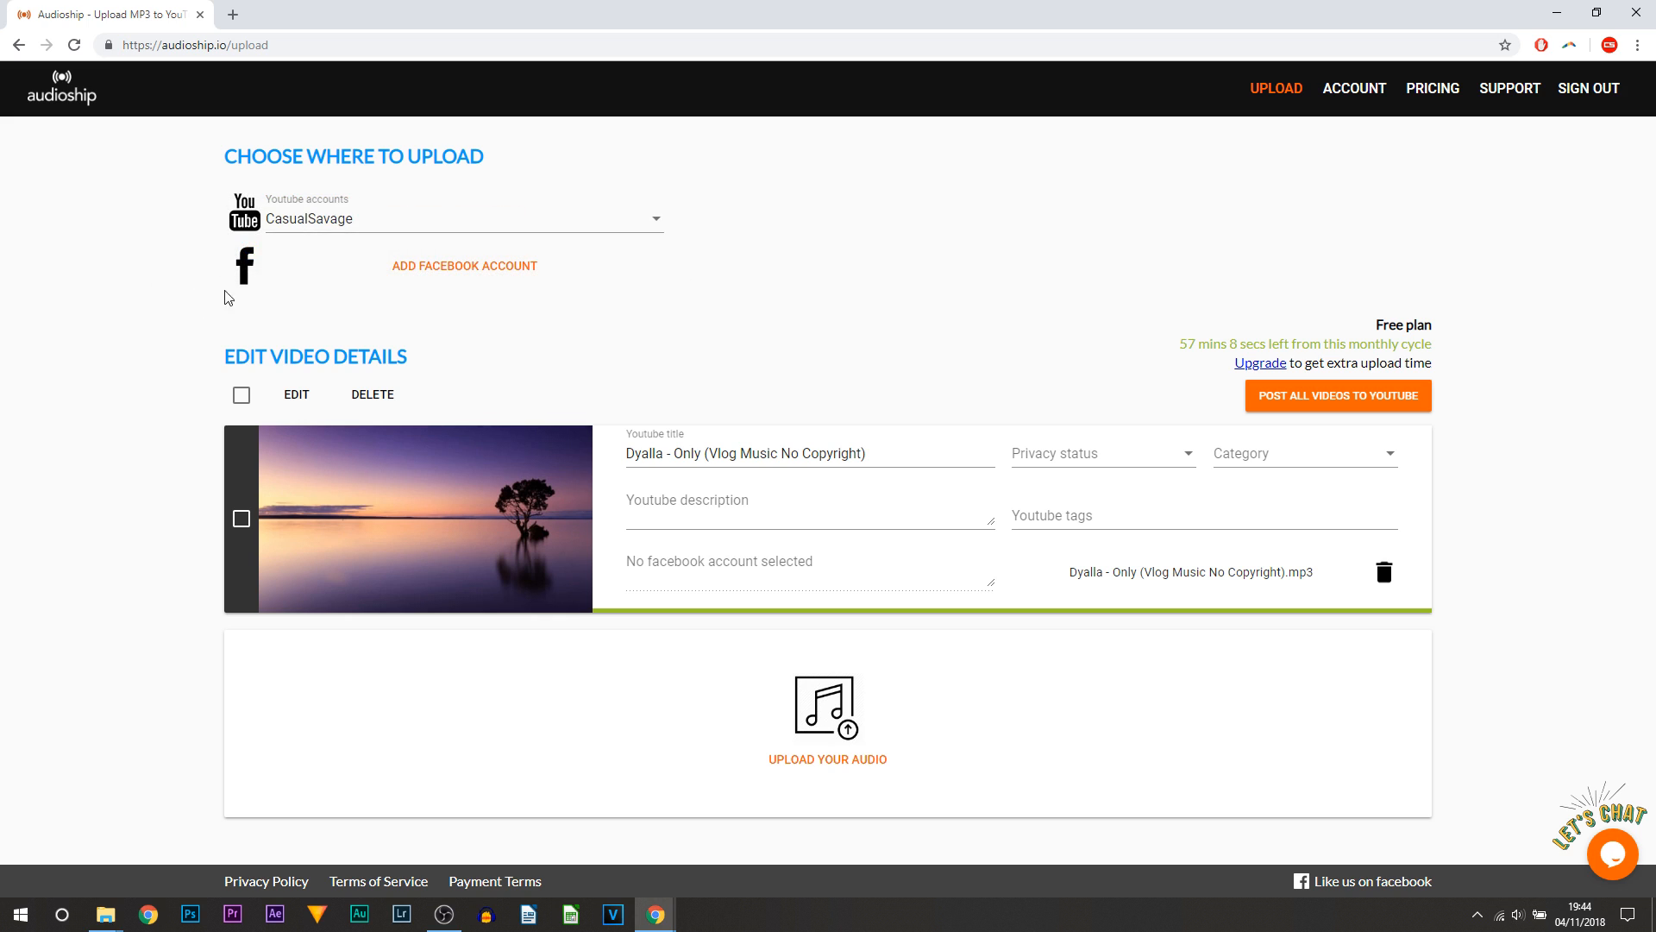
pyautogui.moveTo(489, 273)
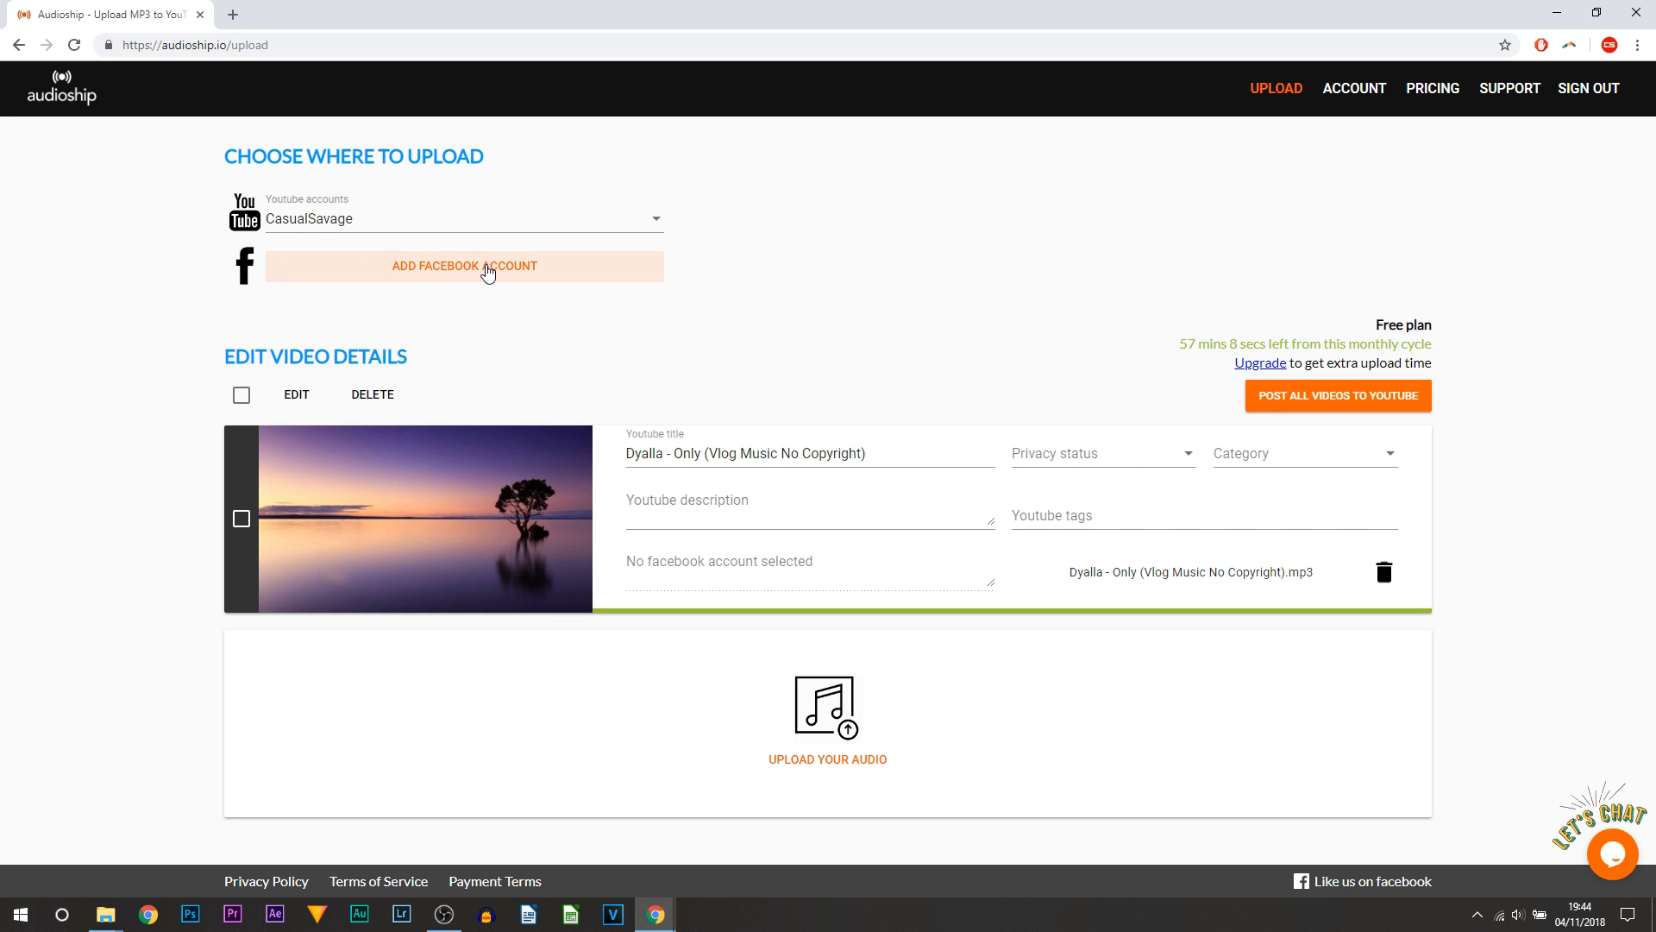
pyautogui.click(843, 453)
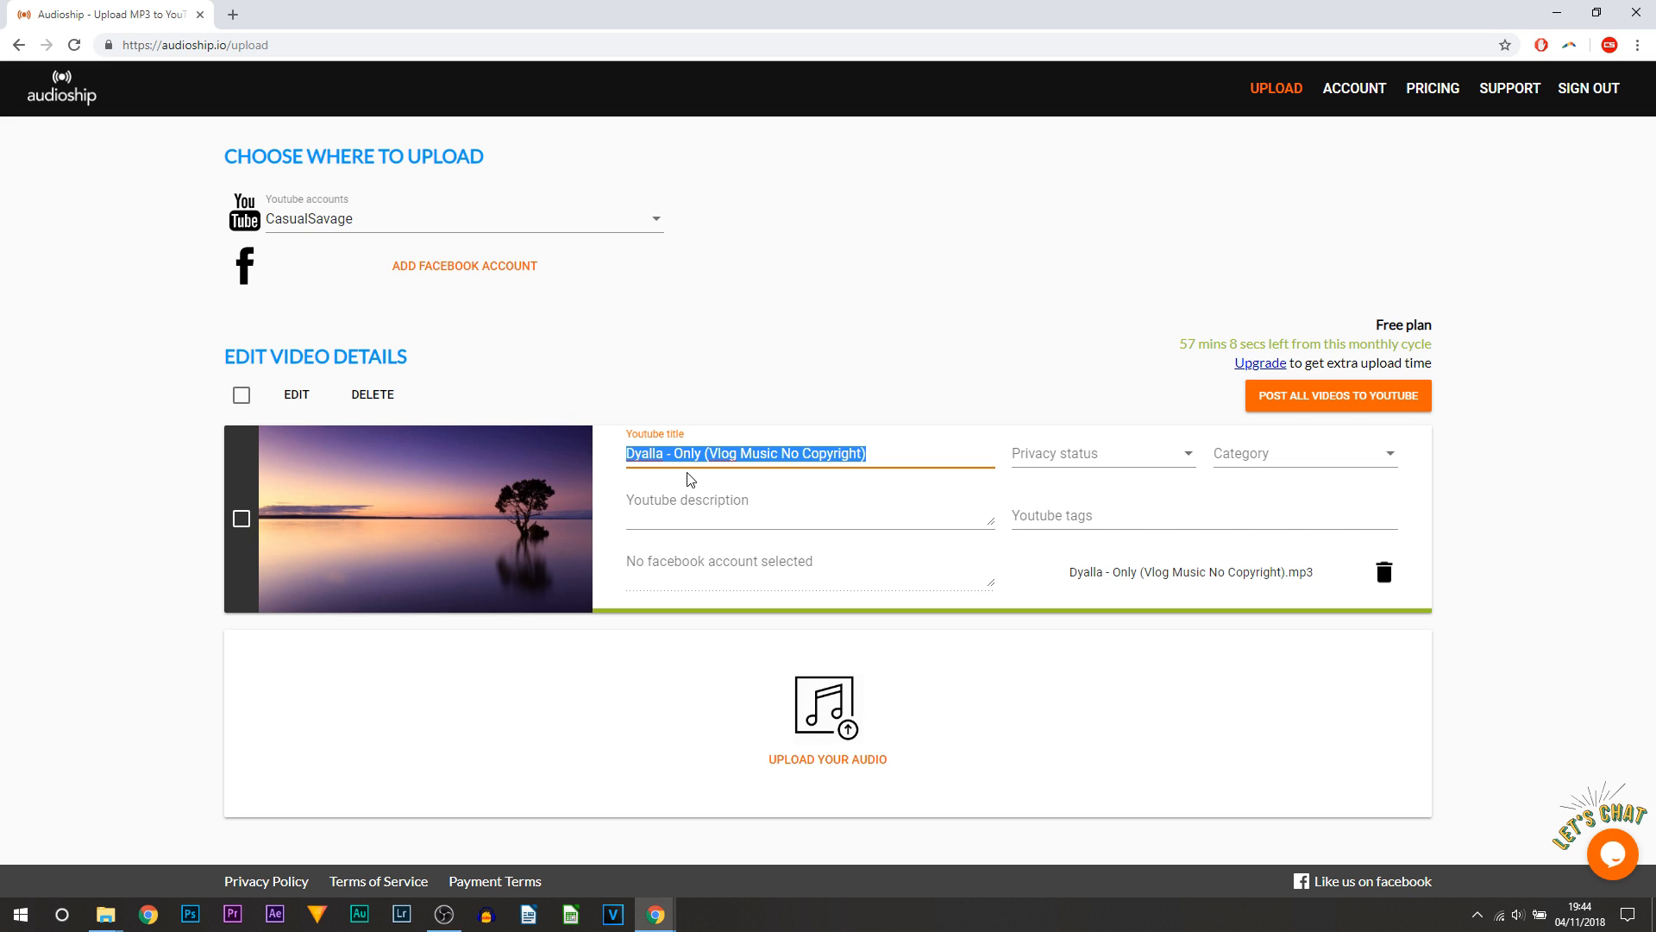
# Step: Choose Music in the track's Category dropdown, leaving privacy status unset
pyautogui.click(698, 518)
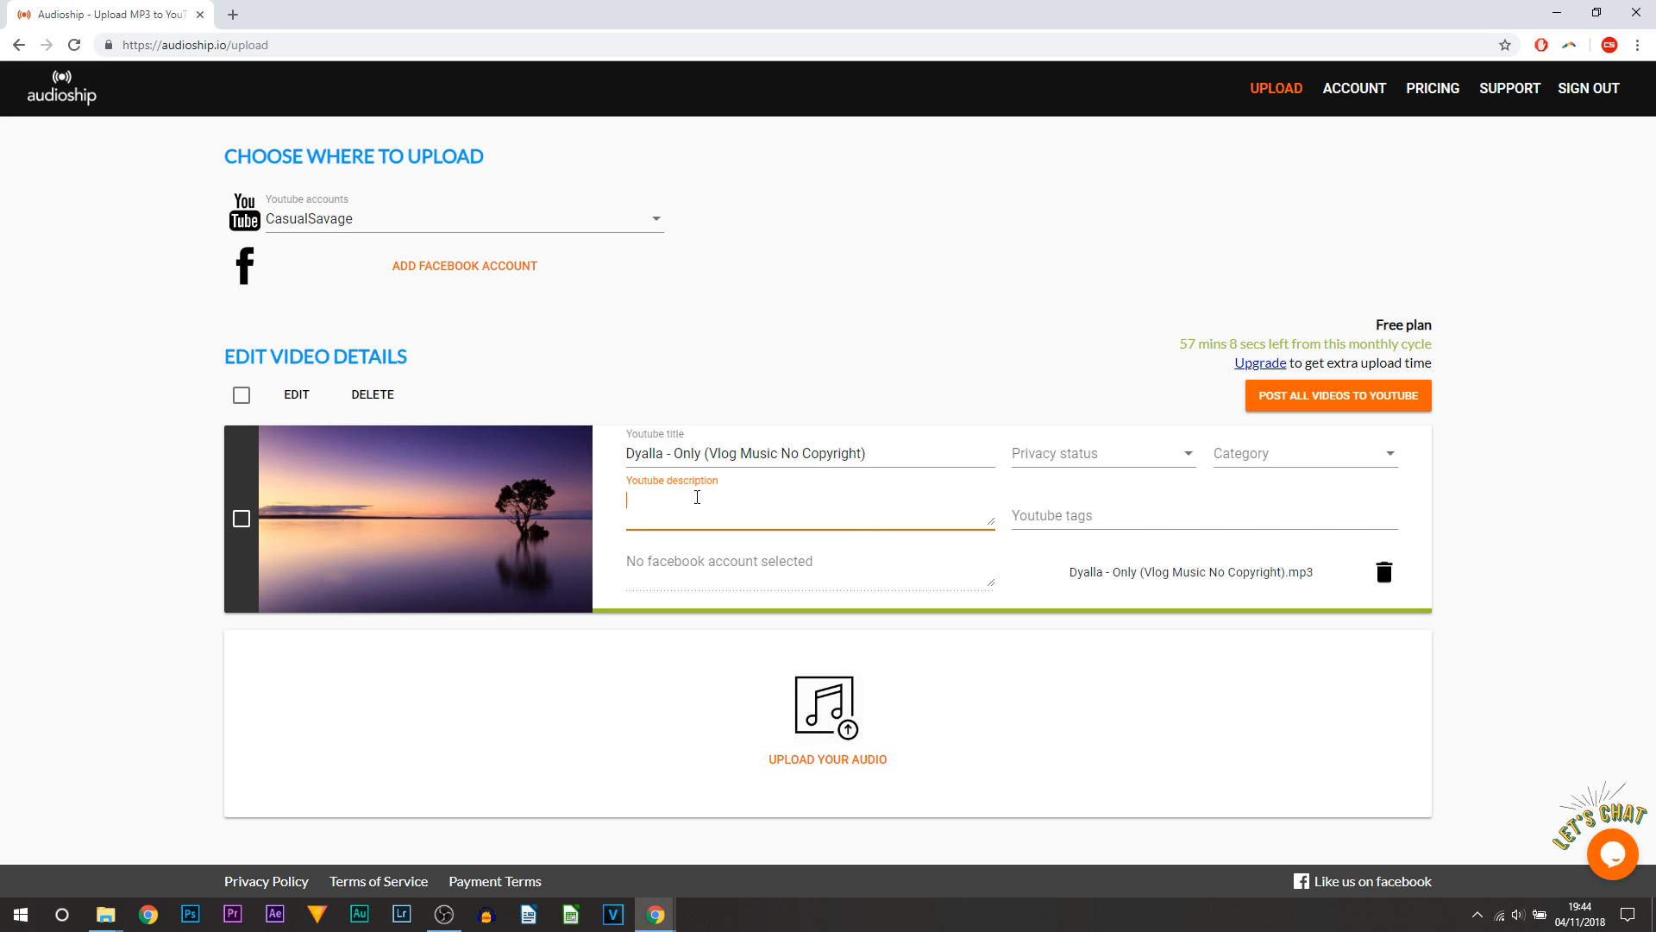
pyautogui.click(1201, 518)
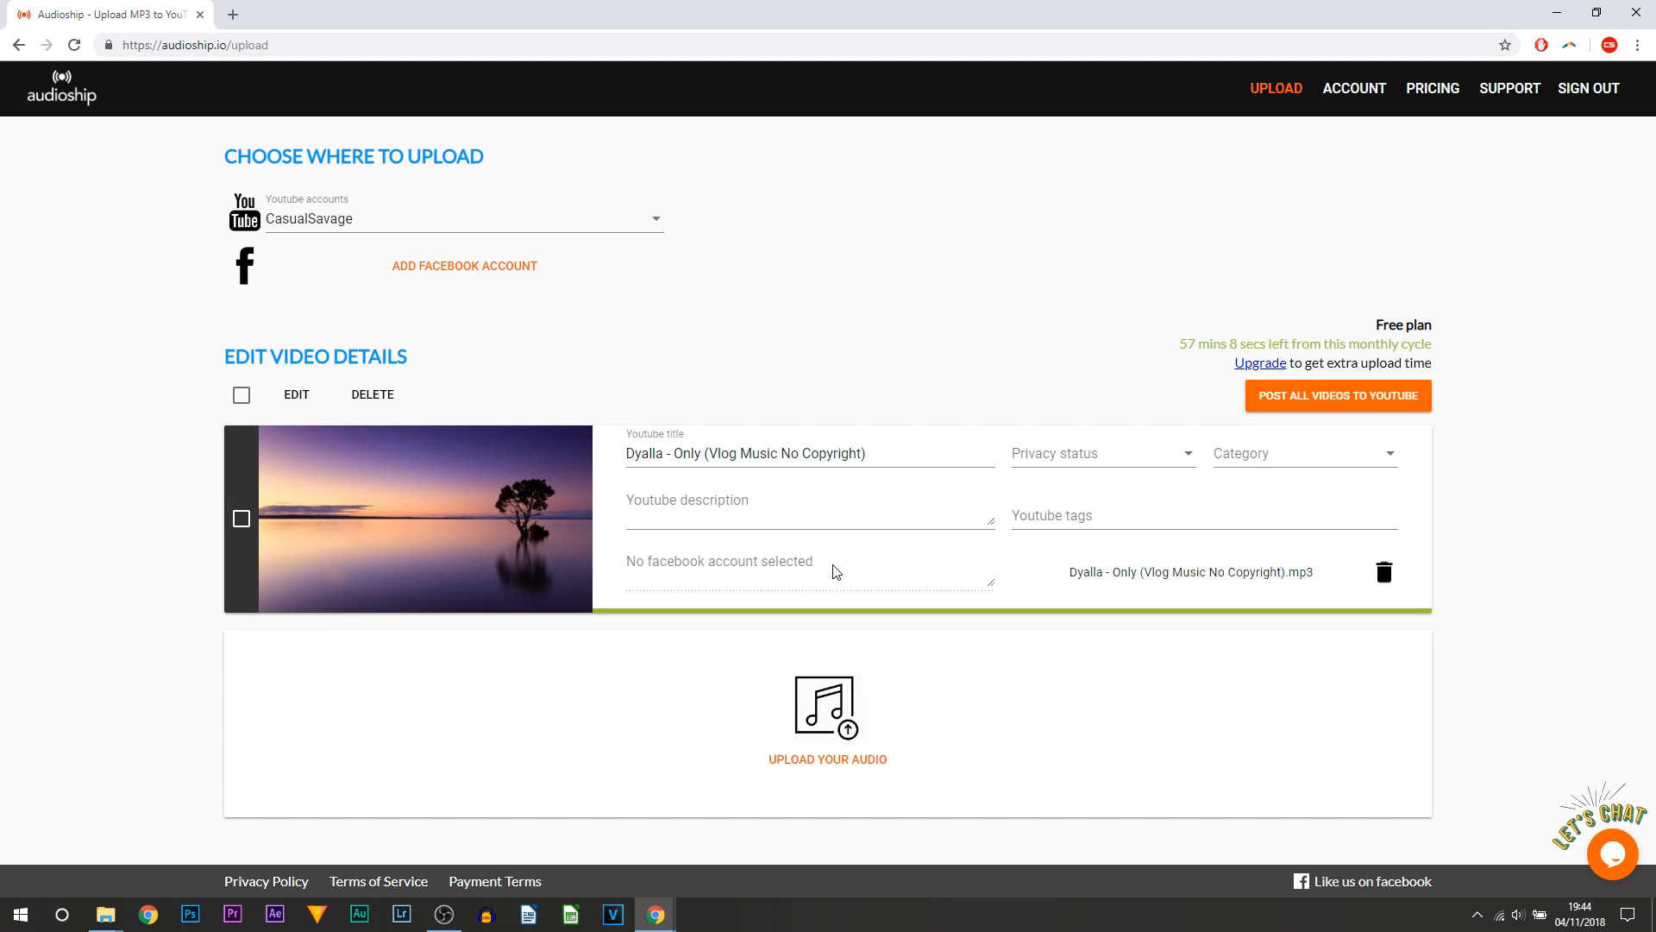
pyautogui.moveTo(1099, 407)
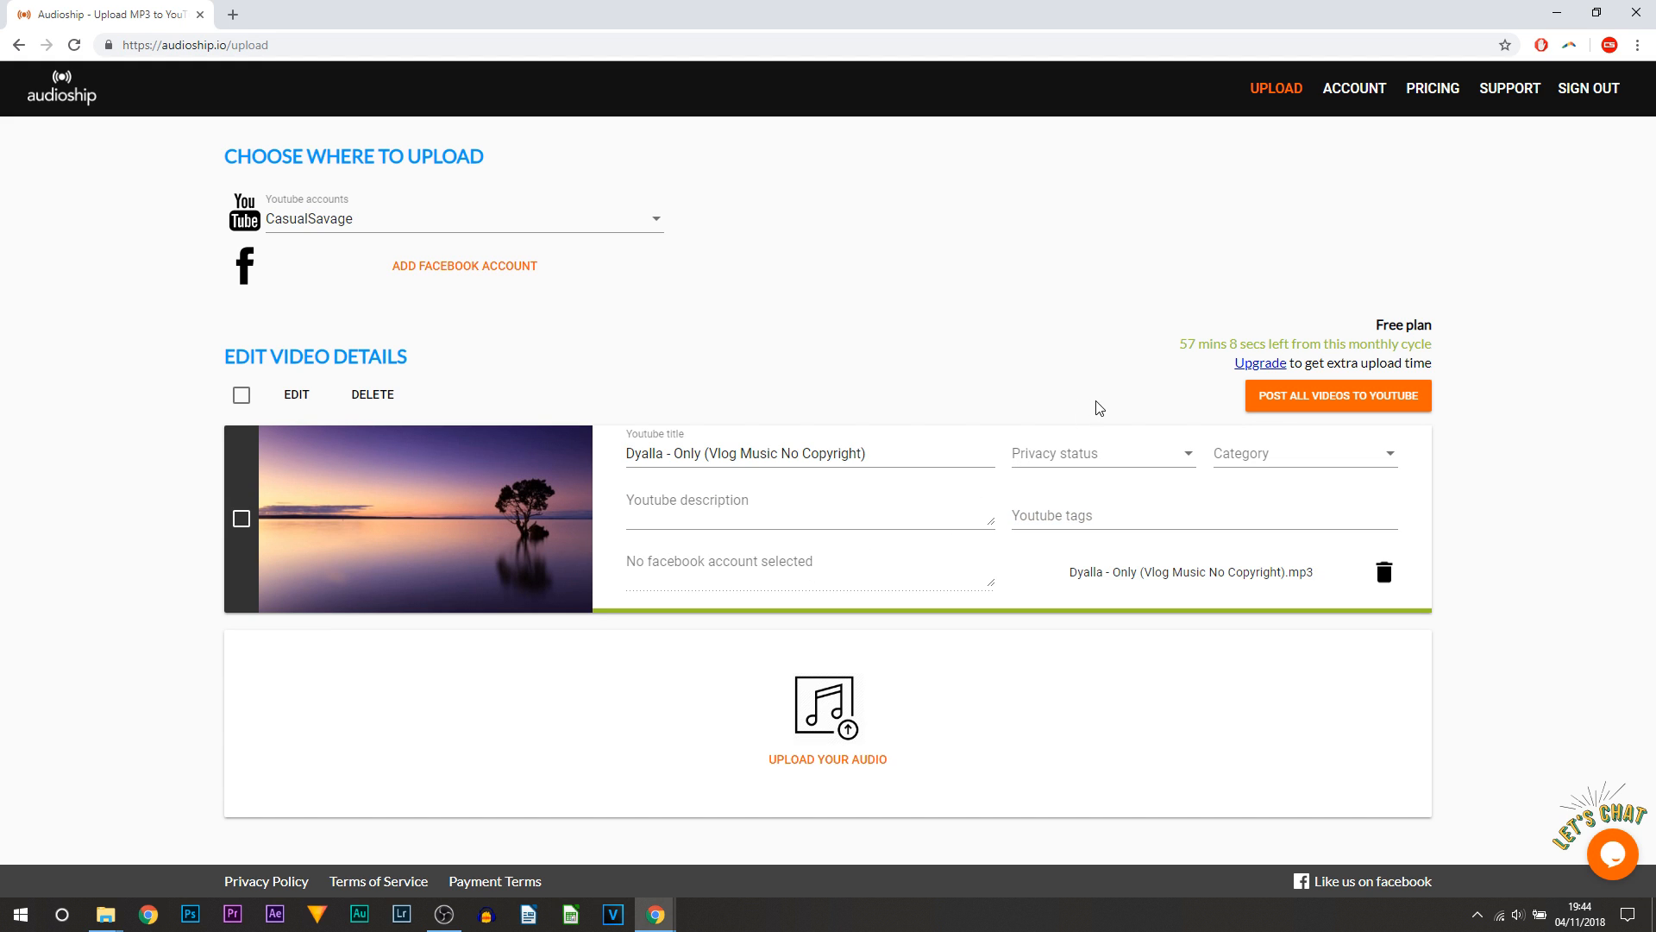
pyautogui.moveTo(1106, 461)
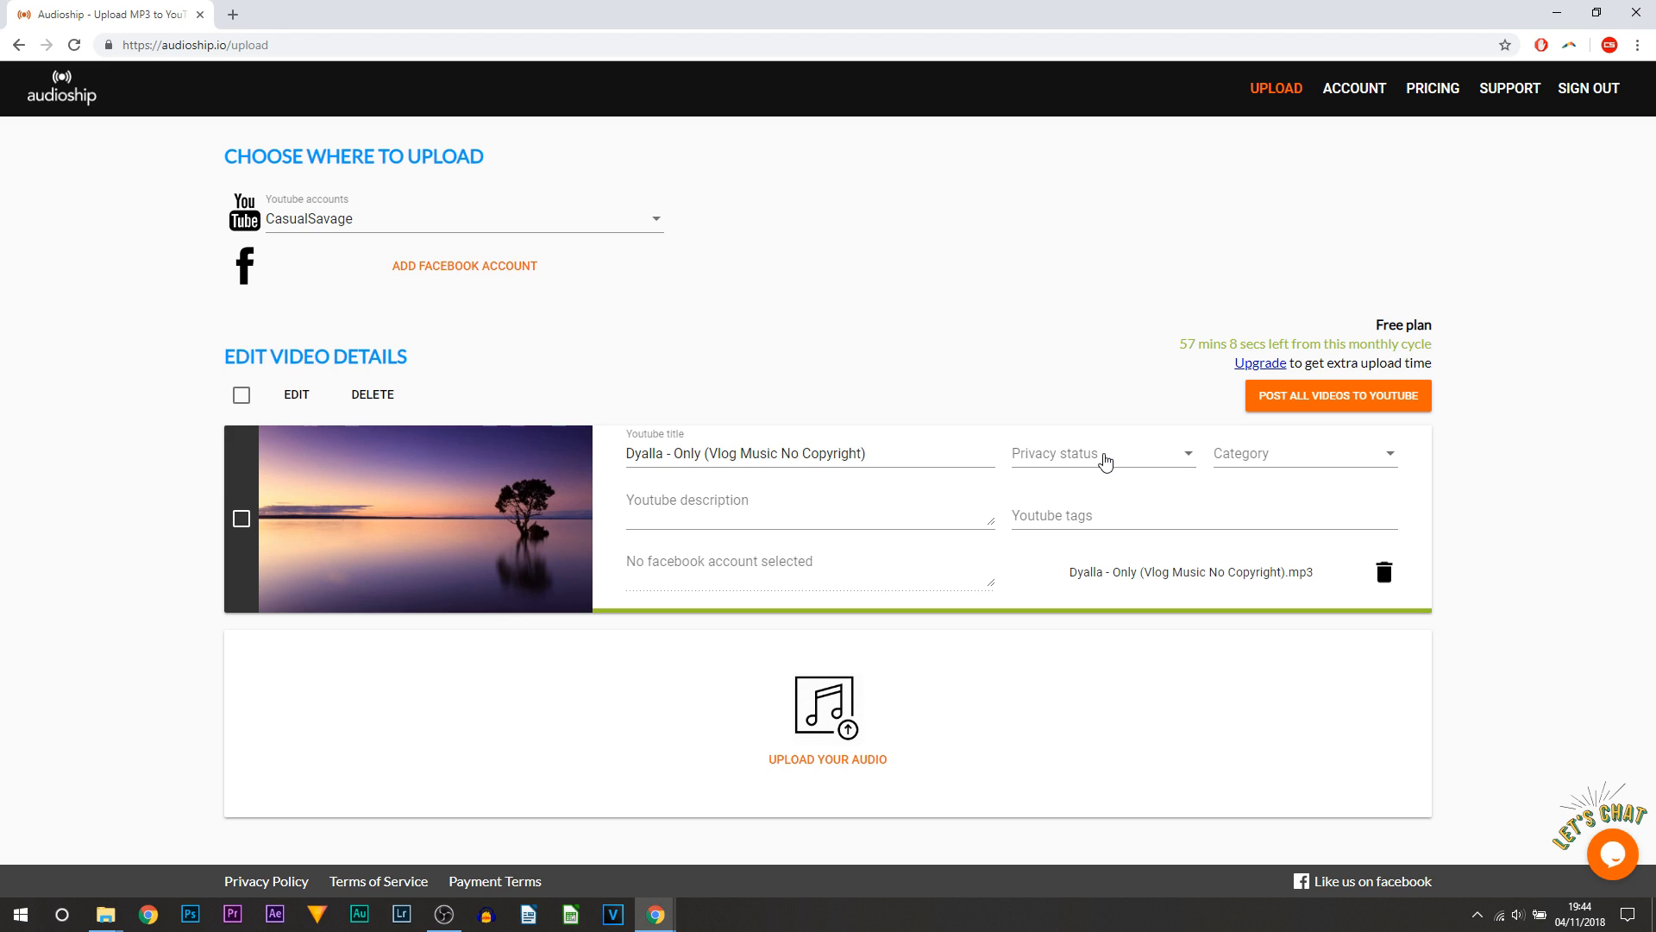
pyautogui.click(1104, 452)
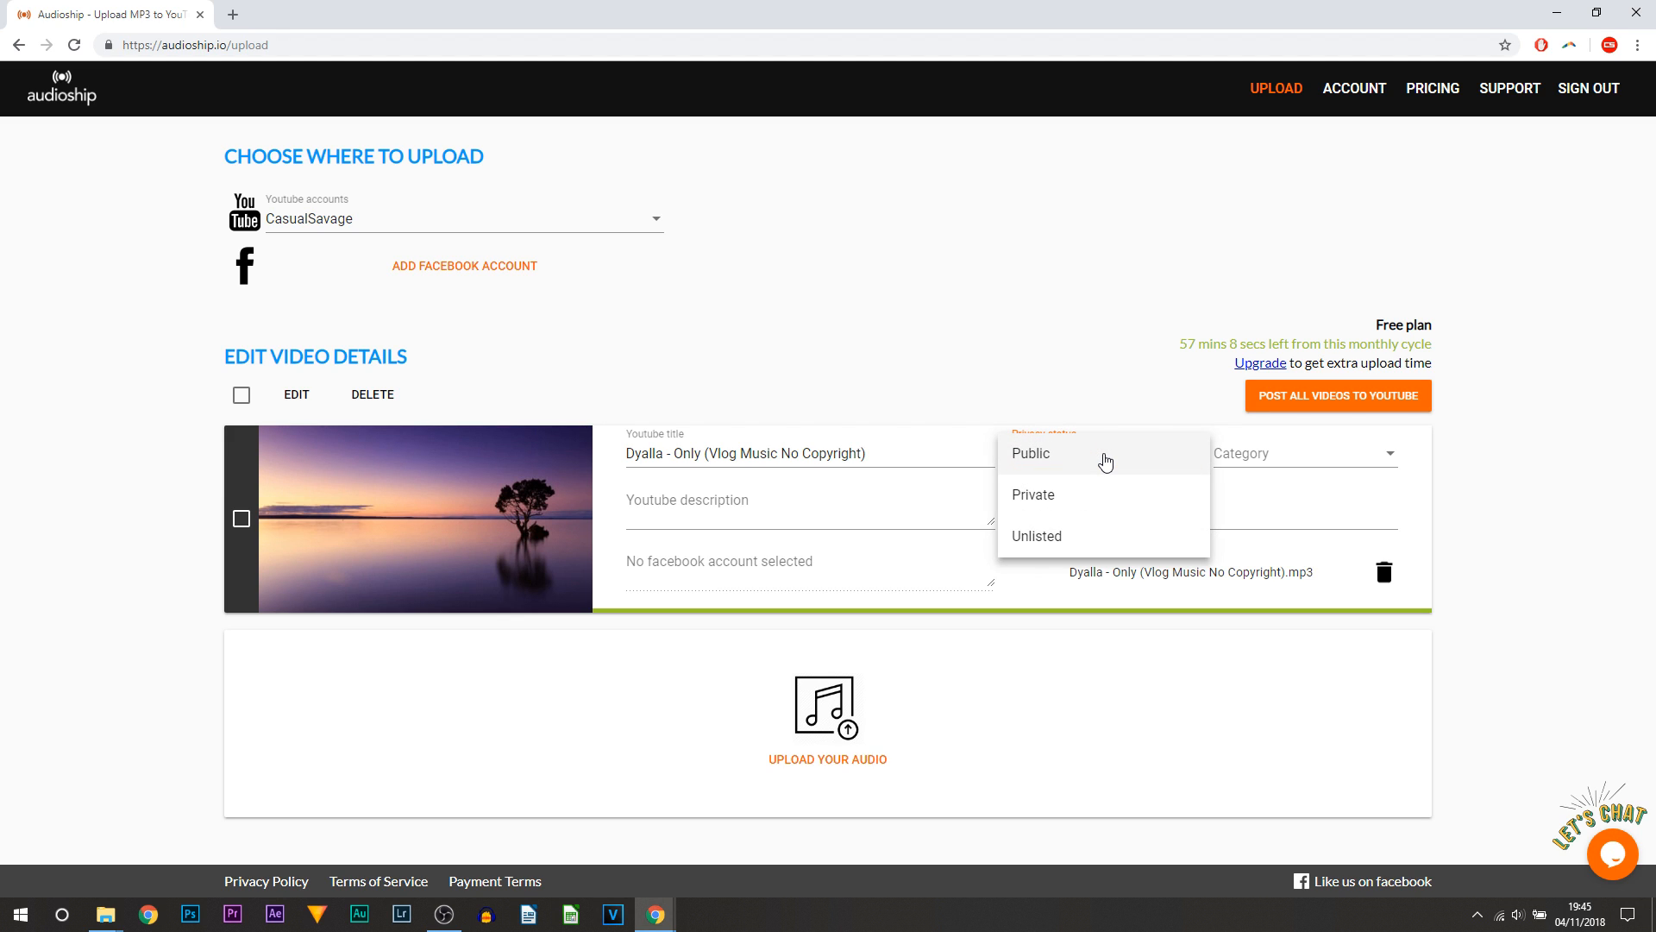
pyautogui.moveTo(1076, 469)
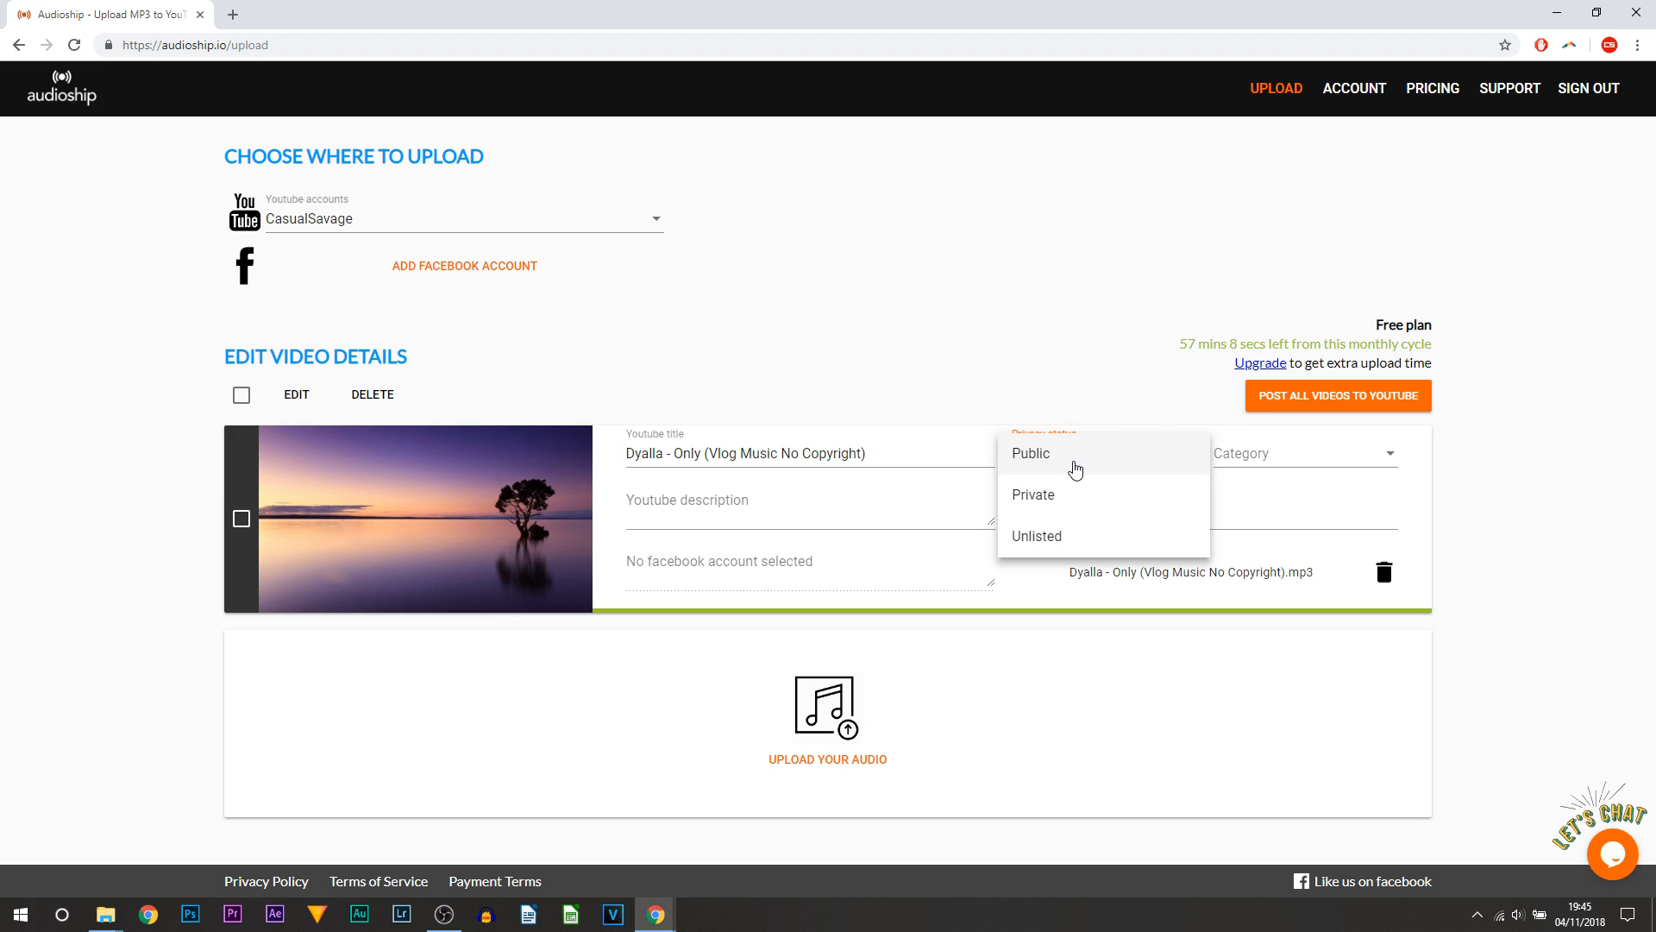
pyautogui.moveTo(1264, 501)
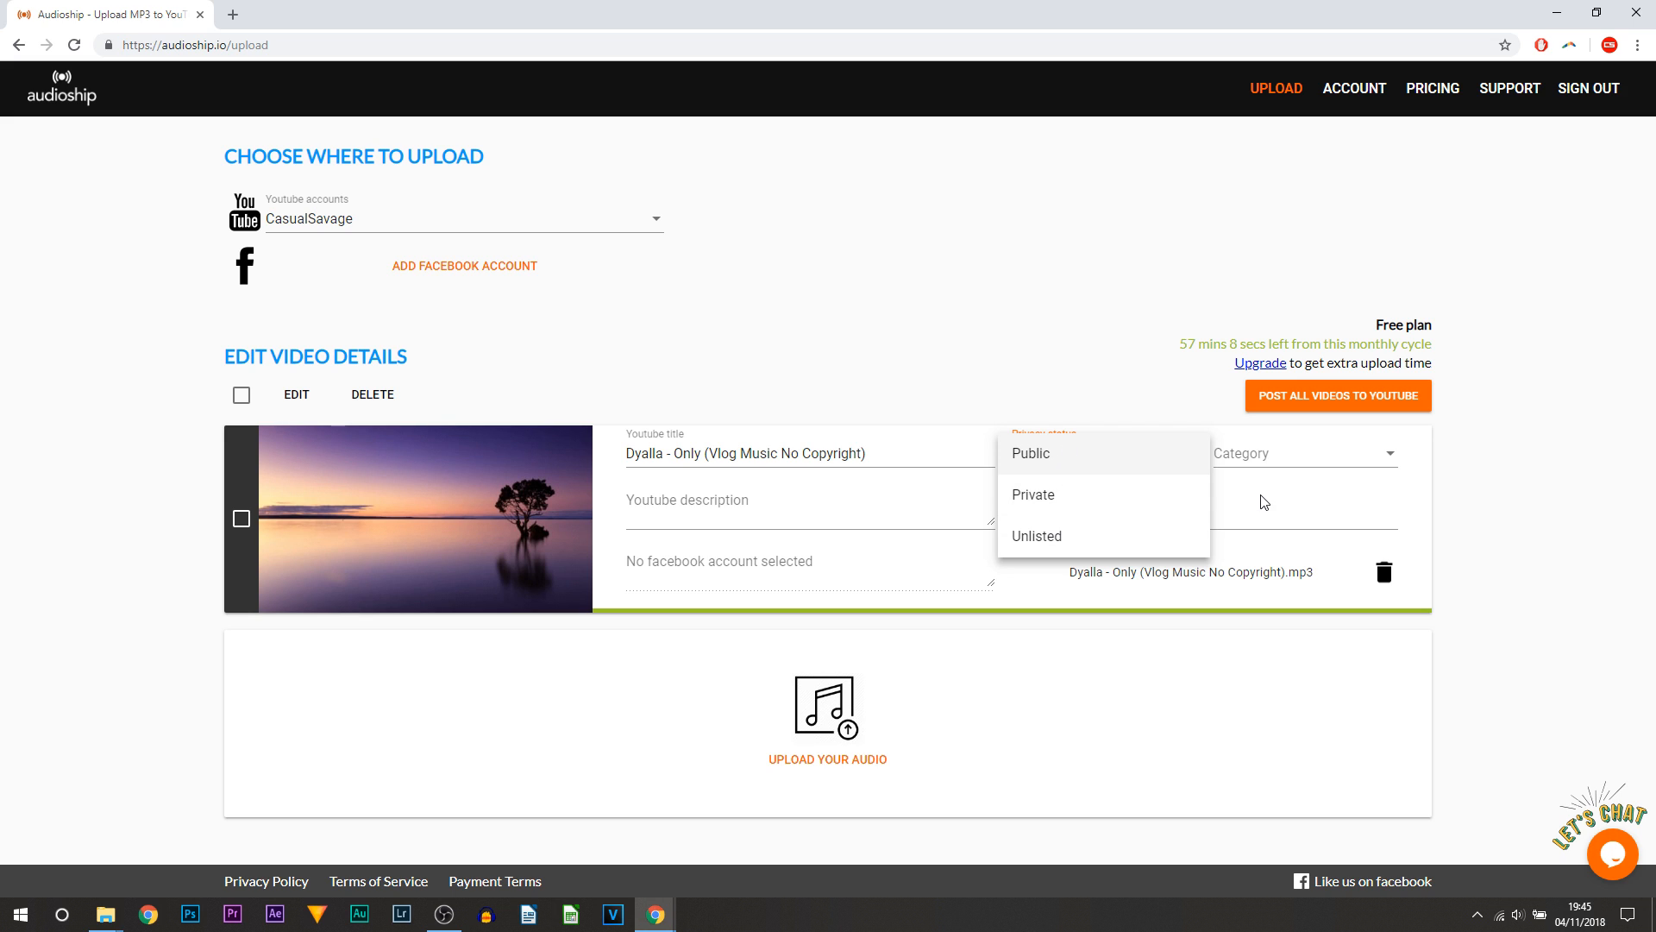
pyautogui.click(1304, 453)
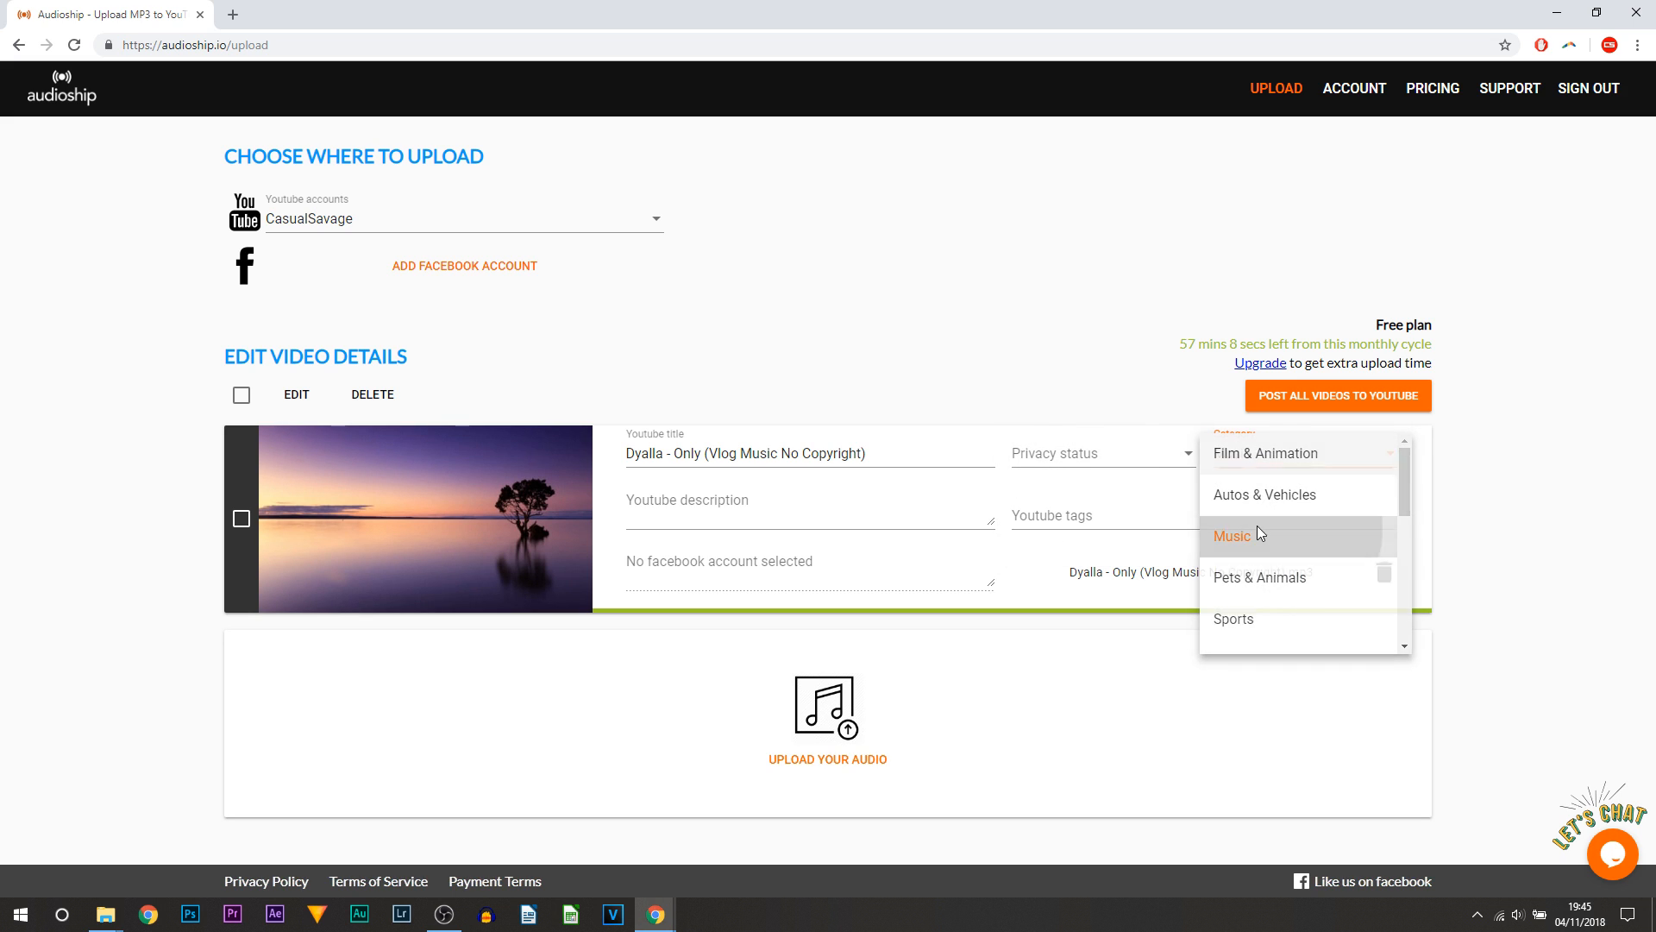
pyautogui.click(1233, 536)
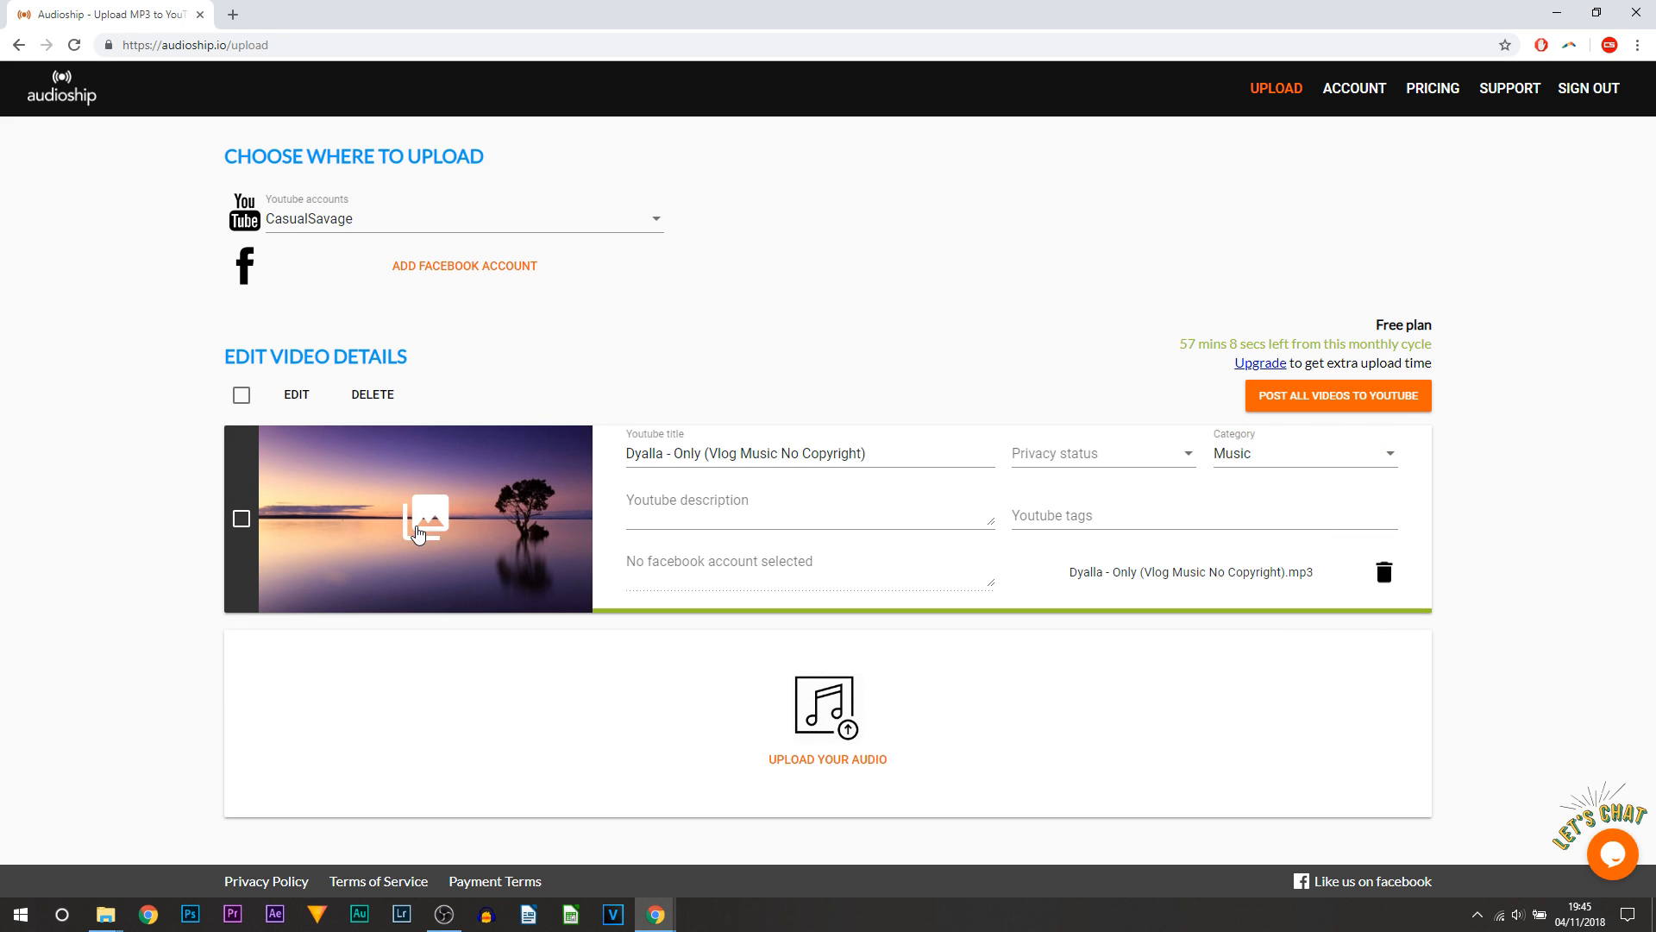
# Step: In the Video image editor, switch the background to Color only with blue
pyautogui.click(424, 520)
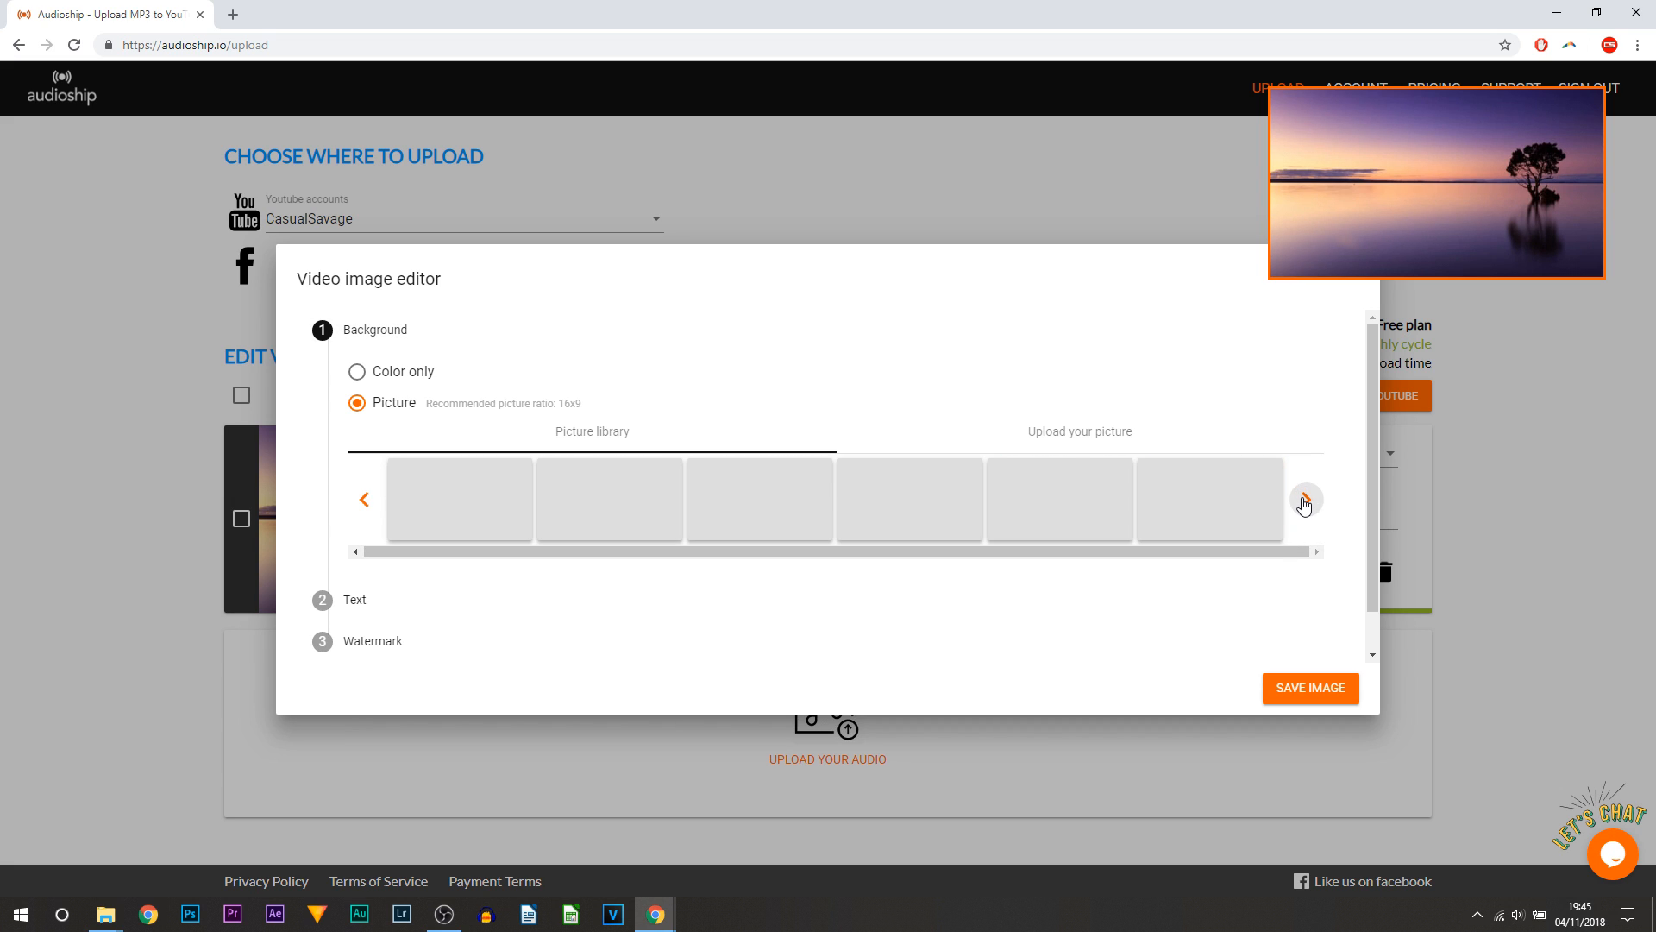
pyautogui.click(1307, 499)
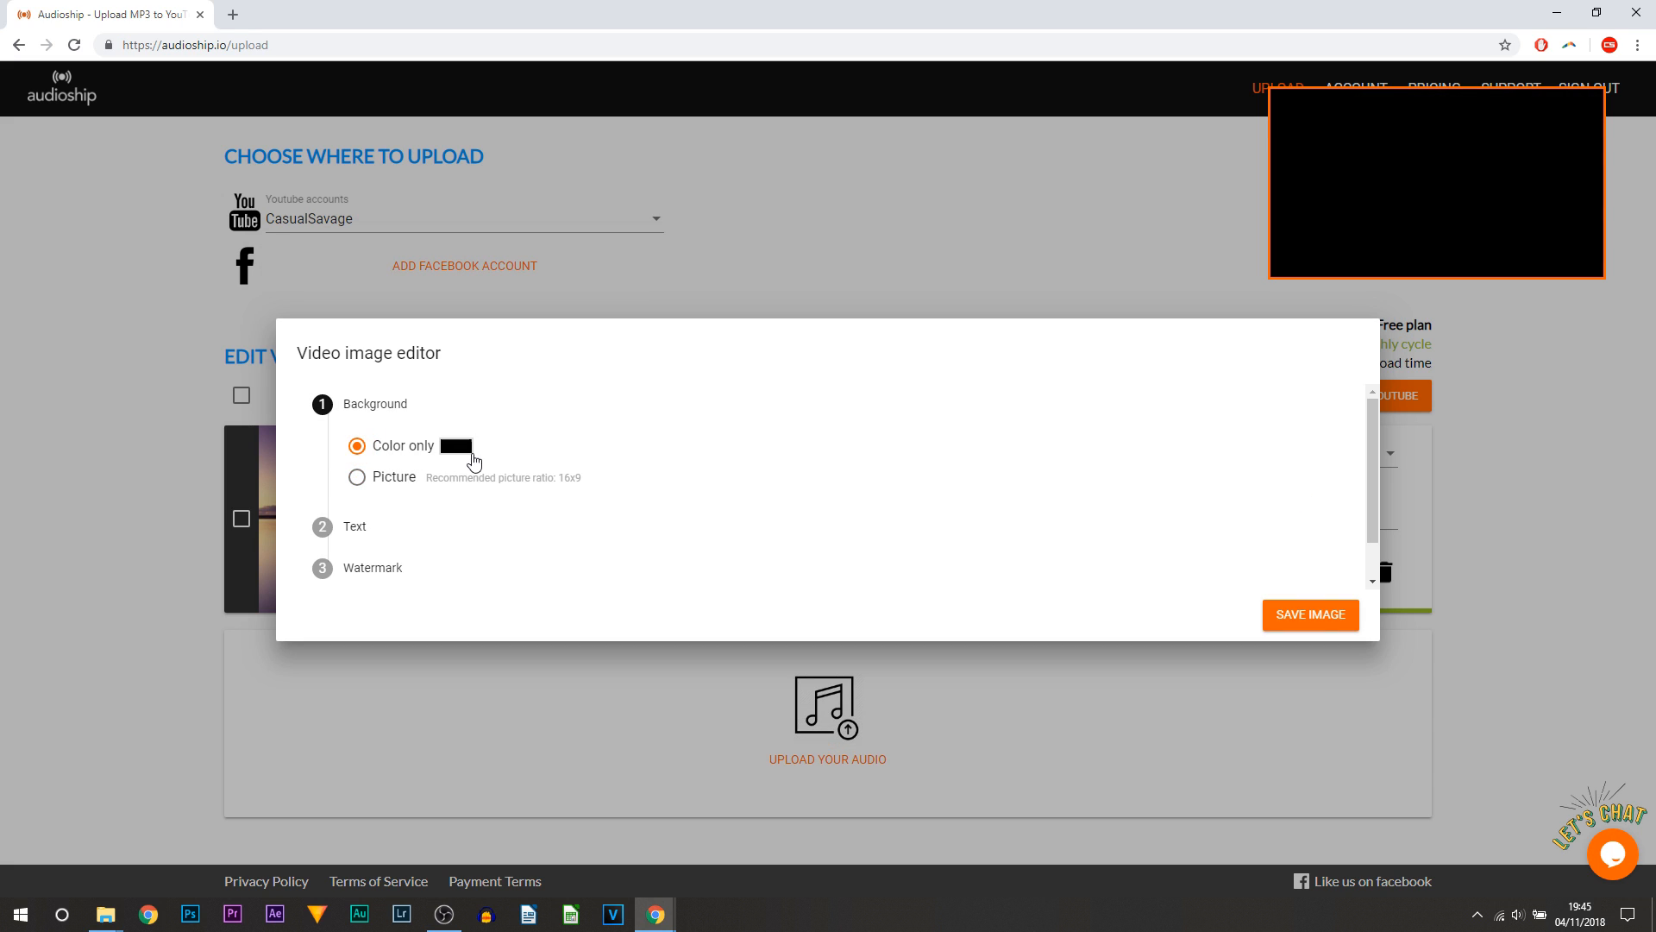
pyautogui.click(457, 445)
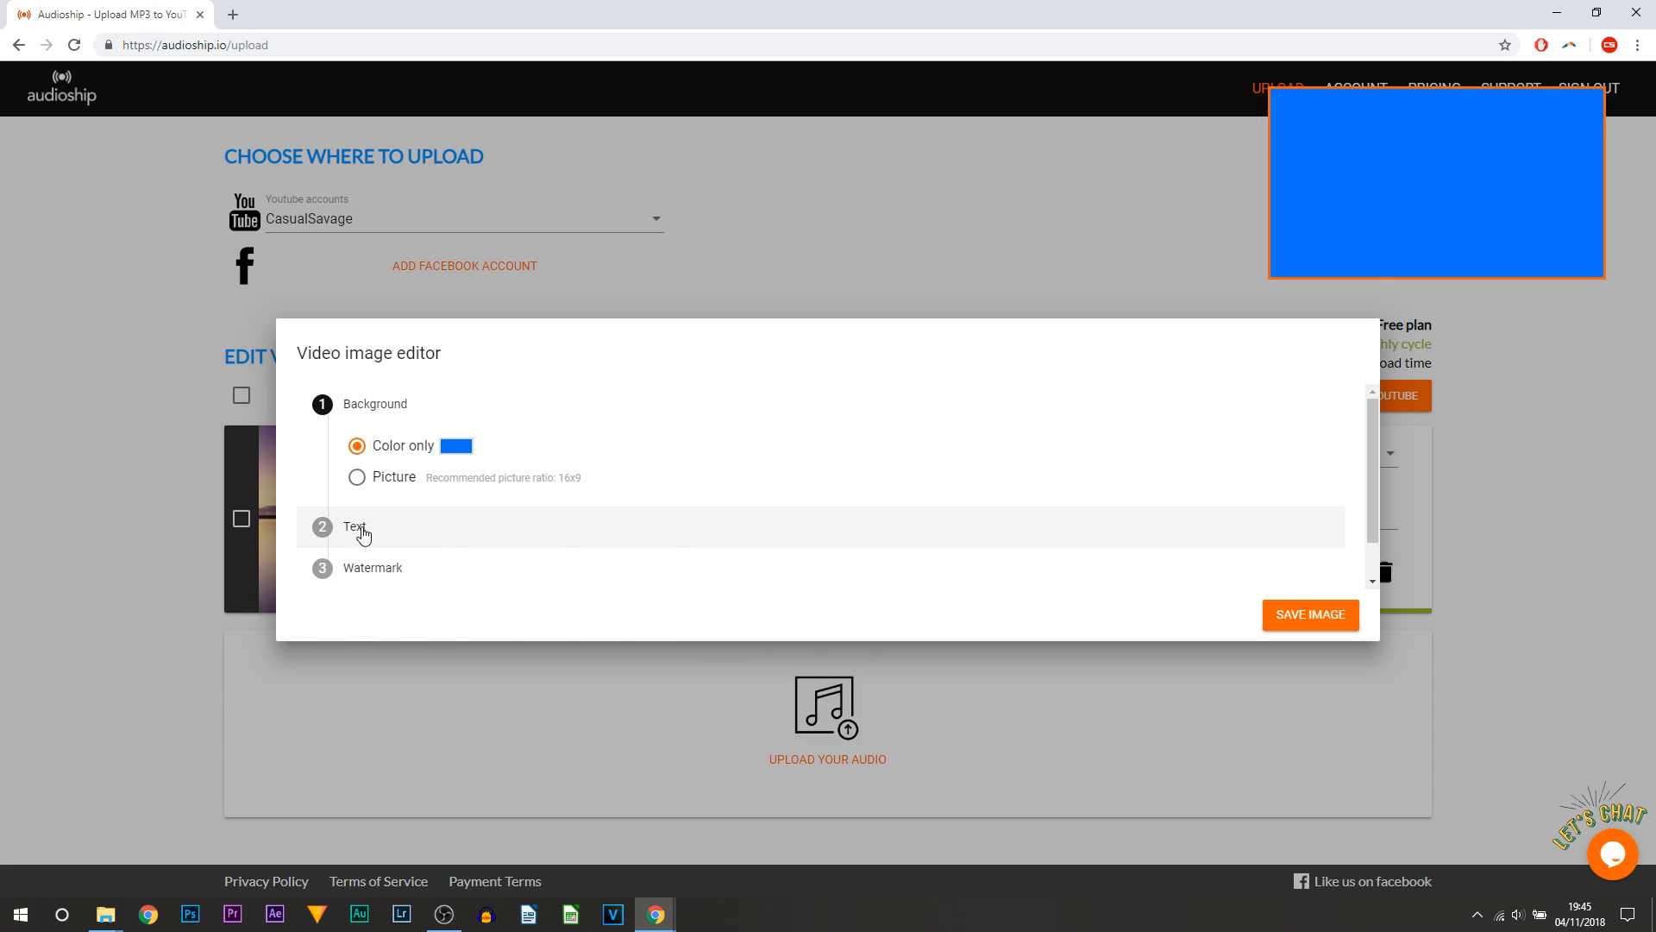
# Step: Expand the image editor's Text section, which requires a paid plan
pyautogui.click(354, 527)
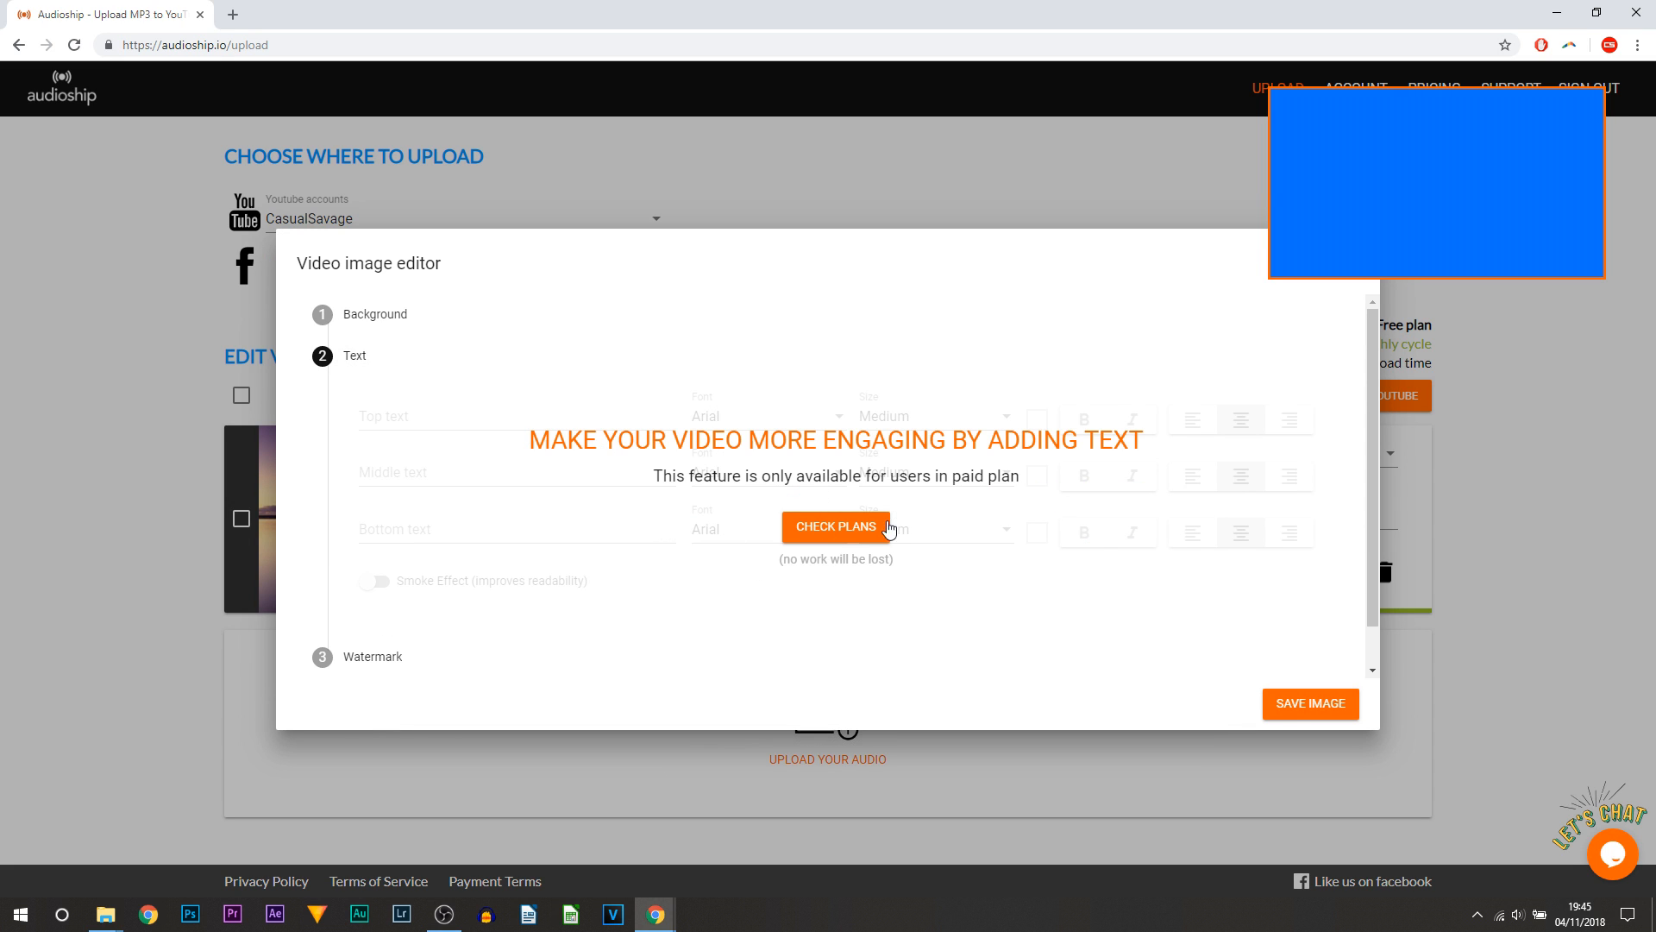
pyautogui.moveTo(994, 469)
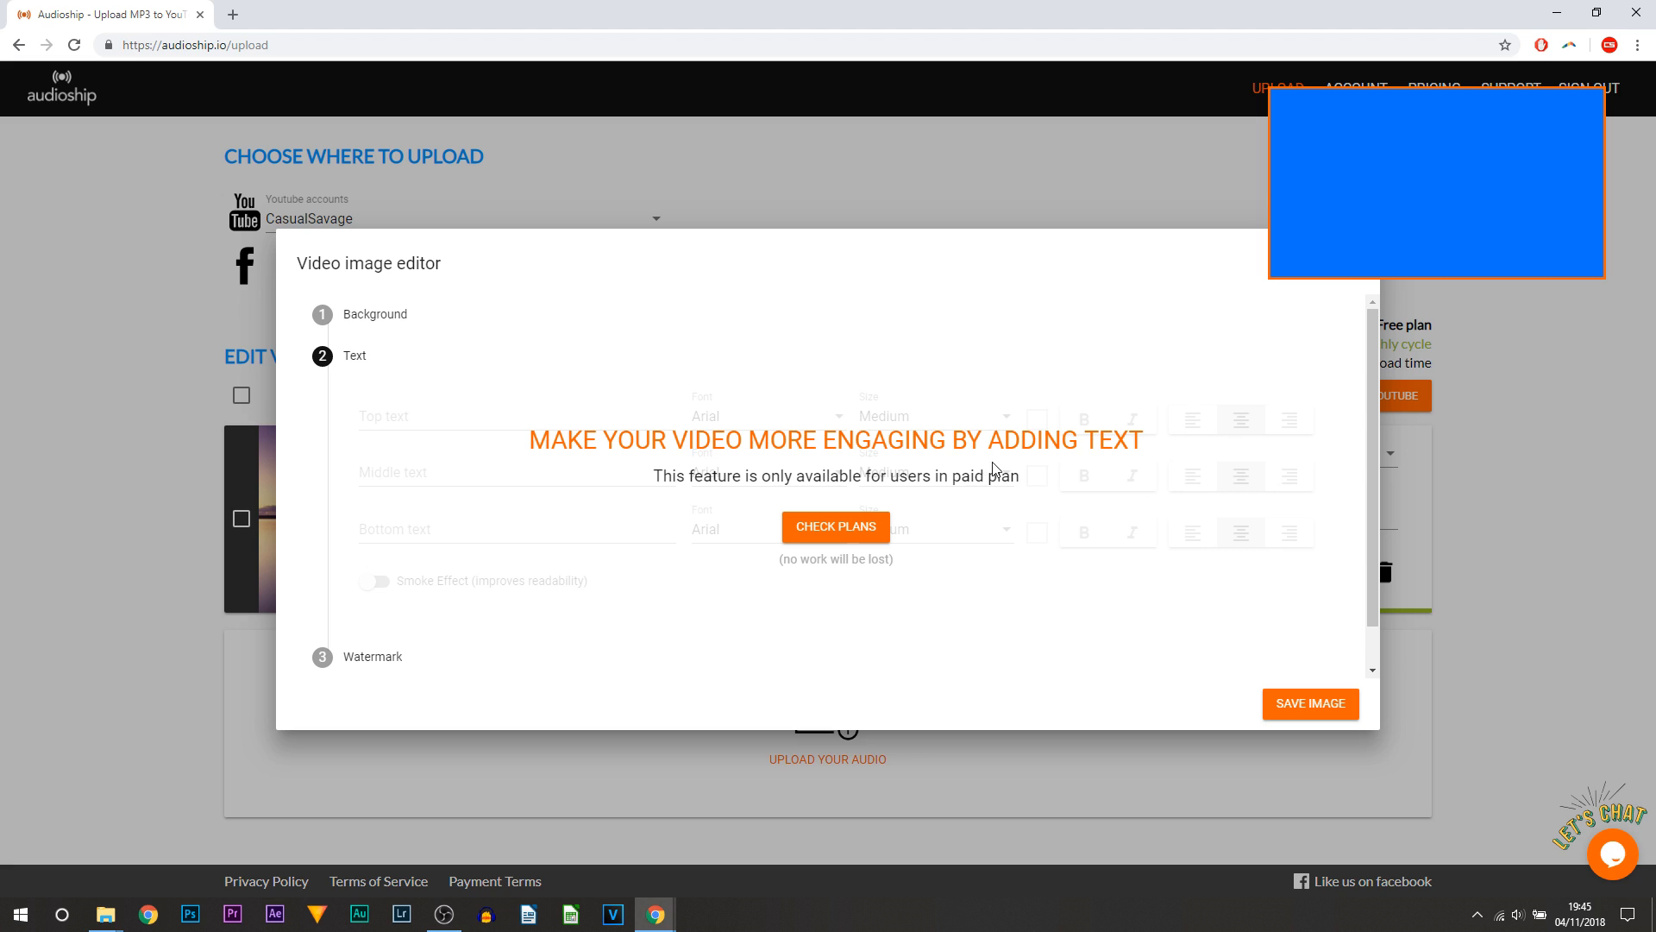
pyautogui.moveTo(565, 478)
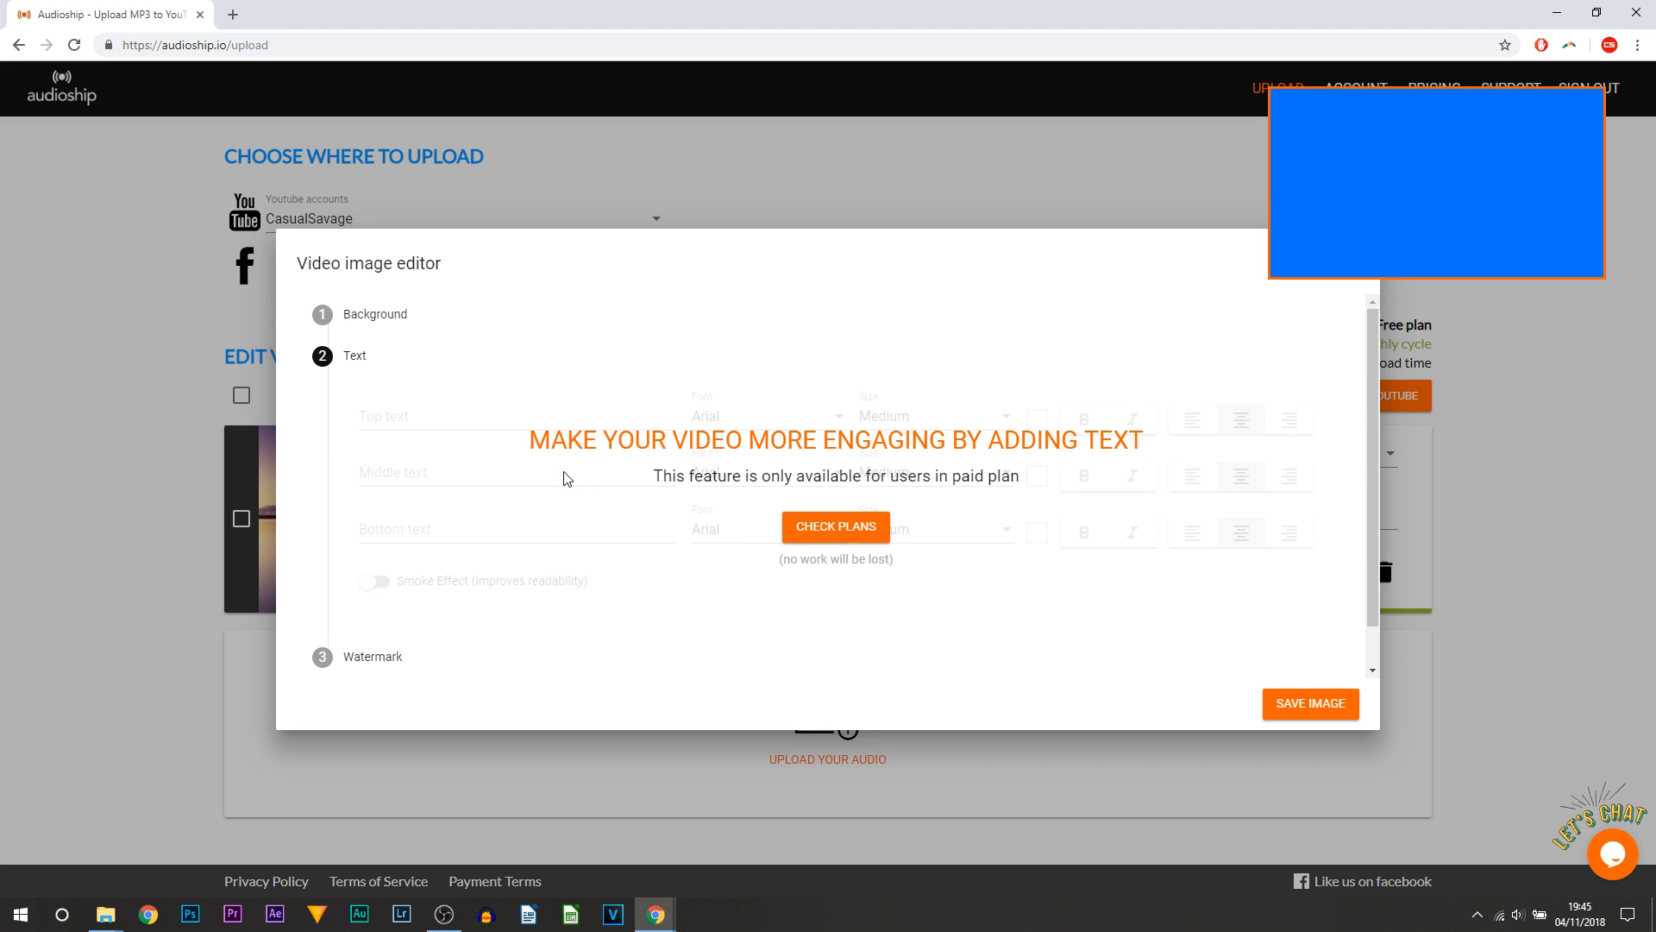
pyautogui.moveTo(477, 521)
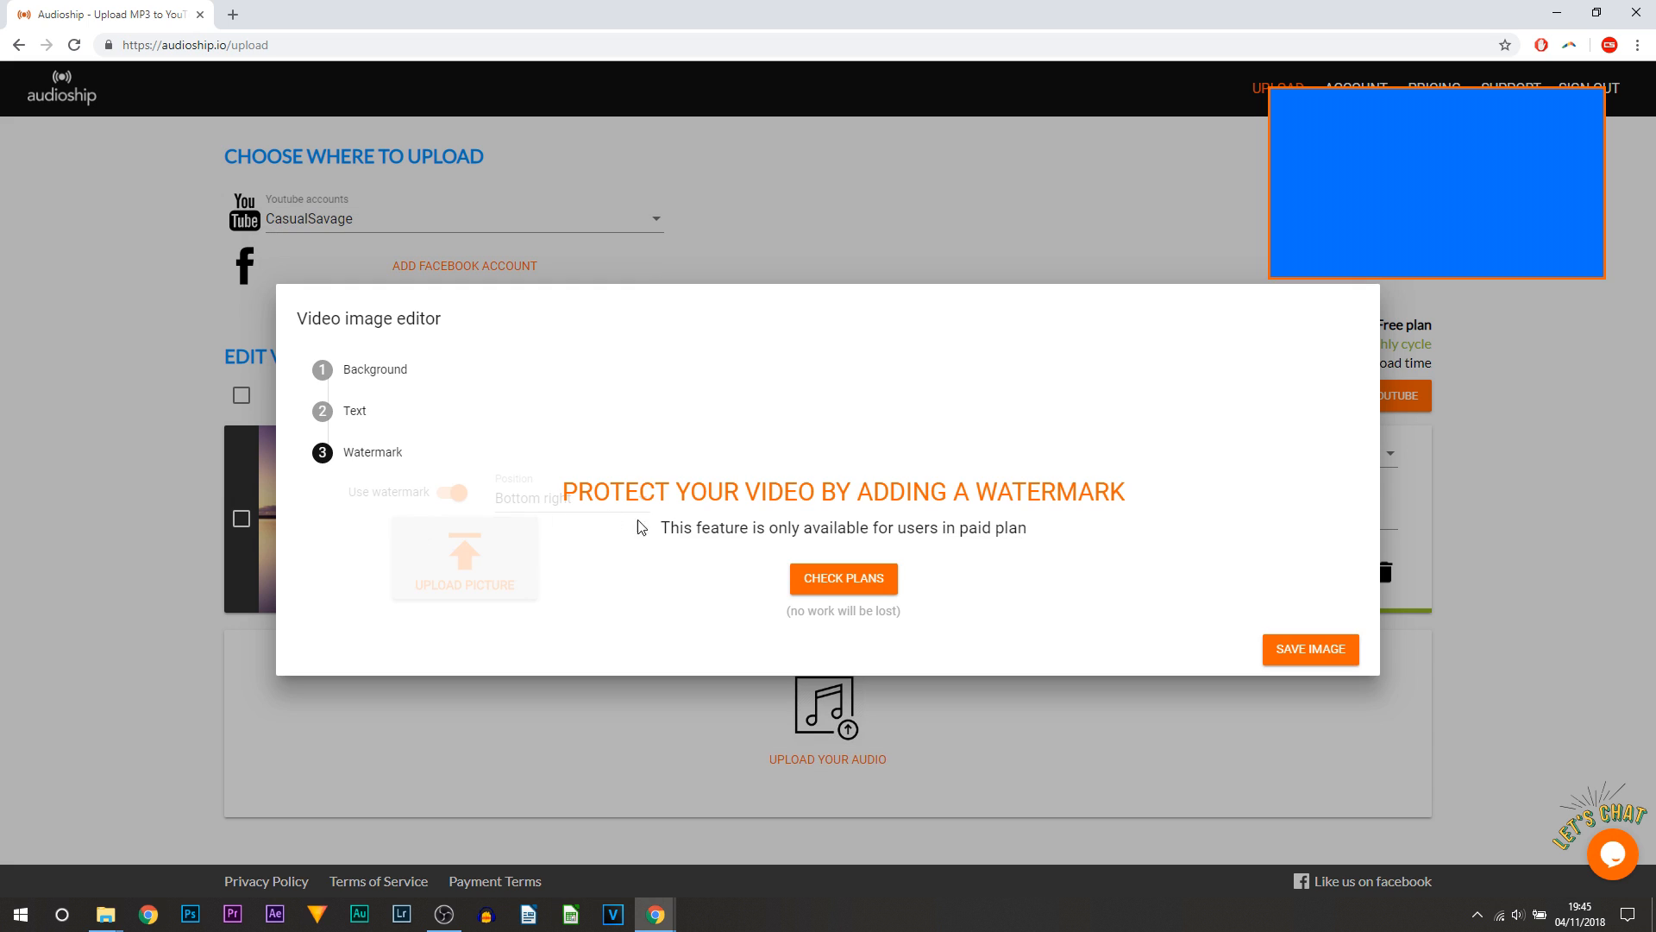
pyautogui.moveTo(422, 512)
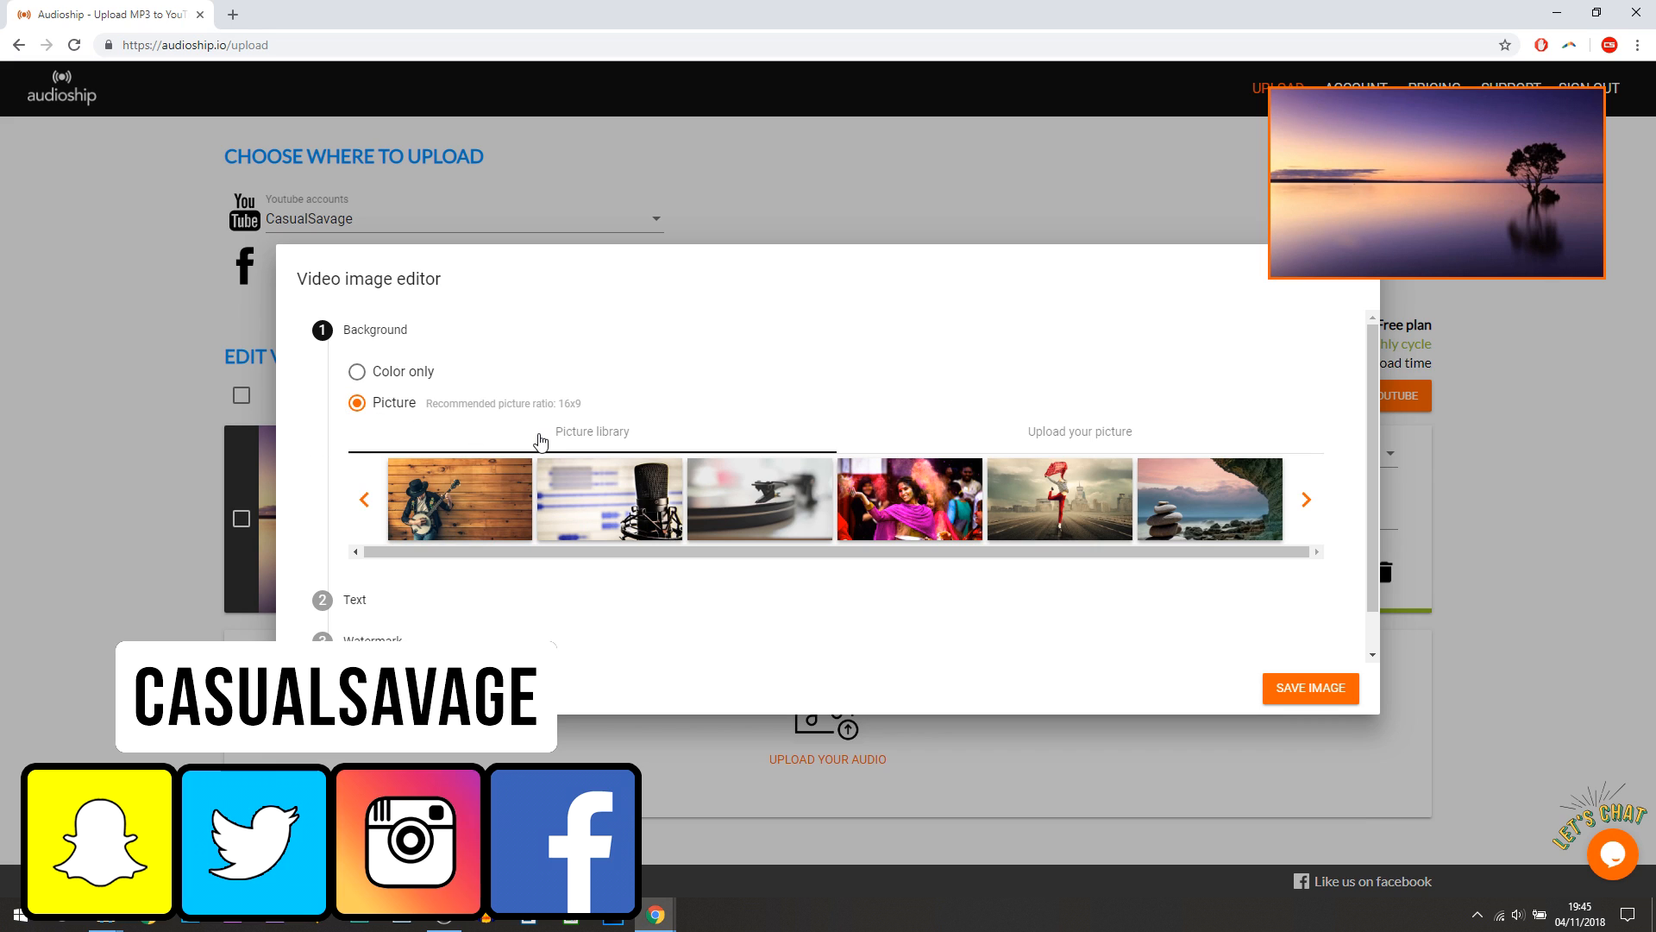
pyautogui.moveTo(371, 523)
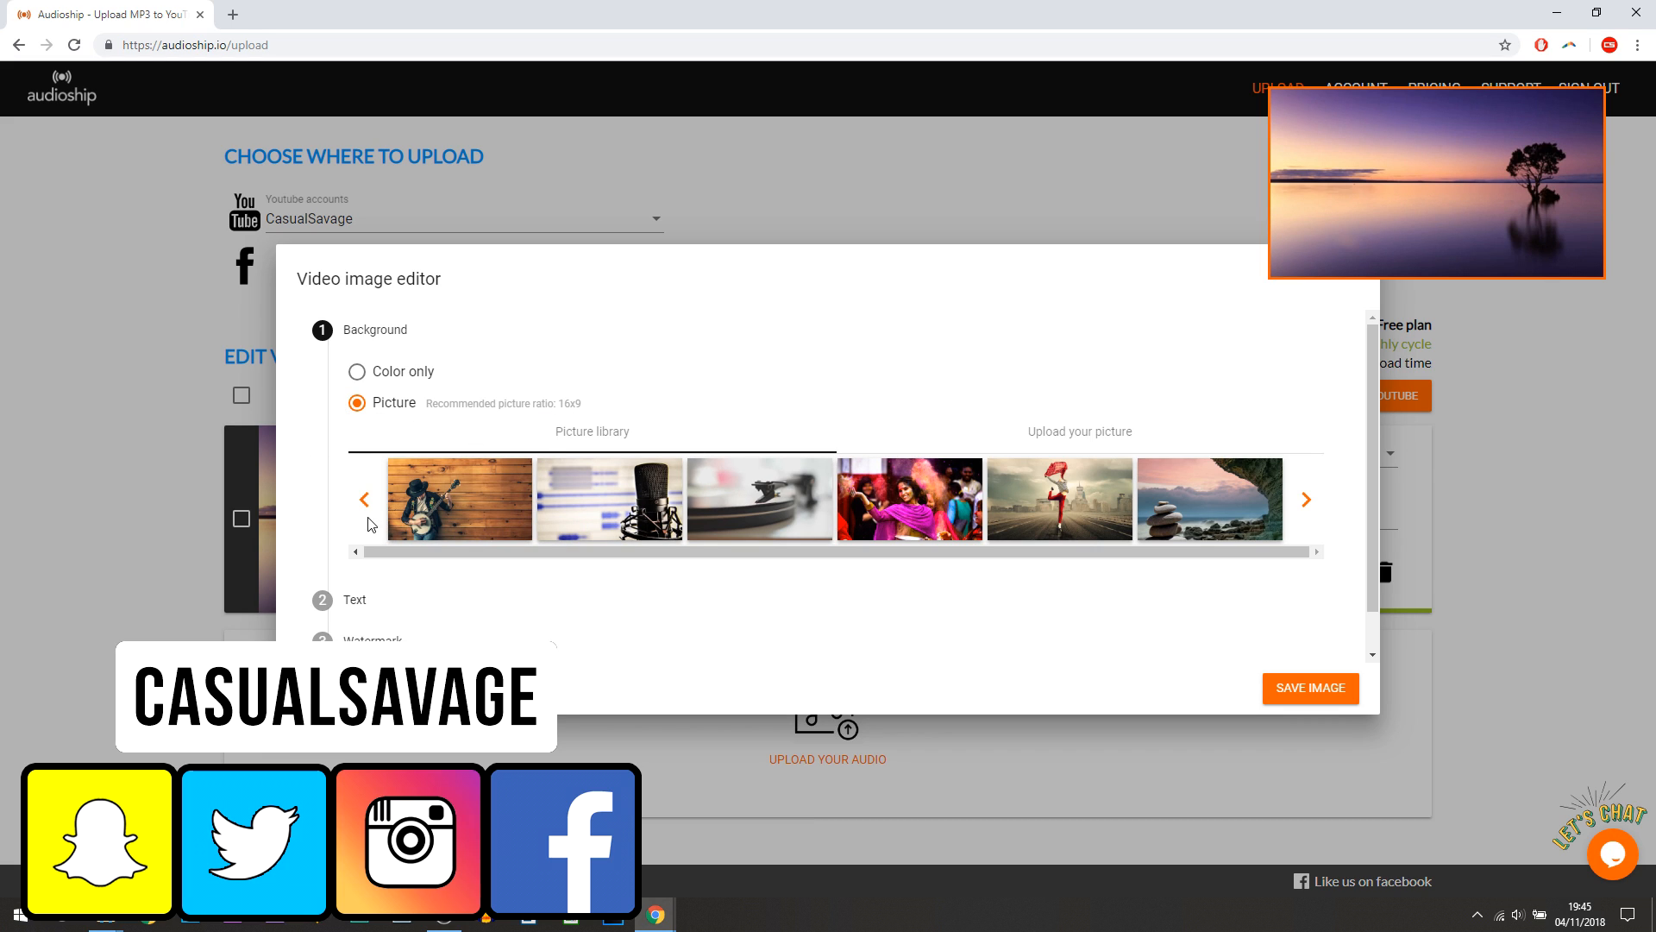
# Step: Pick the microphone image from the Picture library as background and save it
pyautogui.click(1080, 431)
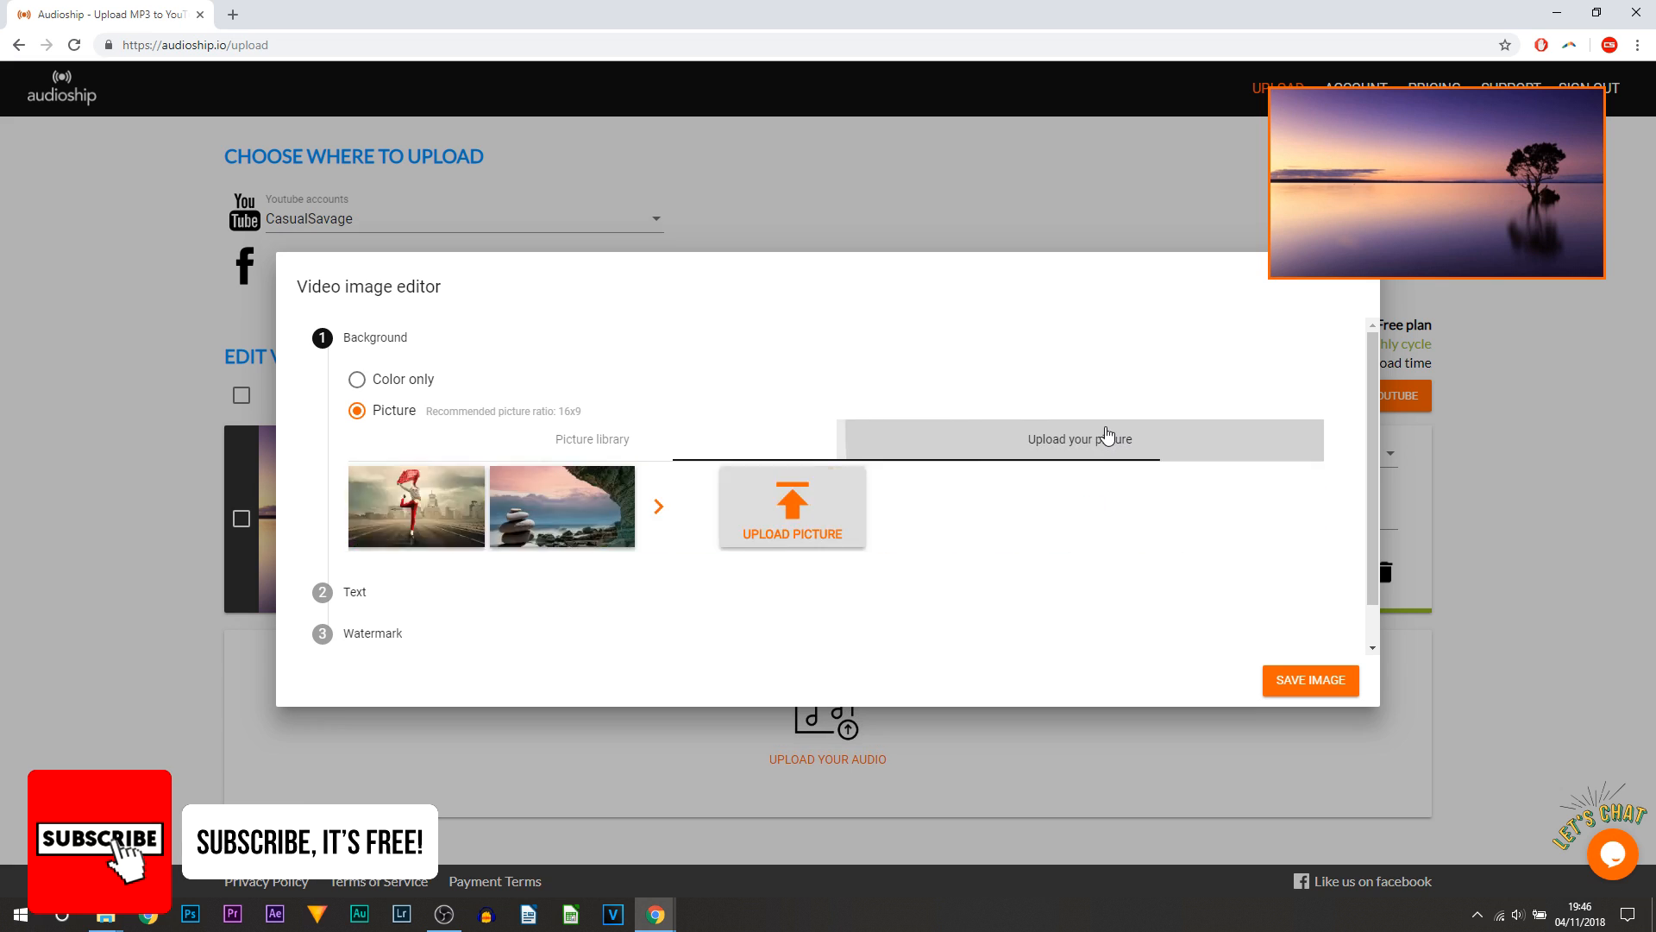
pyautogui.click(1081, 439)
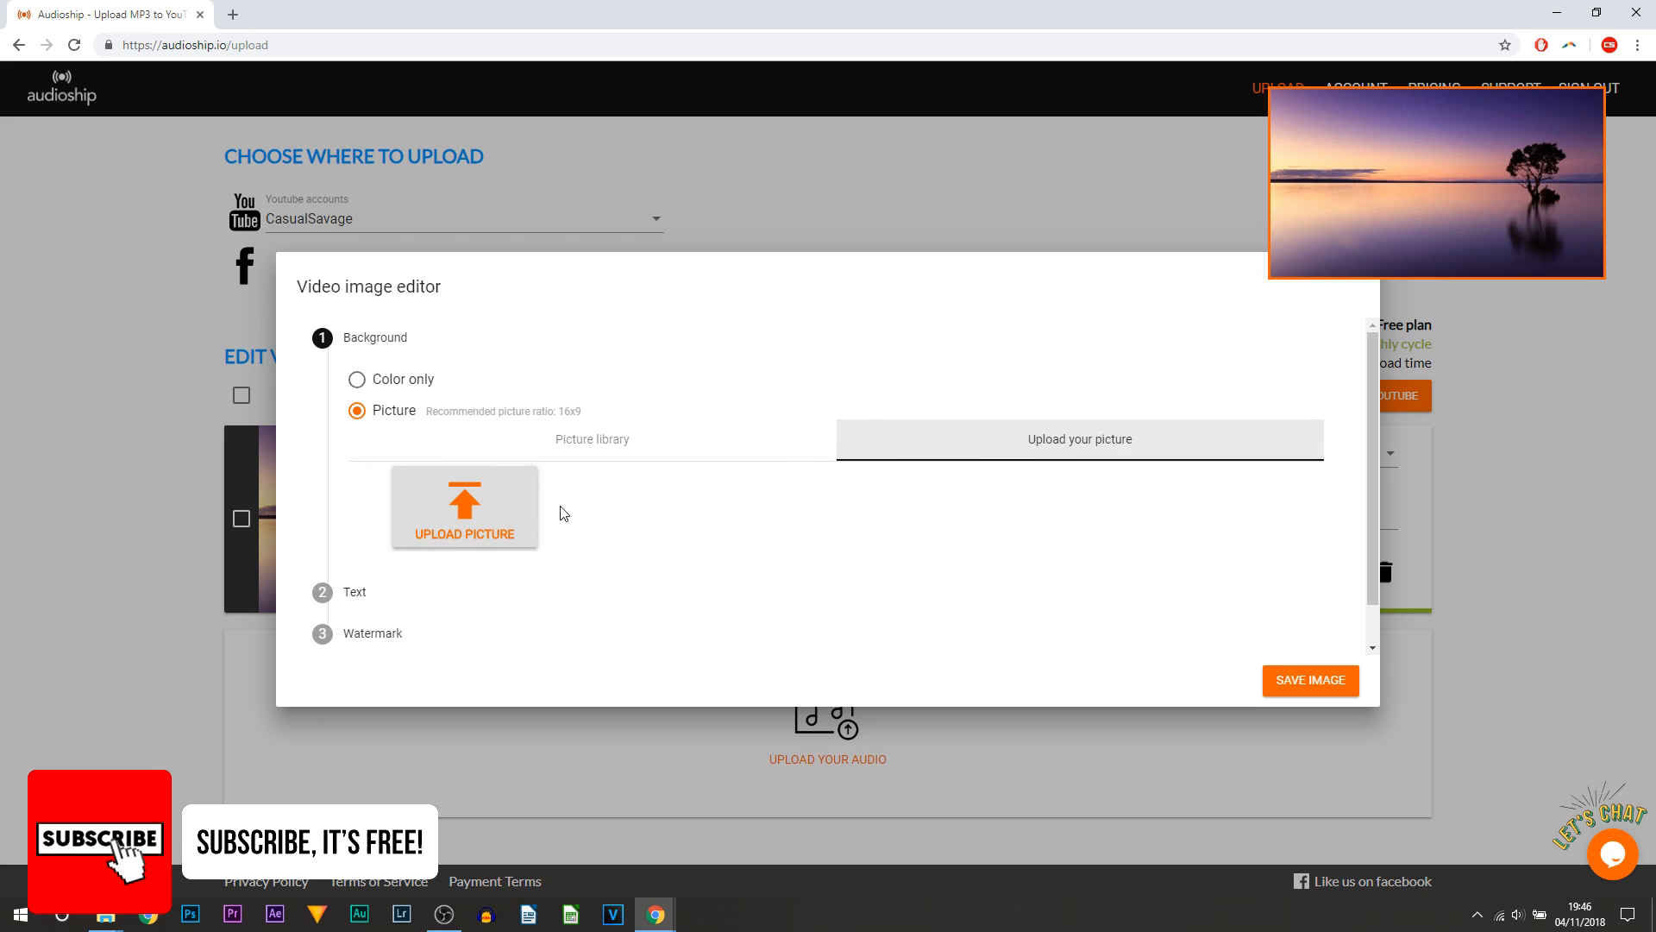
pyautogui.click(593, 440)
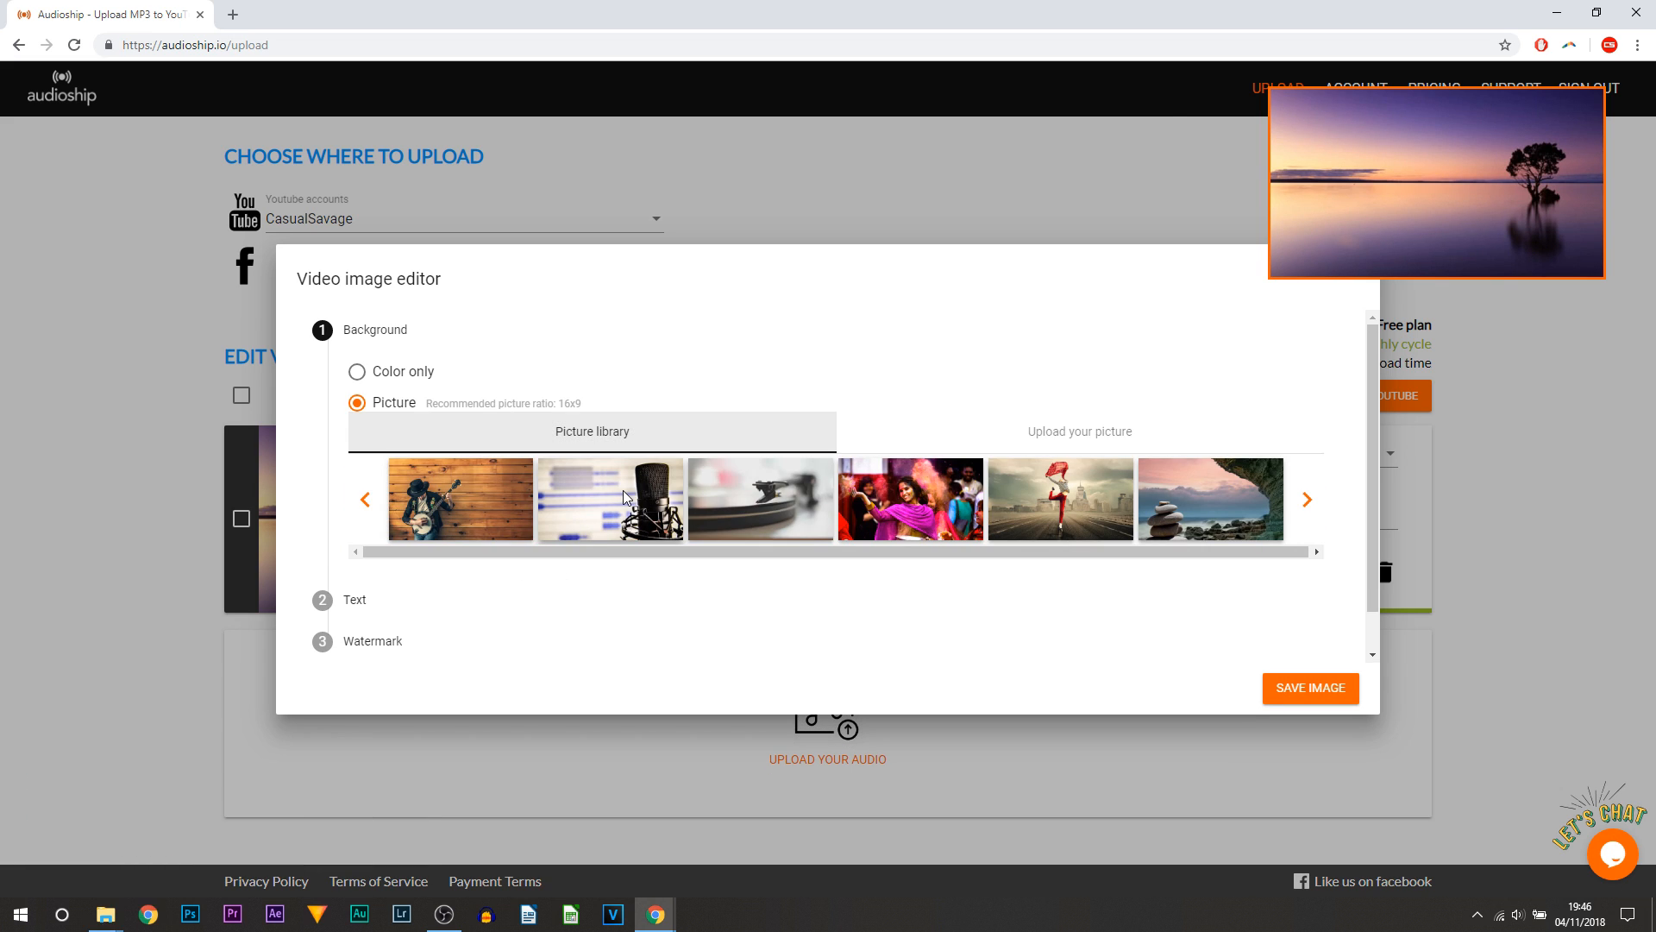
pyautogui.click(611, 499)
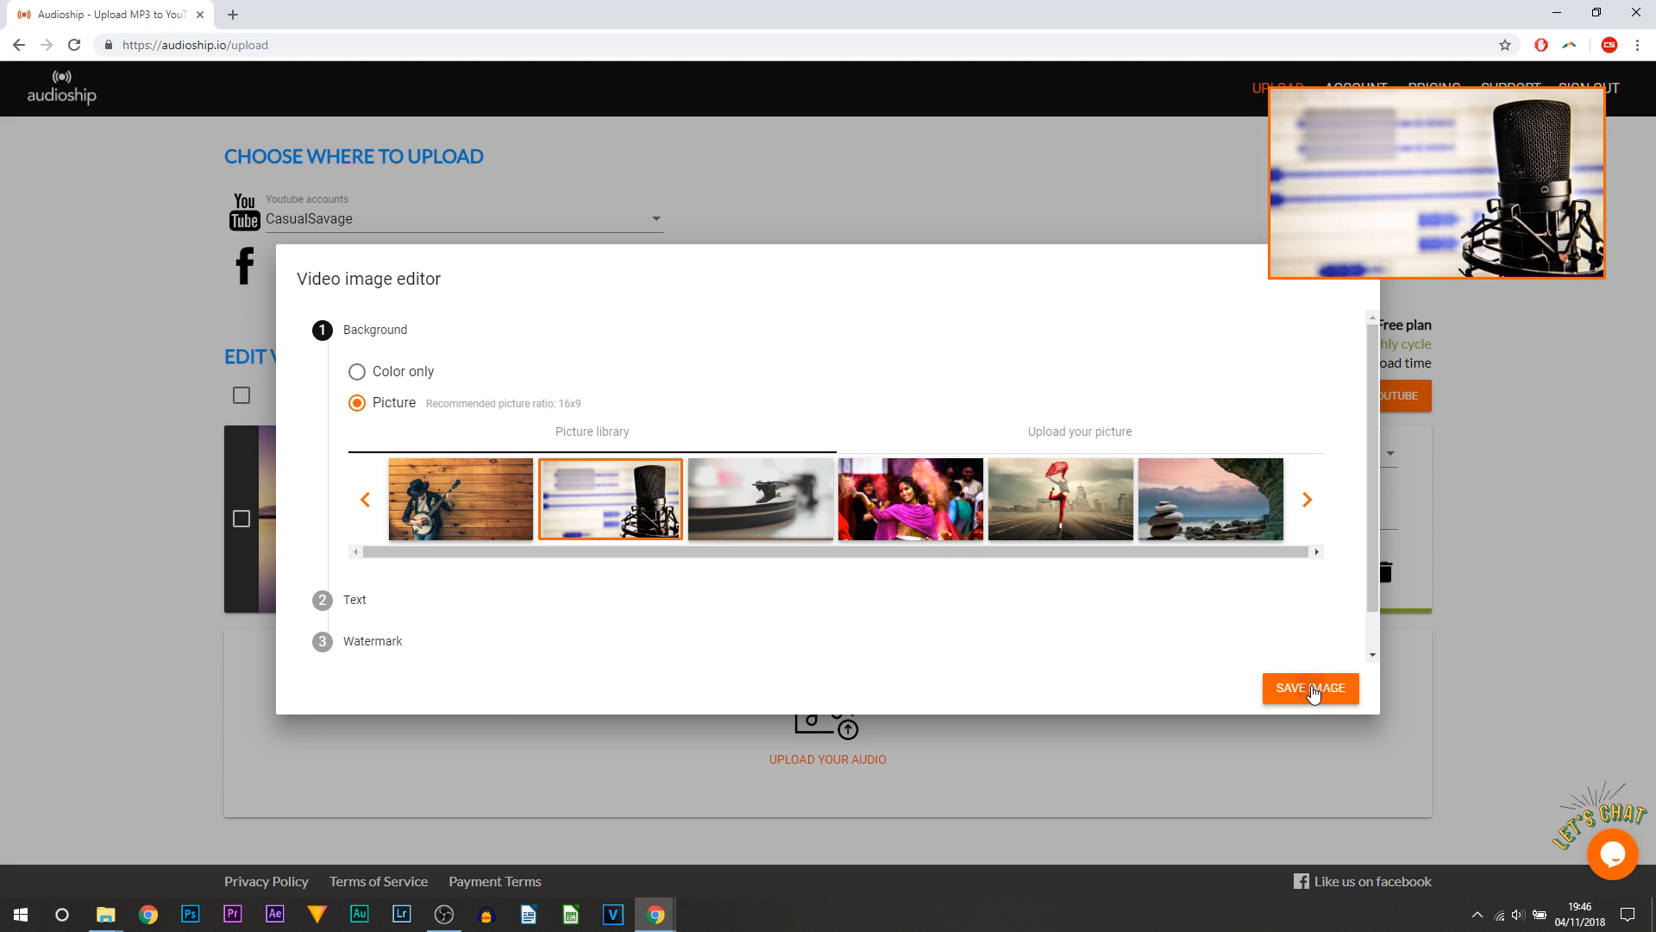
pyautogui.click(1311, 688)
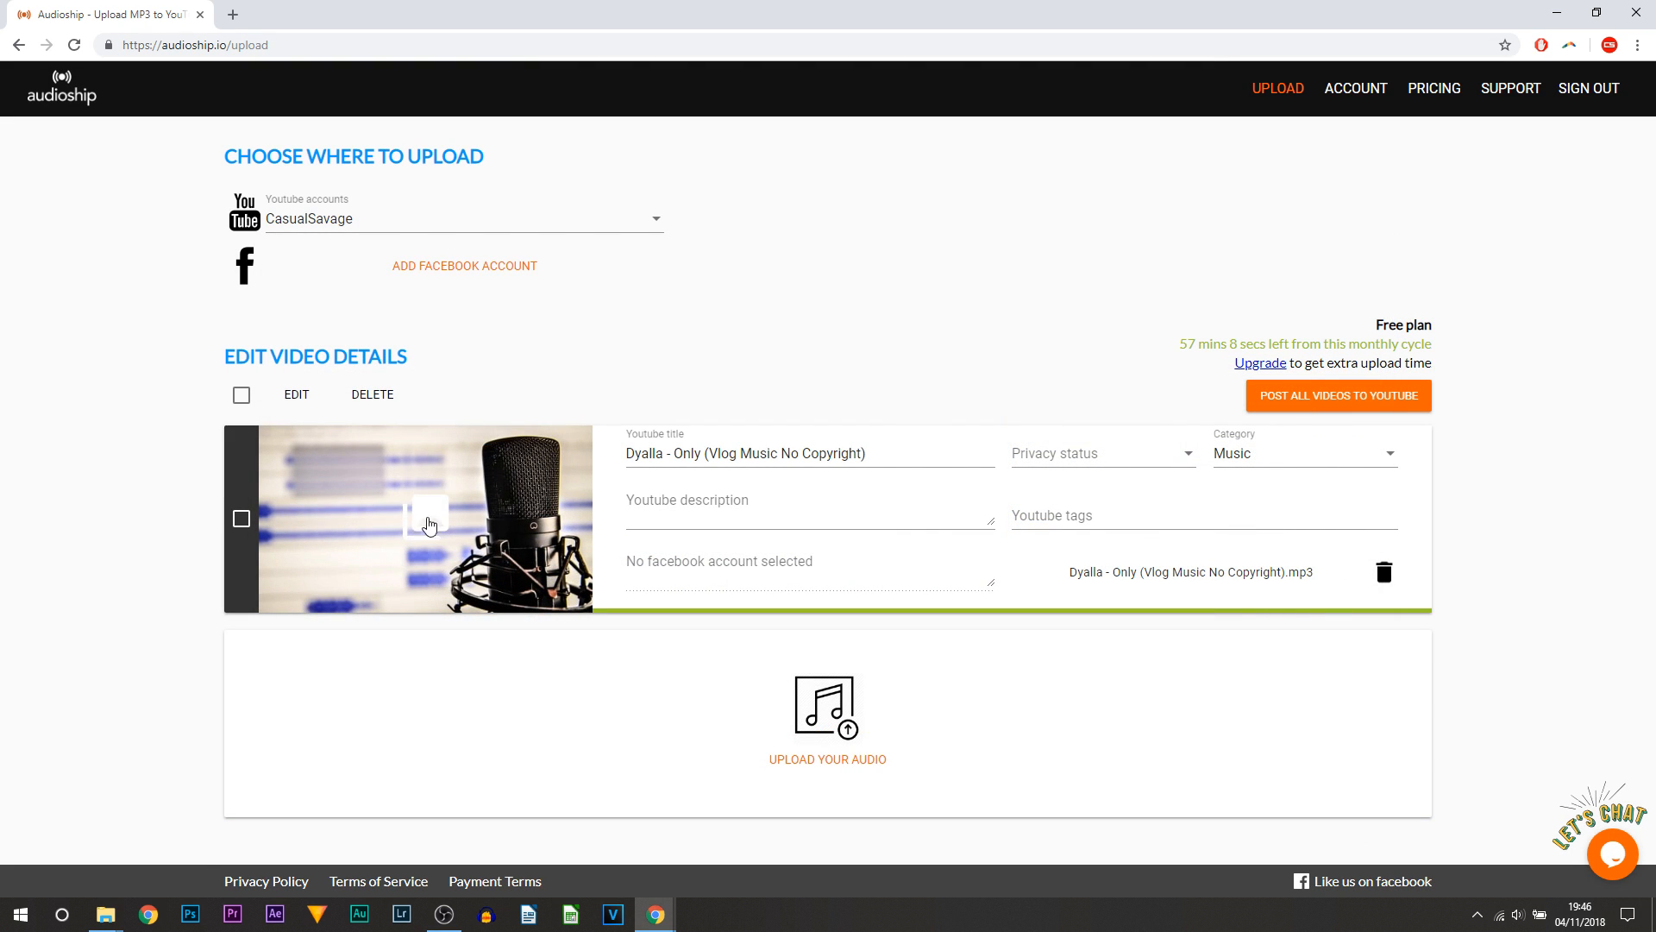
# Step: Set privacy status to Unlisted and enter placeholder text 'dasdas' in the YouTube fields
pyautogui.click(1103, 453)
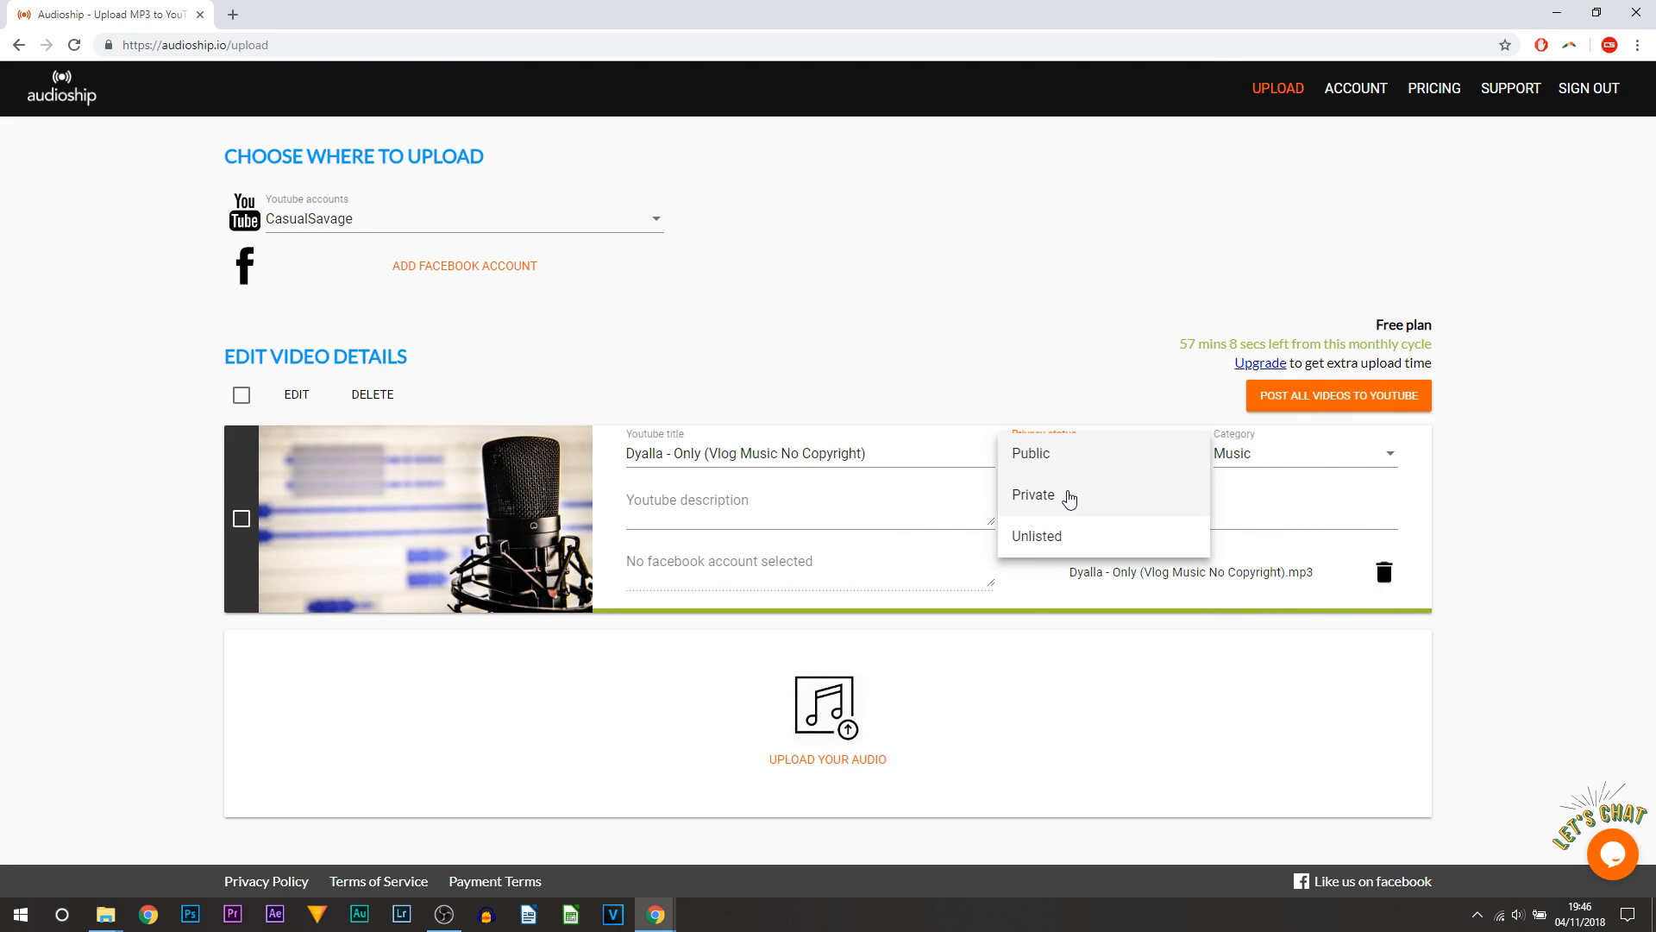
pyautogui.click(1033, 494)
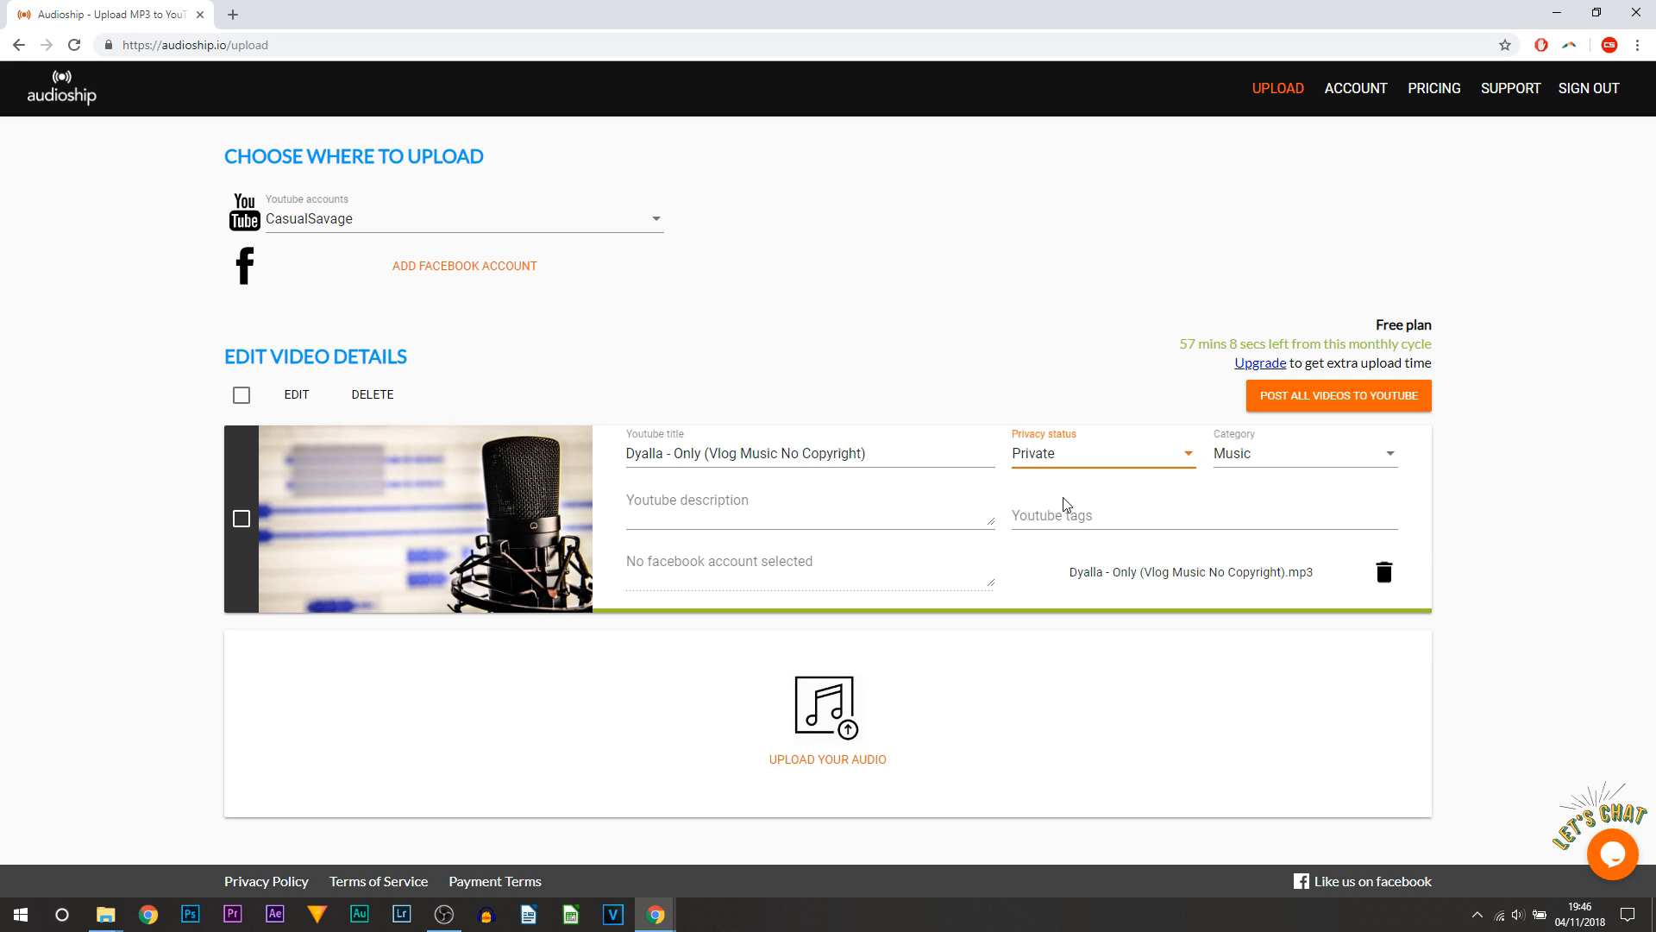
pyautogui.click(1102, 452)
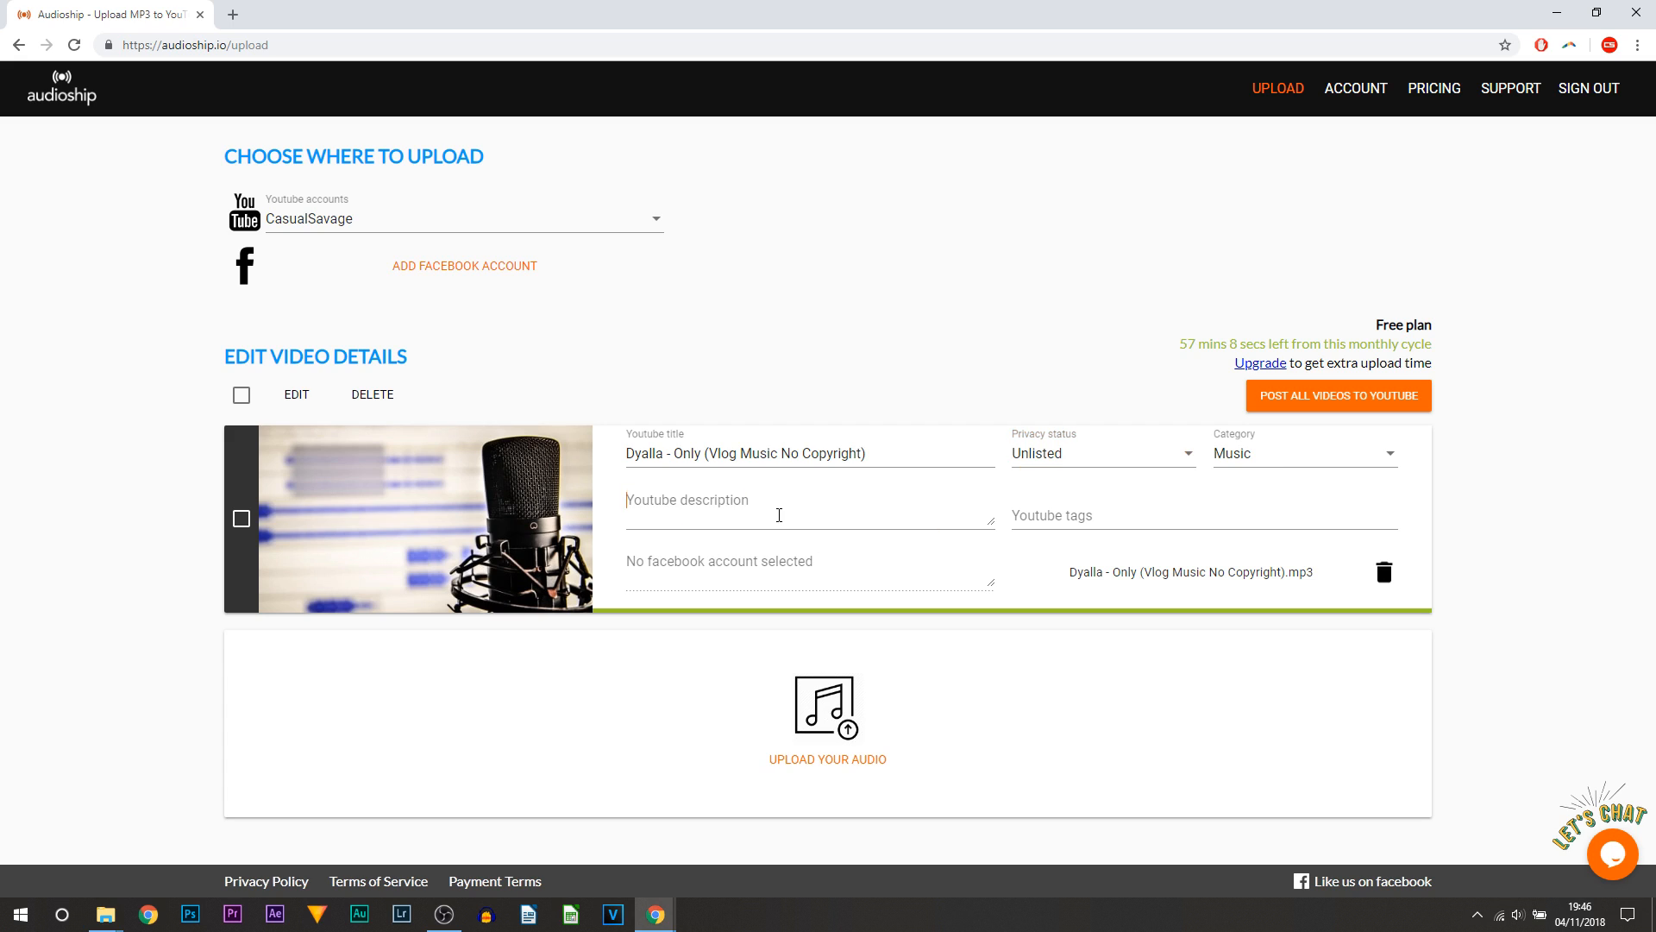
pyautogui.write('dasdas')
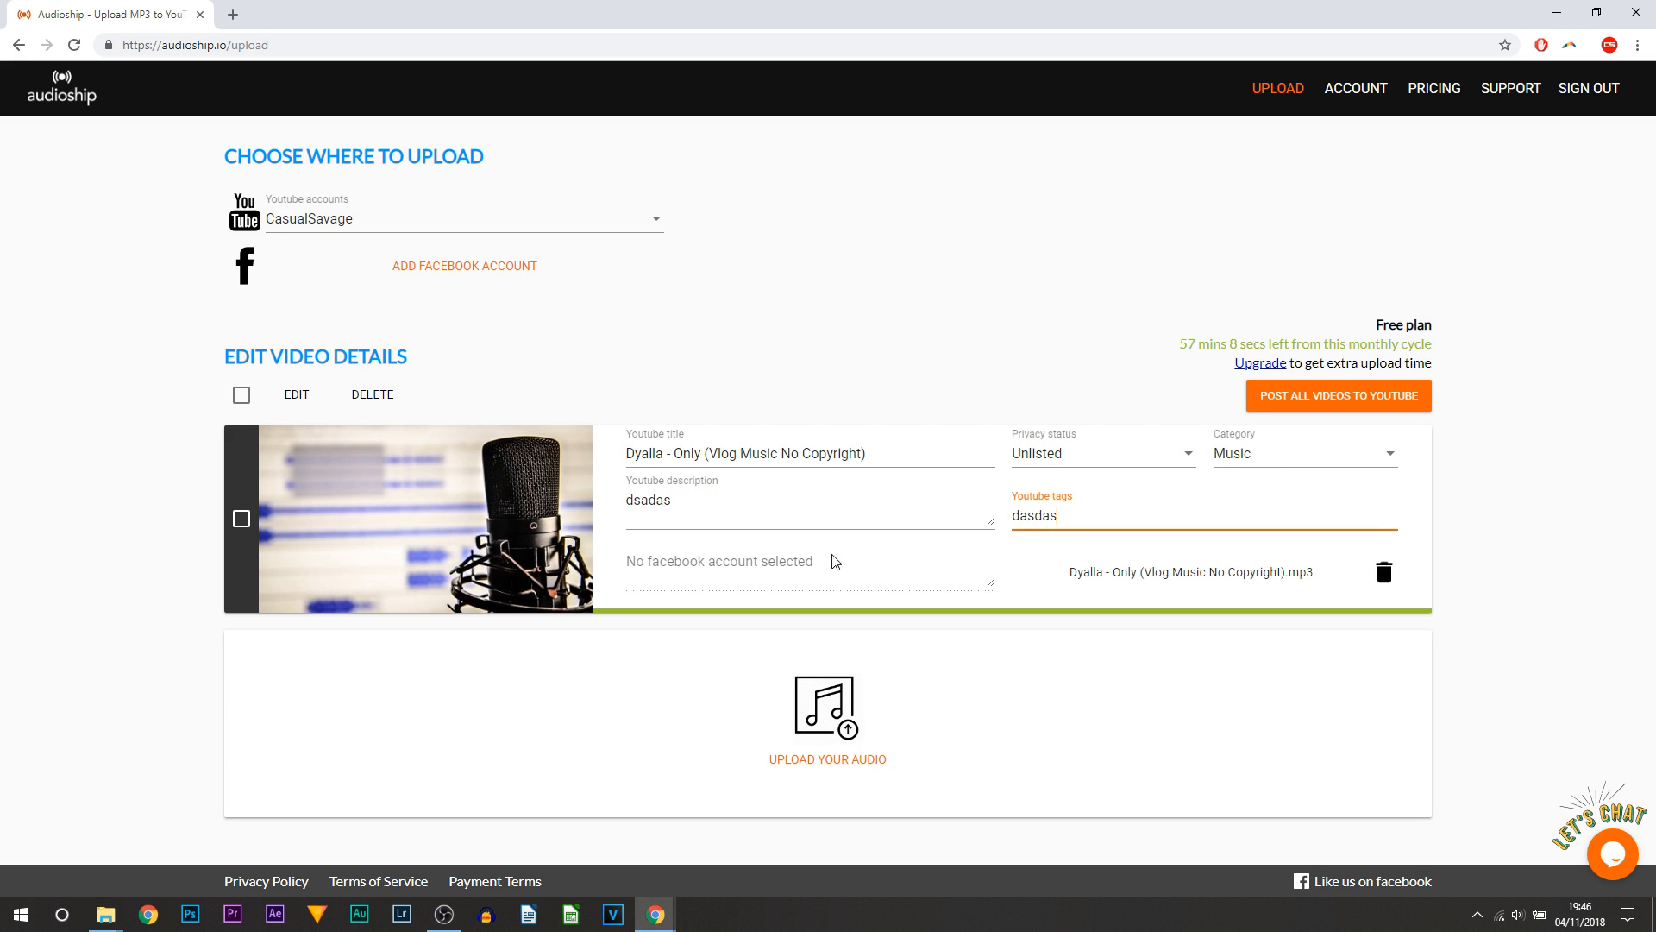
pyautogui.moveTo(1389, 417)
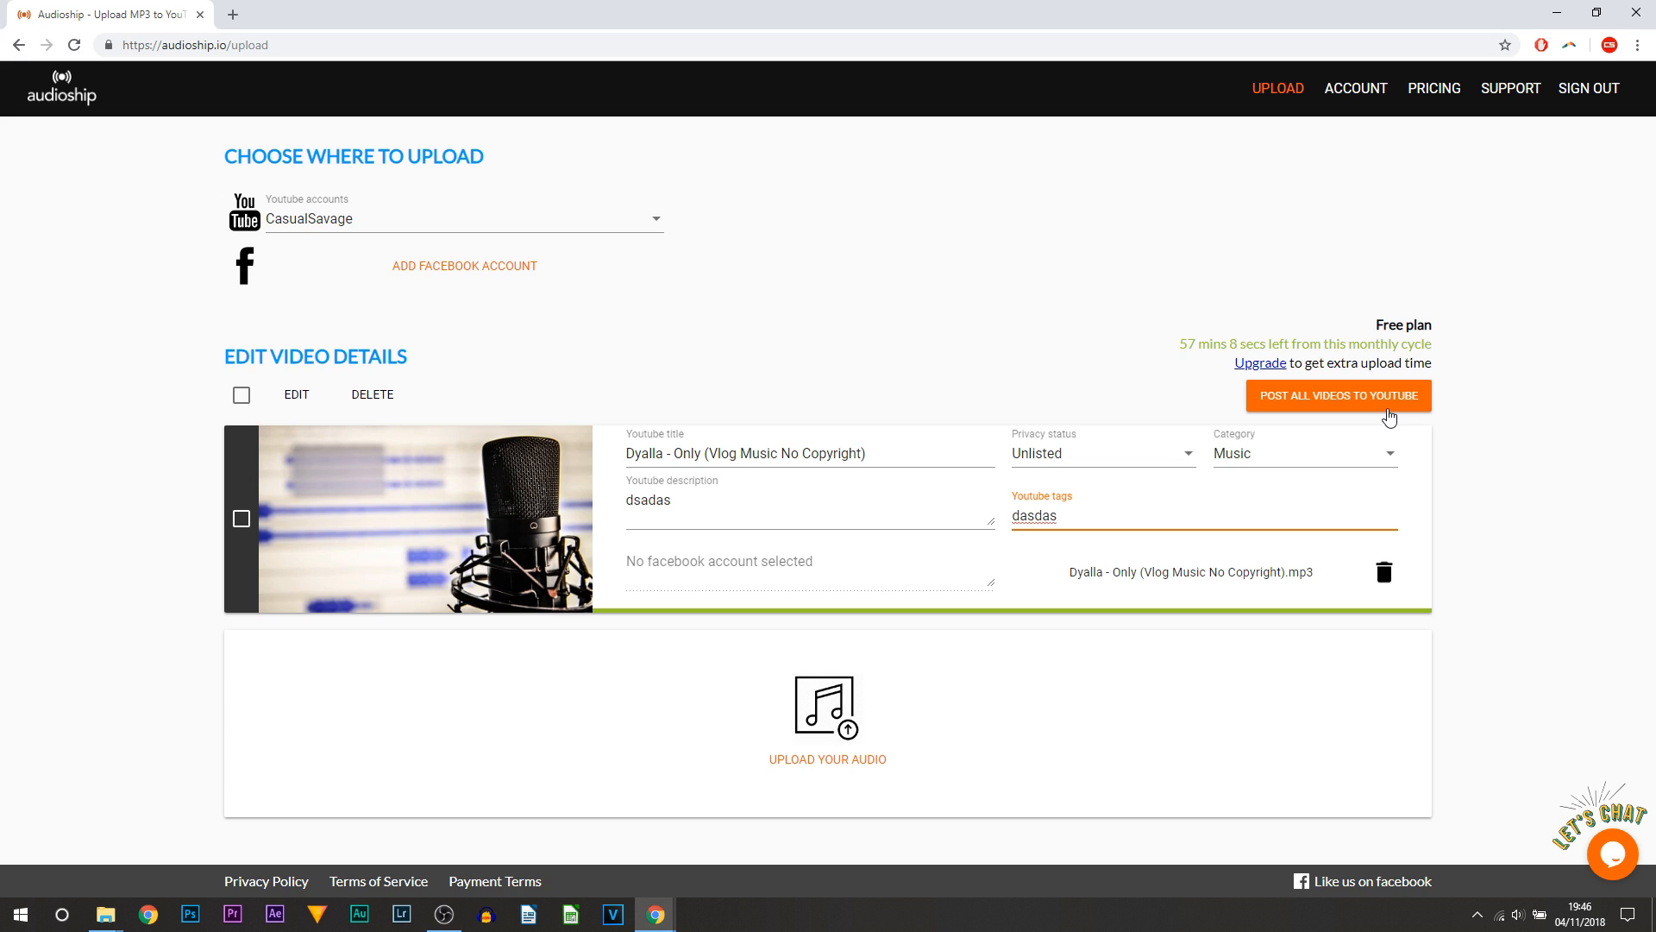
# Step: Post the Dyalla track with Post All Videos to YouTube
pyautogui.click(1339, 396)
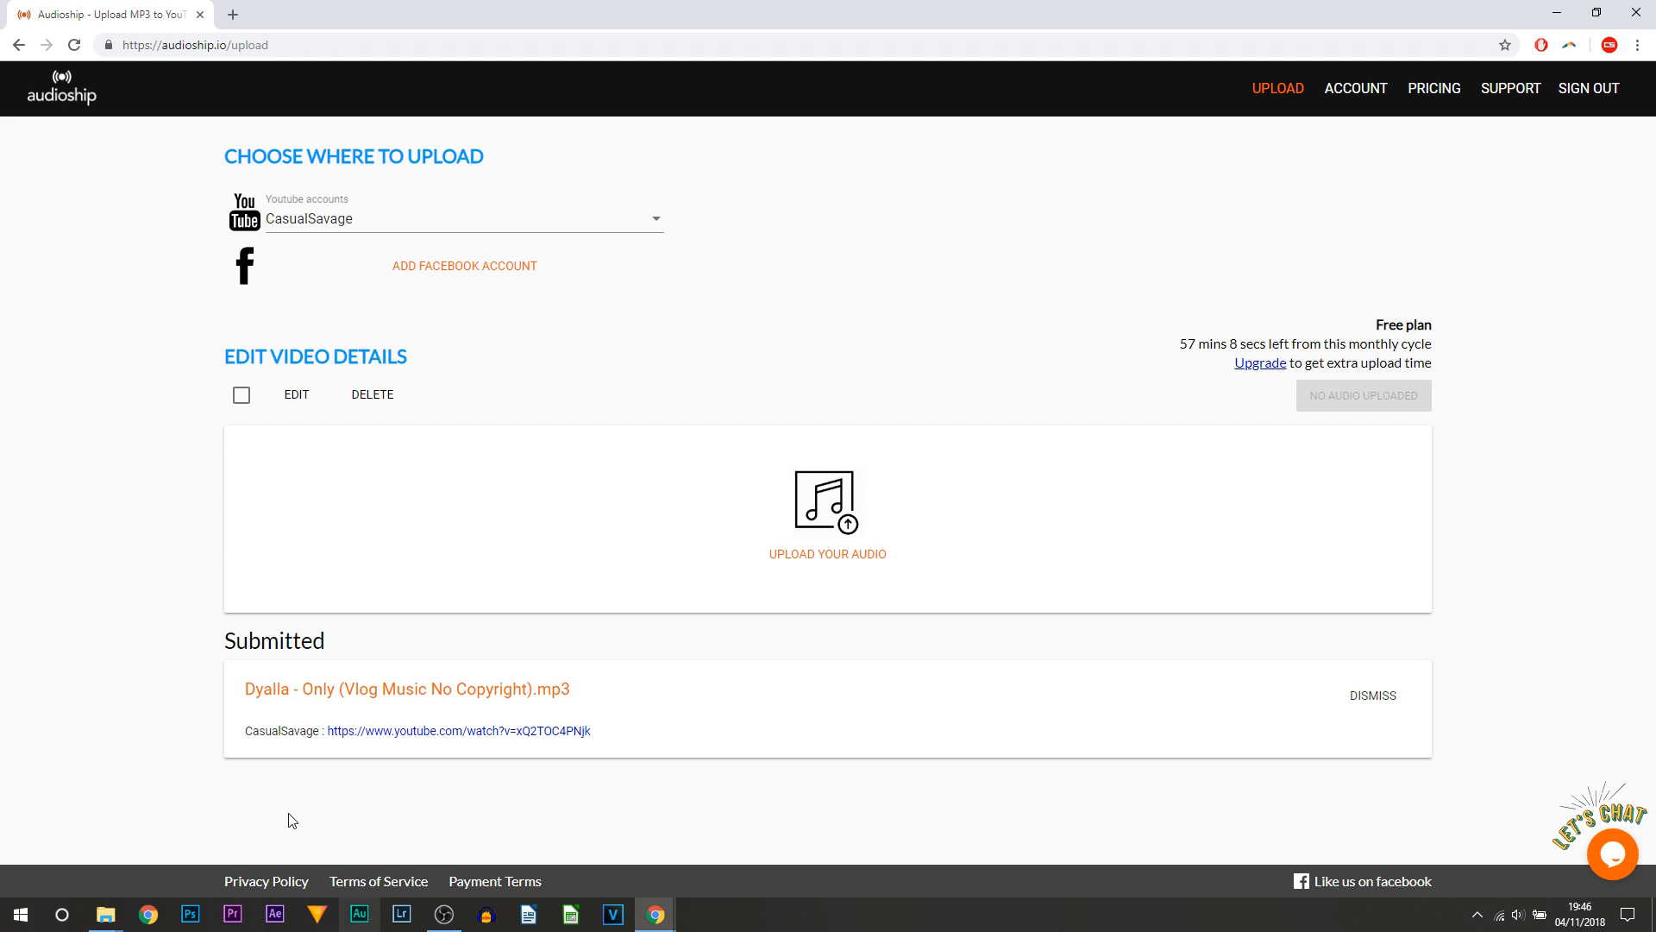
pyautogui.moveTo(409, 742)
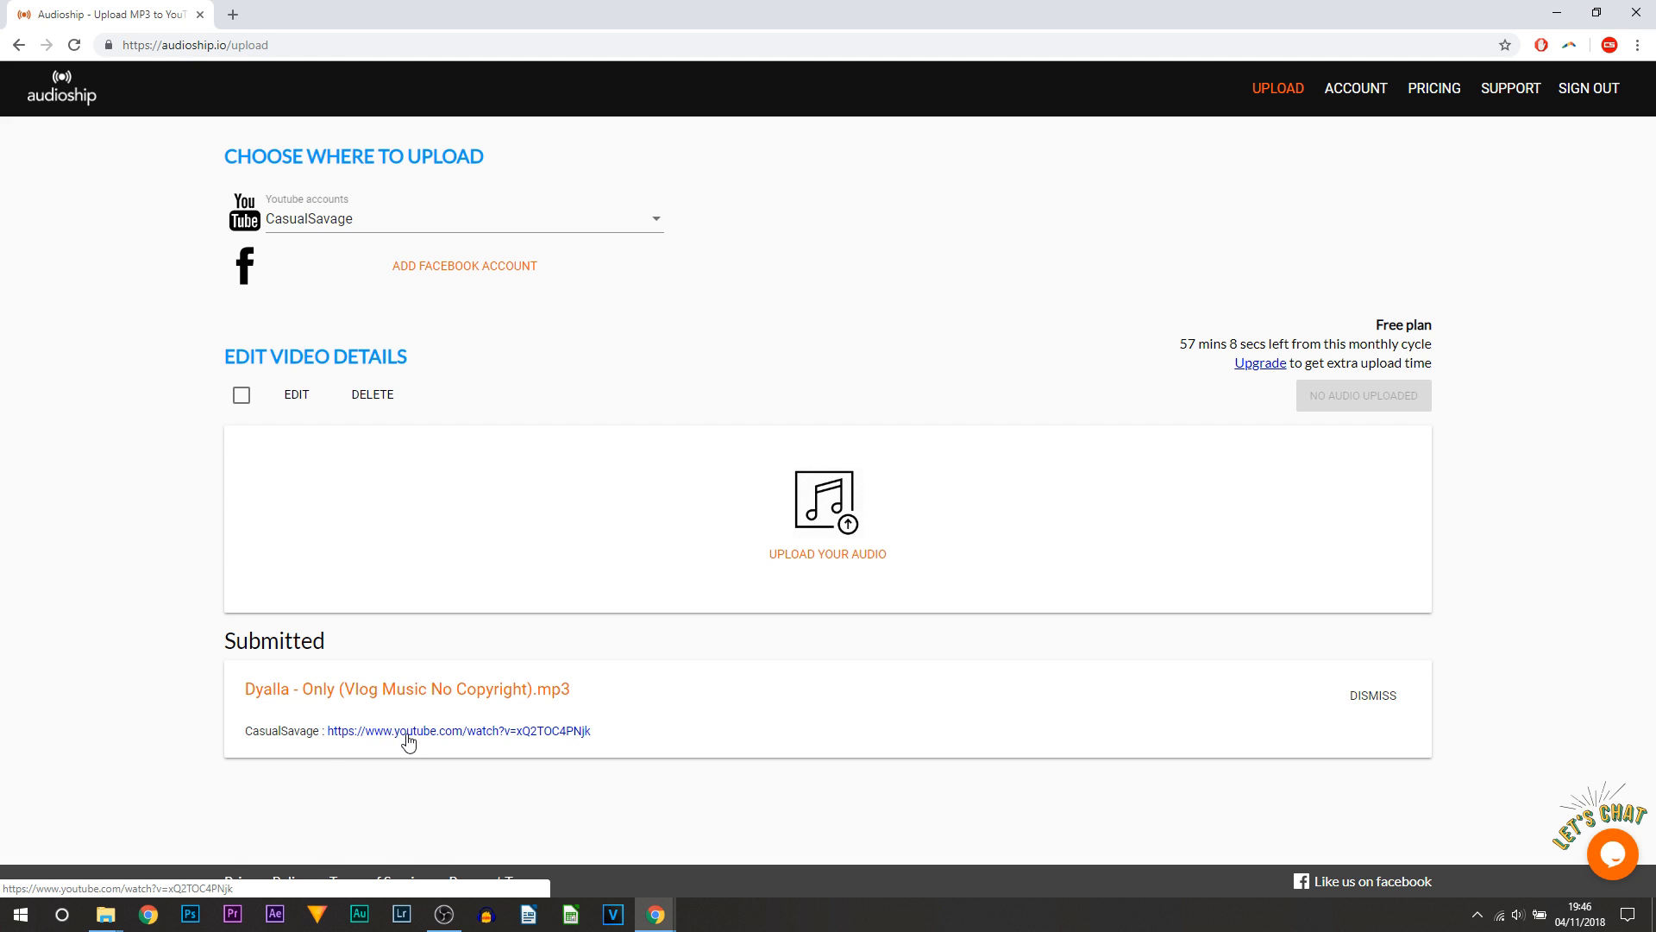
# Step: Open the submitted Dyalla video on YouTube, pause it, and expand its description
pyautogui.click(409, 731)
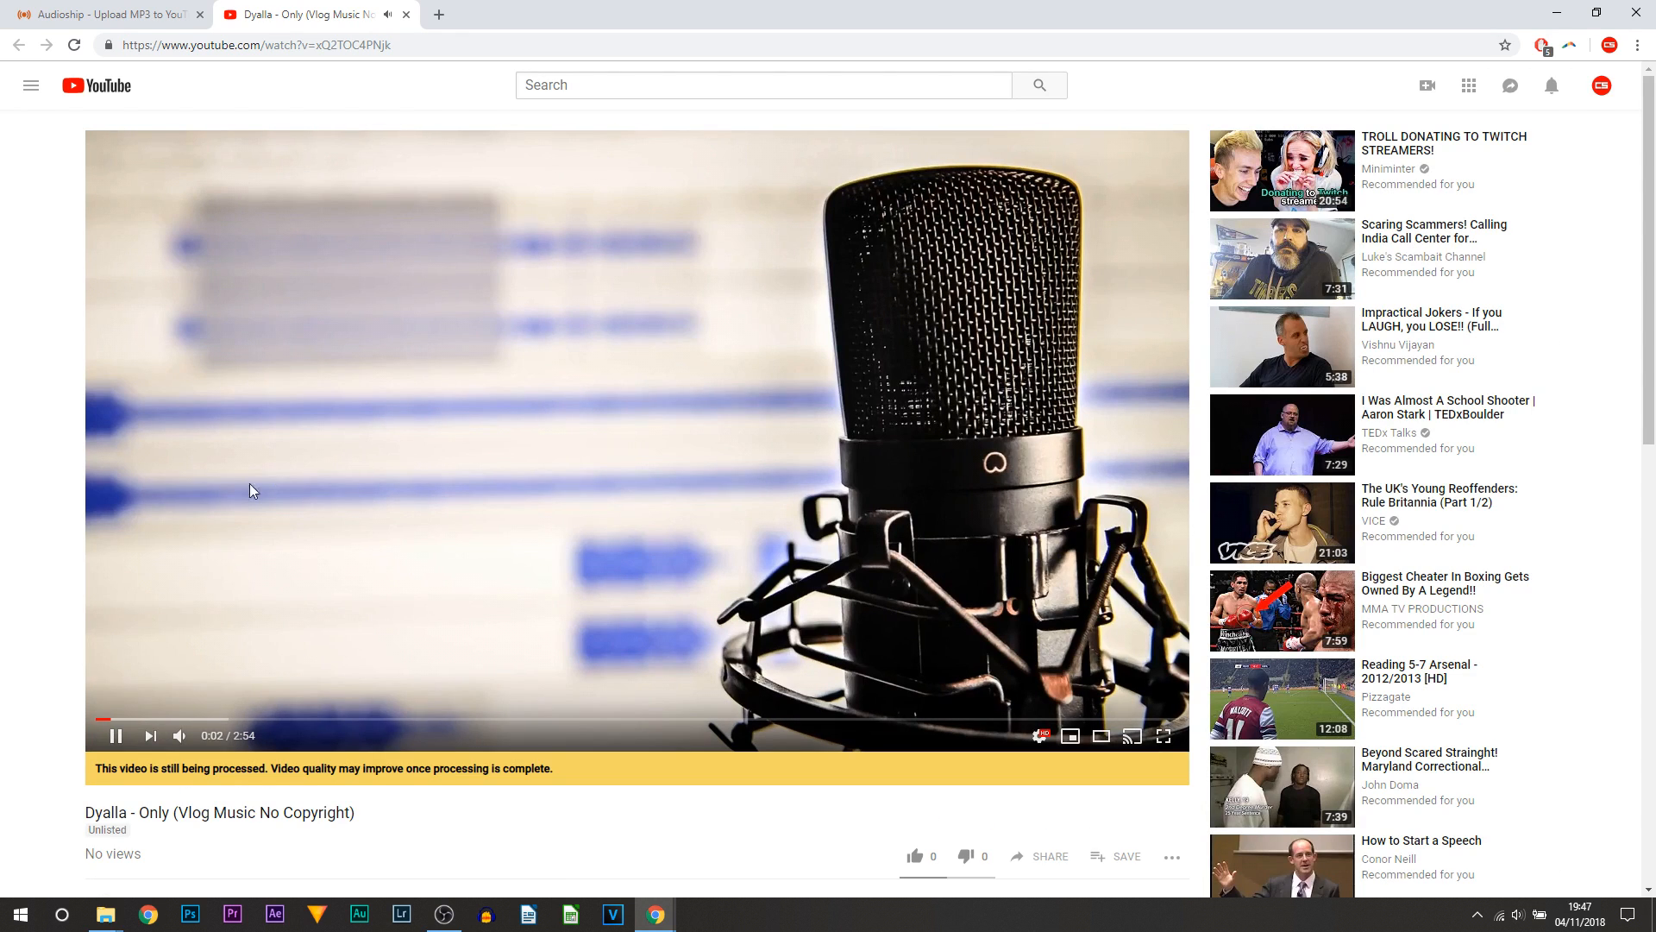
pyautogui.click(115, 736)
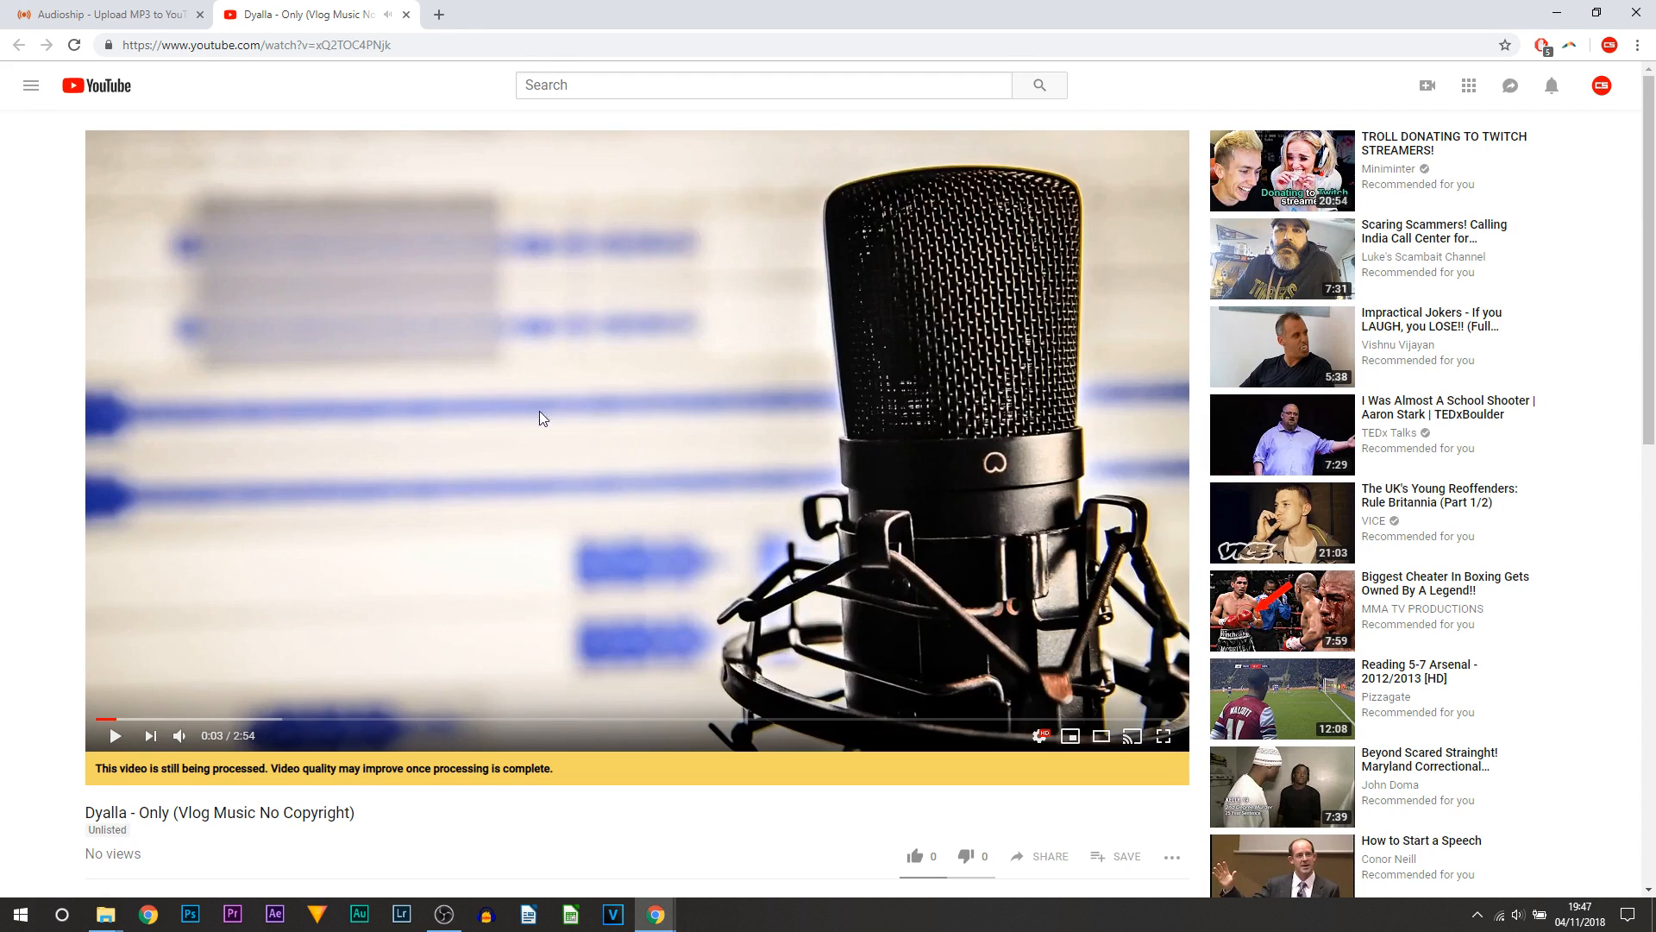
pyautogui.scroll(-3)
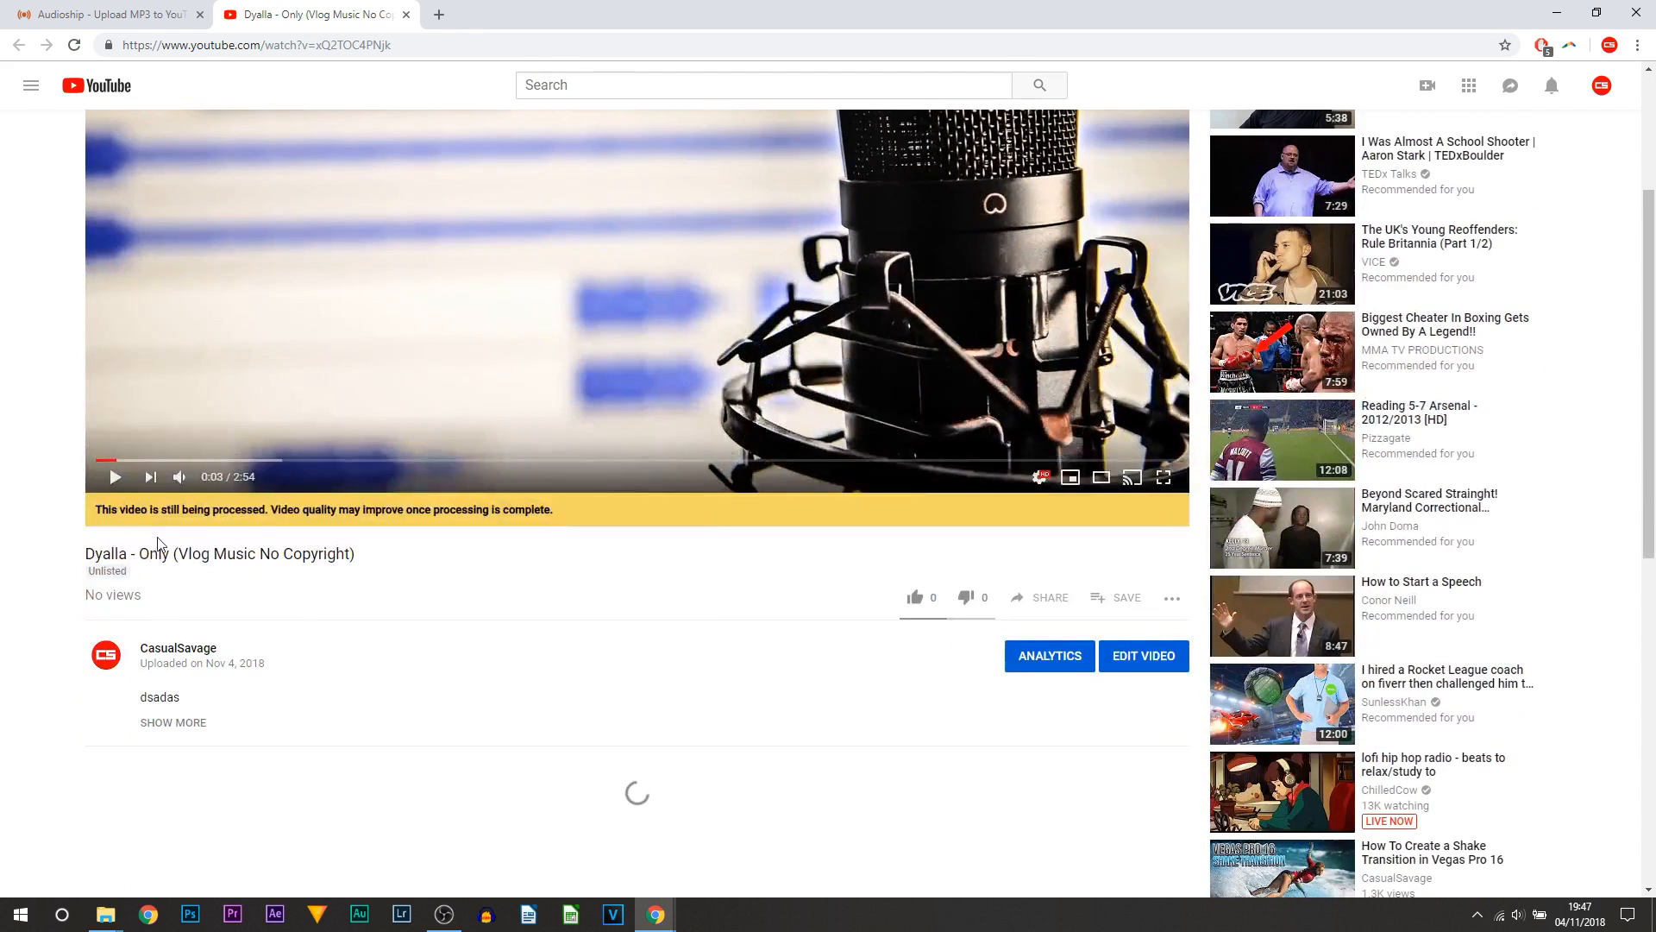
pyautogui.click(173, 722)
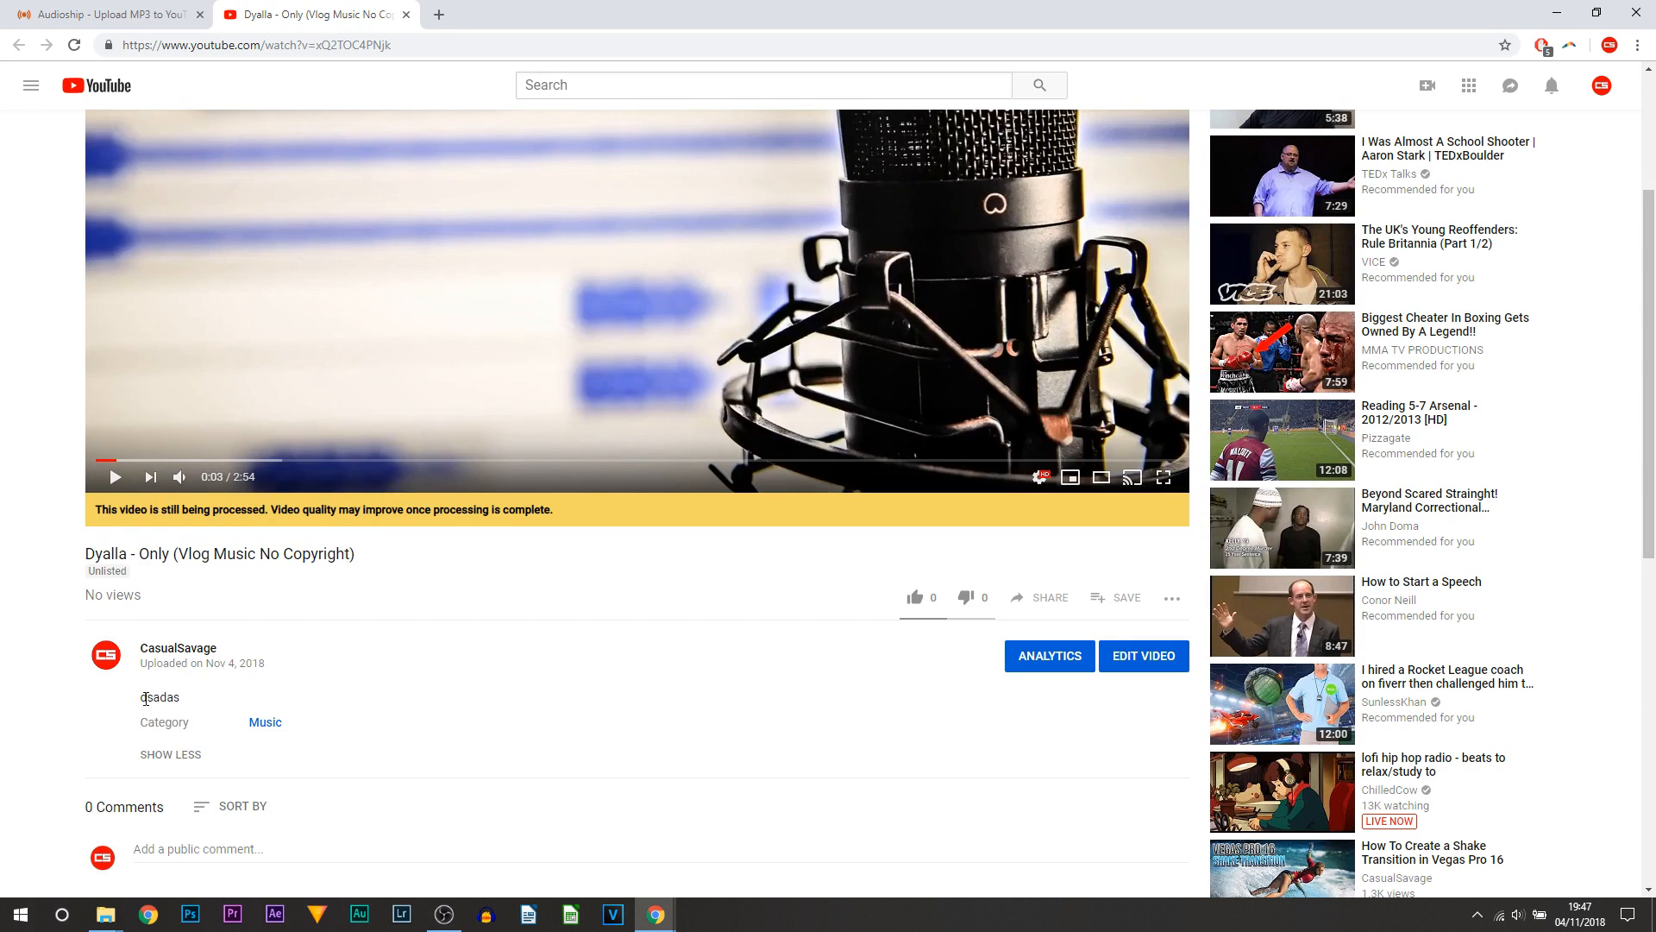
pyautogui.doubleClick(160, 697)
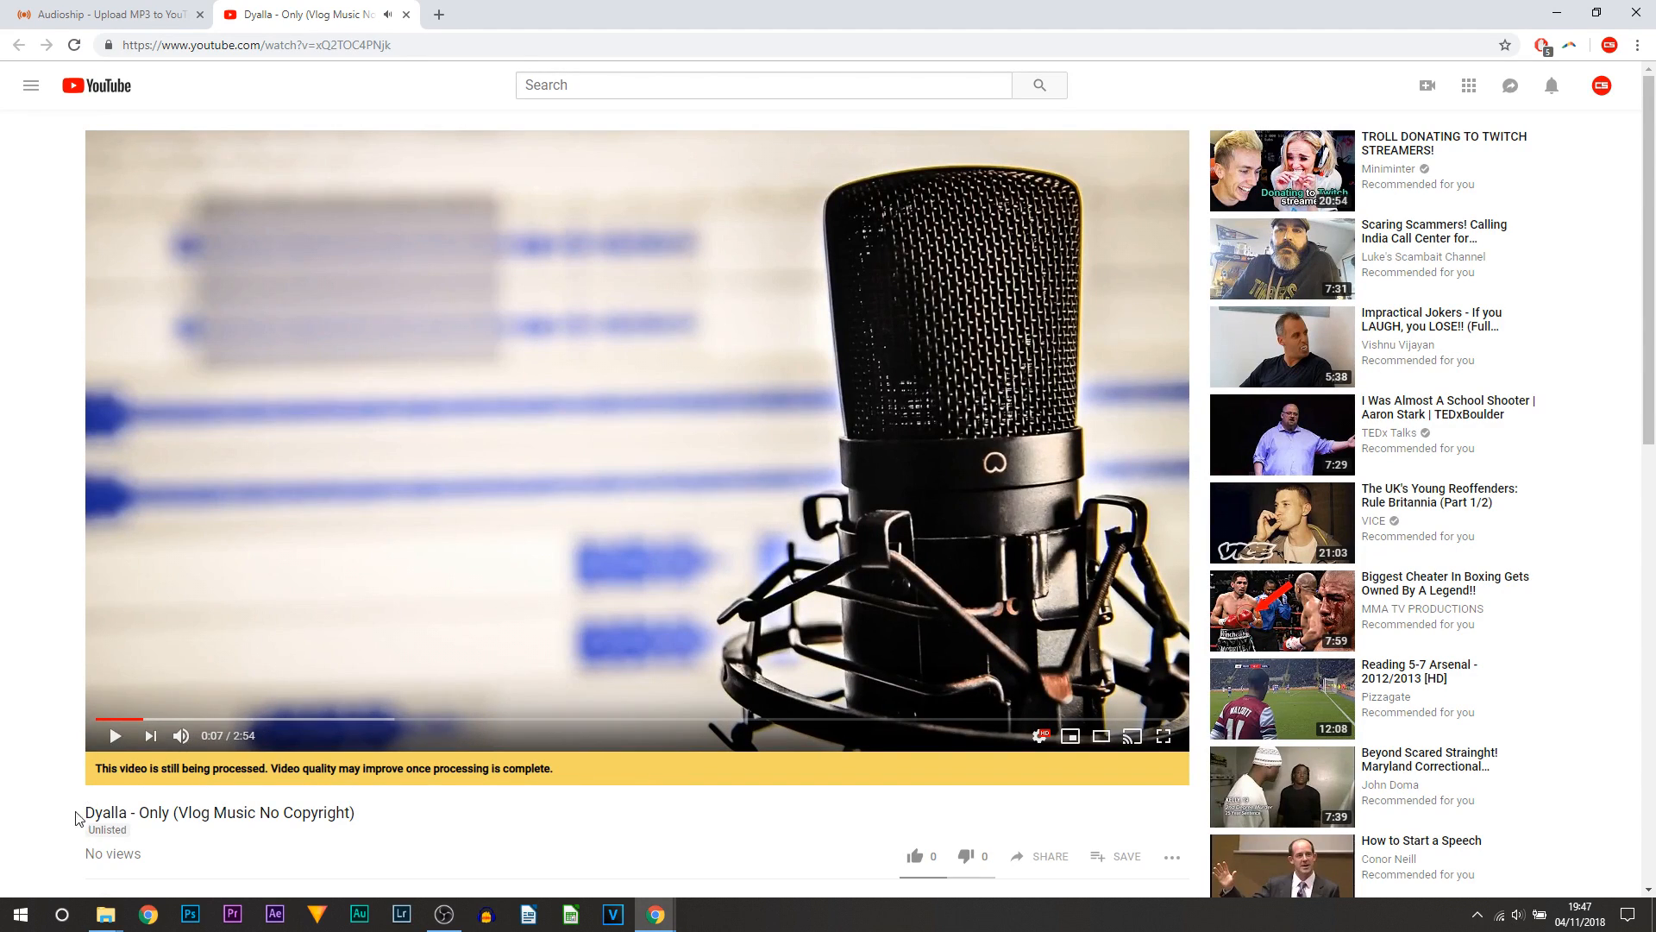
pyautogui.moveTo(462, 625)
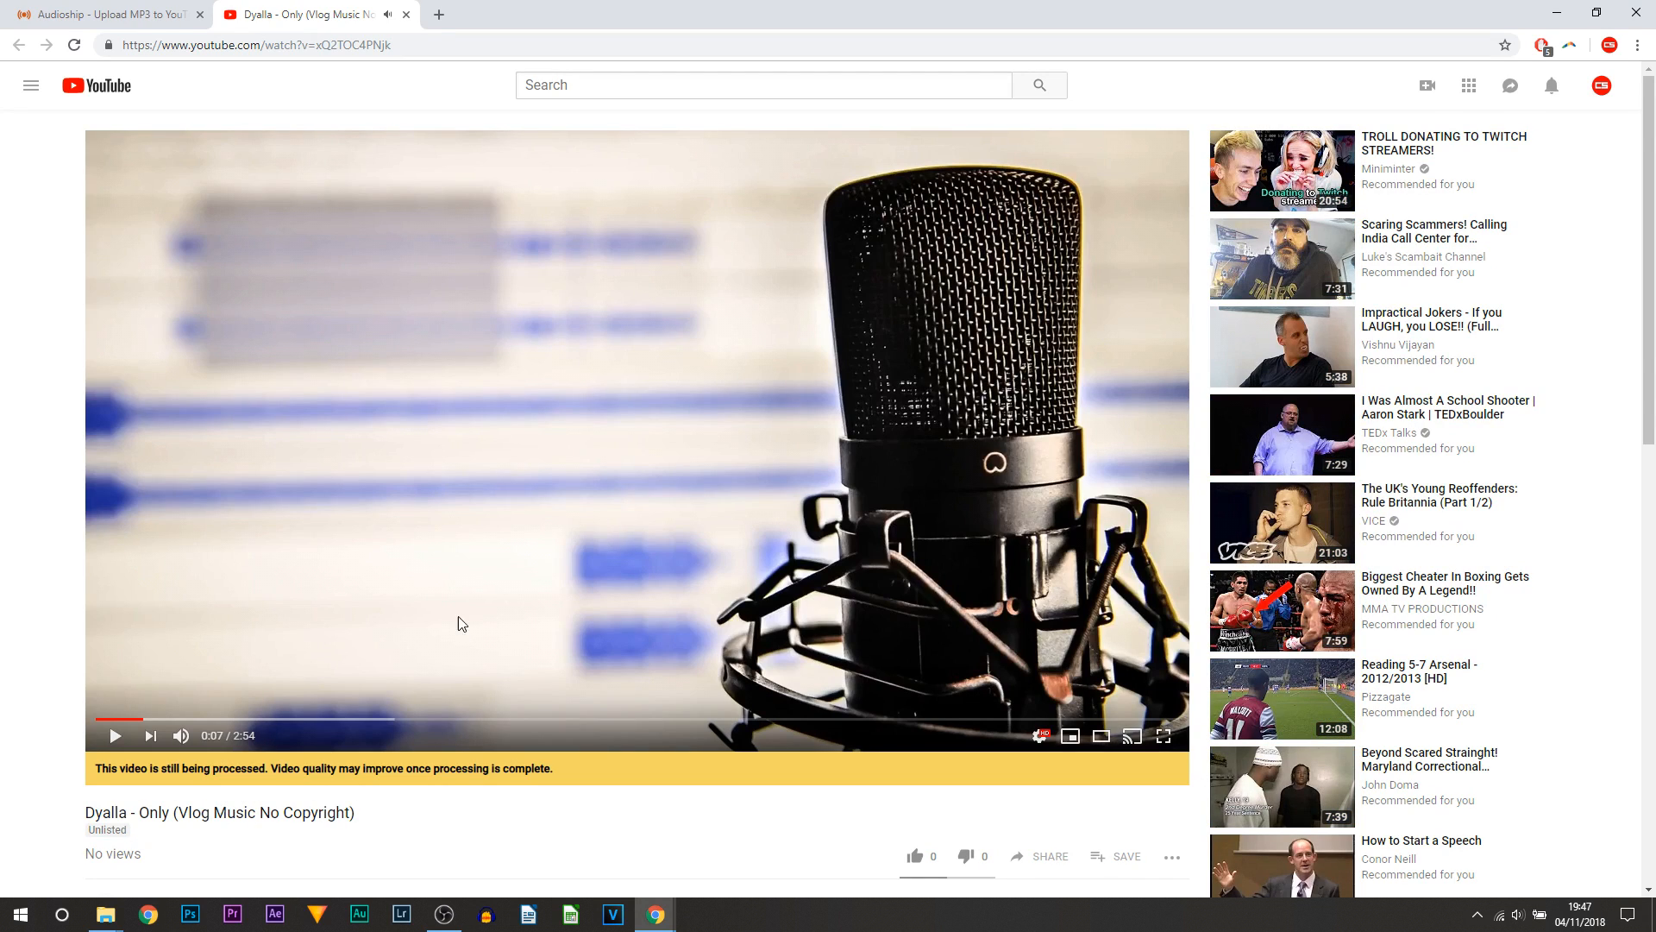
pyautogui.moveTo(420, 560)
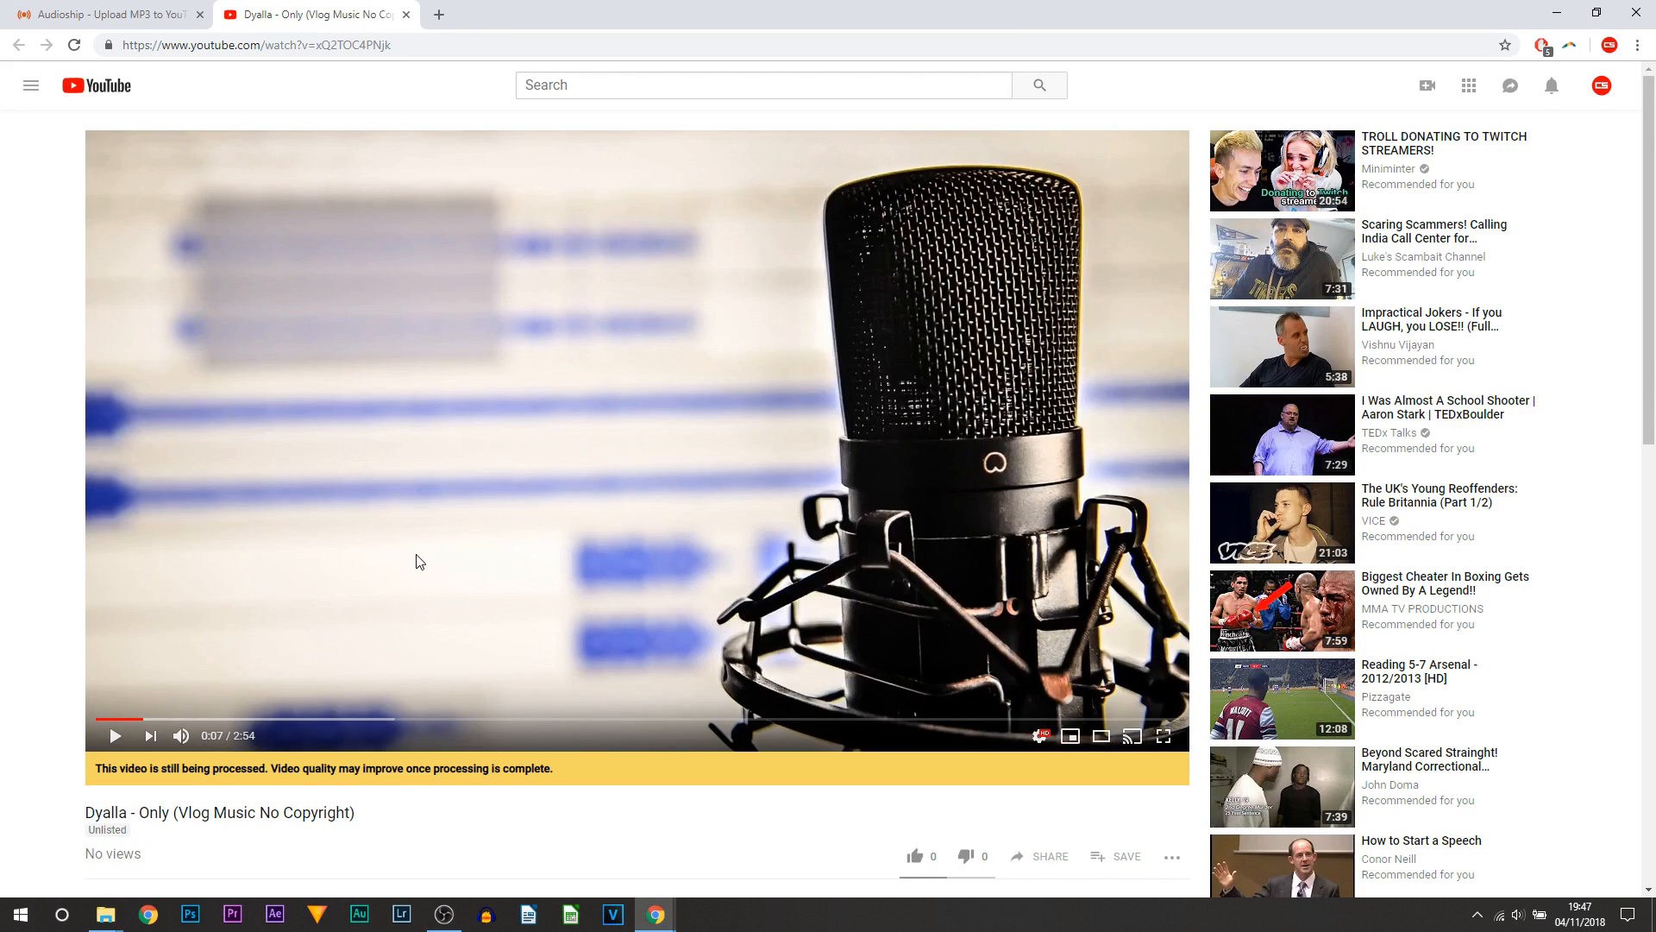
# Step: Return to the Audioship upload page tab
pyautogui.click(94, 15)
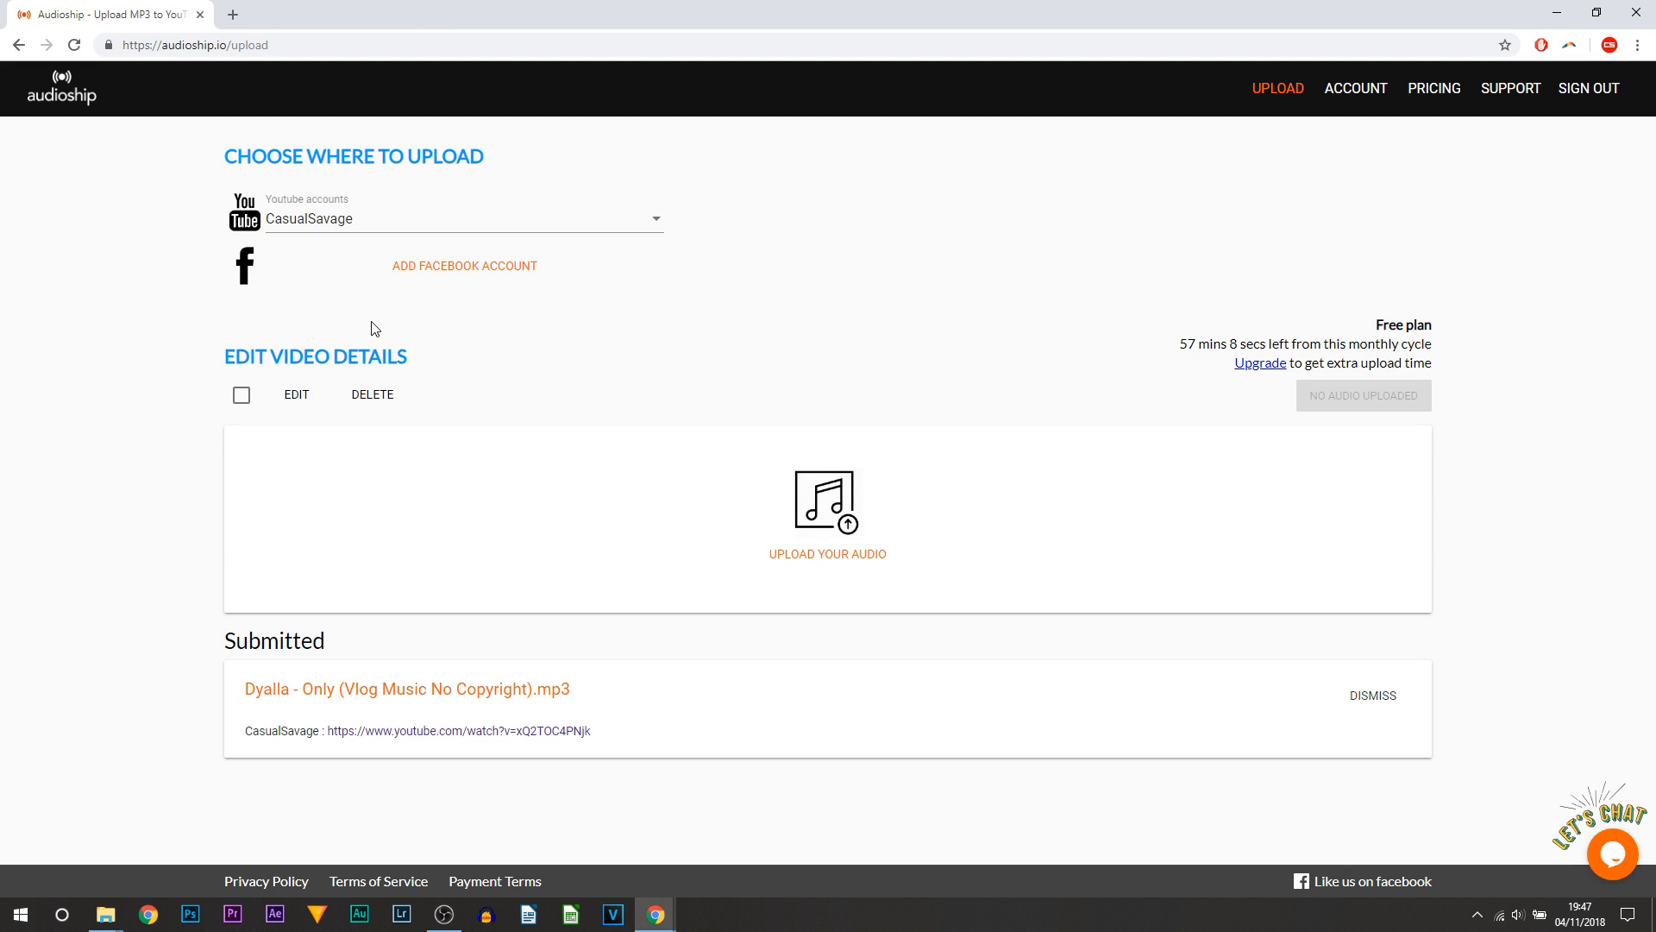
pyautogui.moveTo(570, 334)
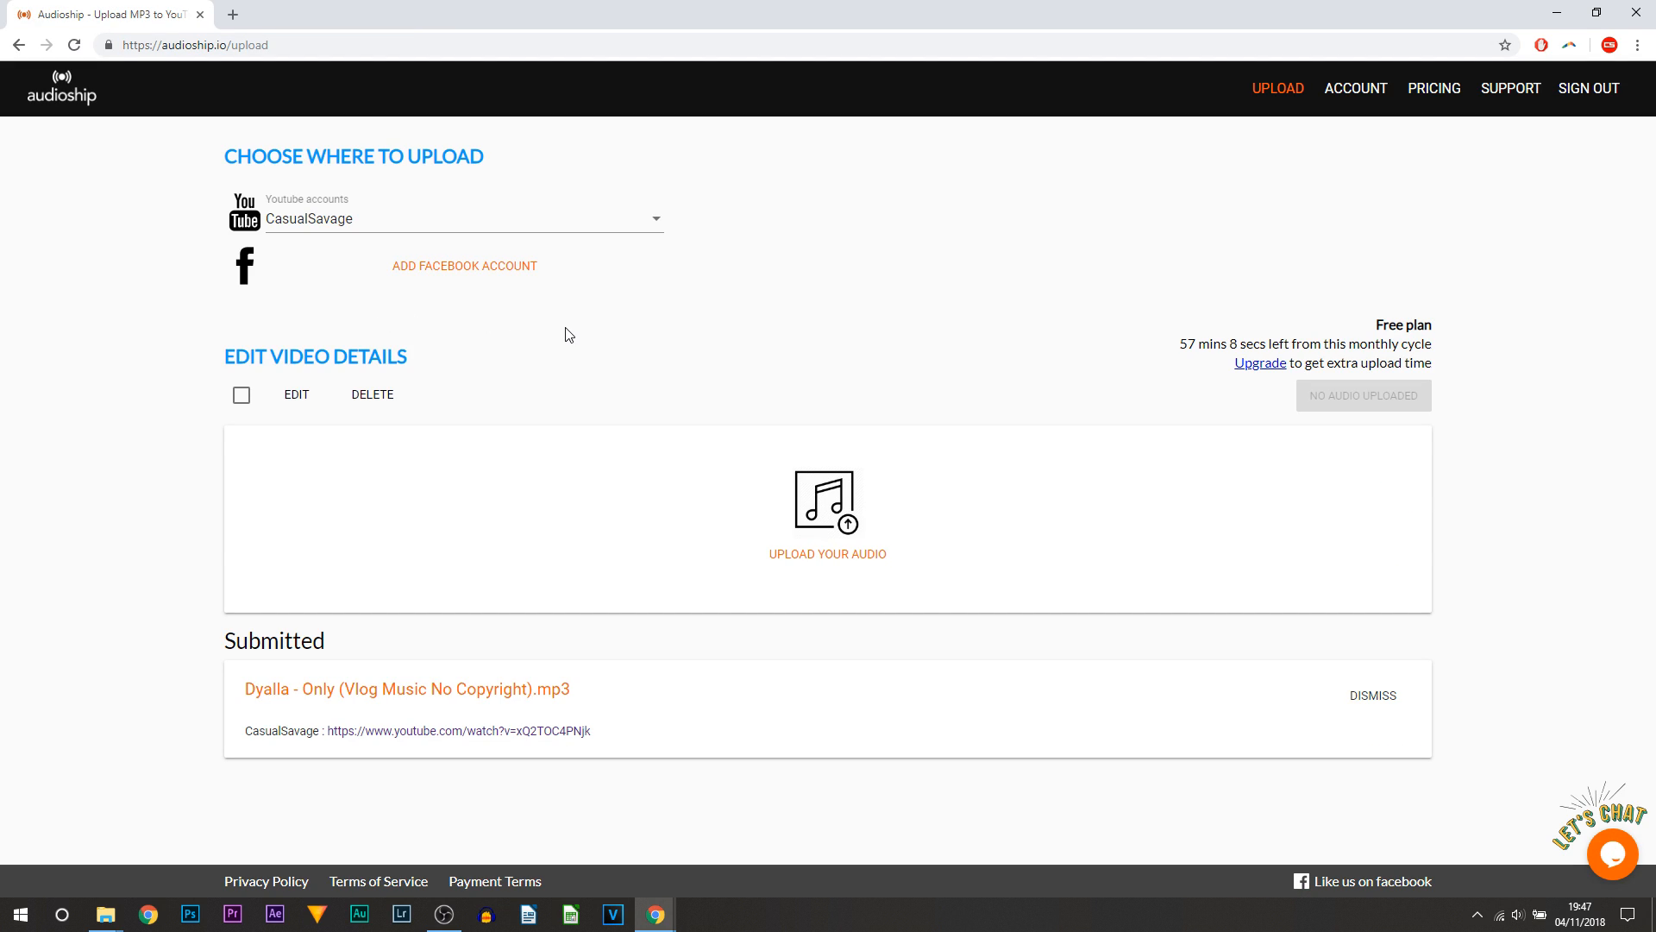
pyautogui.moveTo(540, 356)
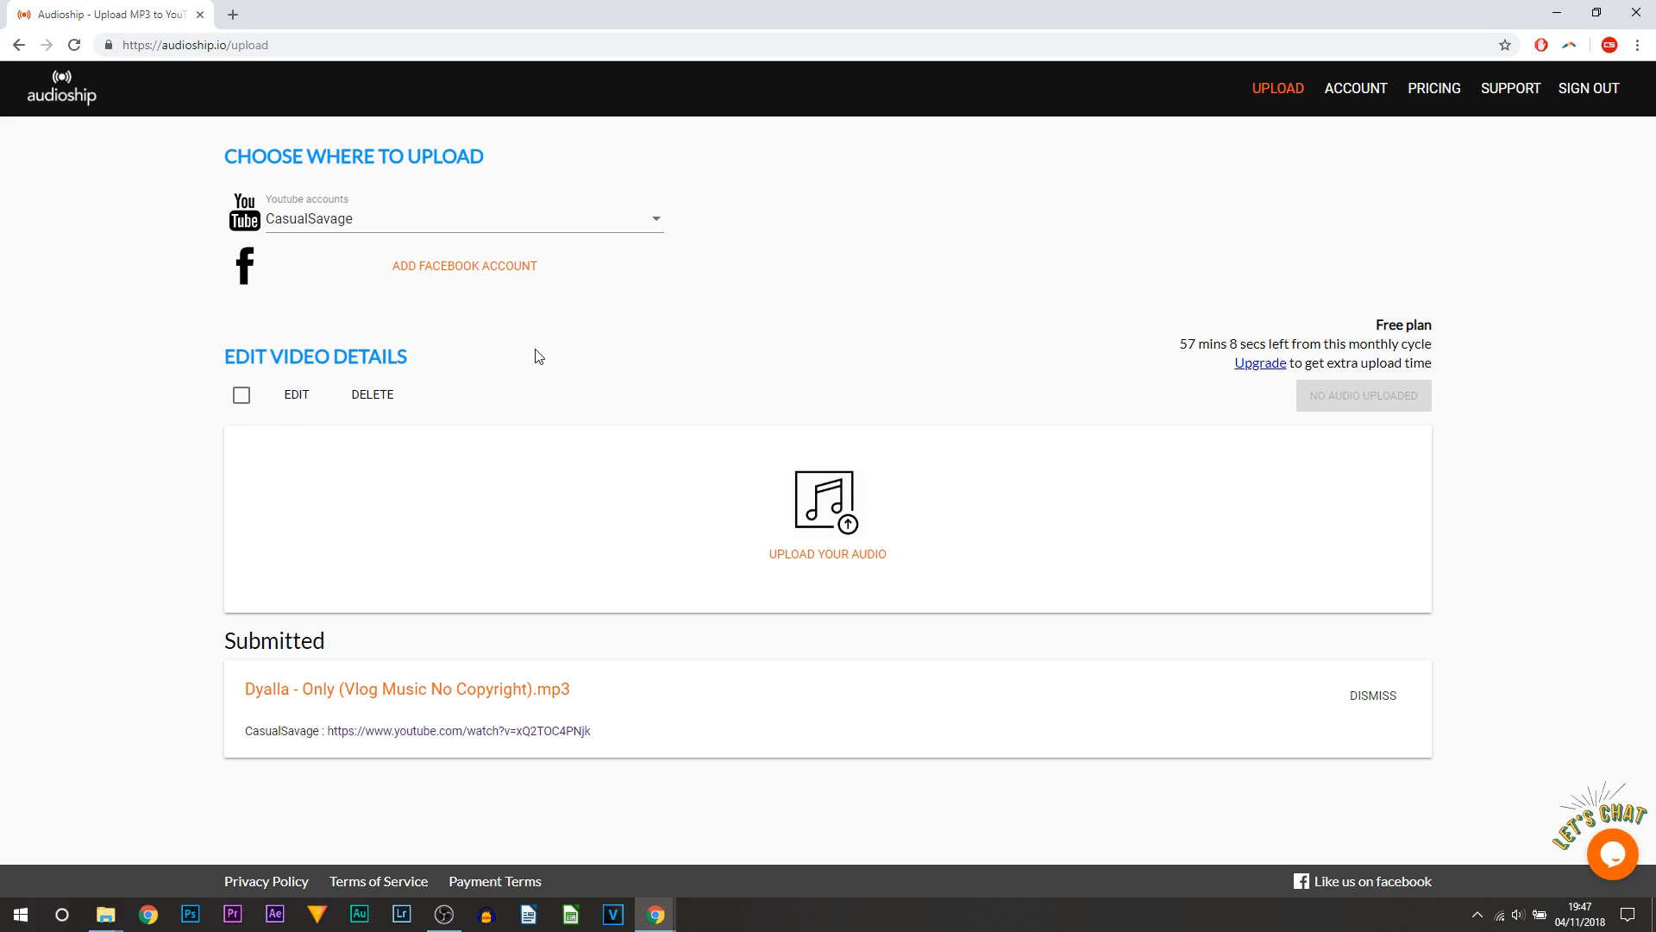
pyautogui.moveTo(795, 569)
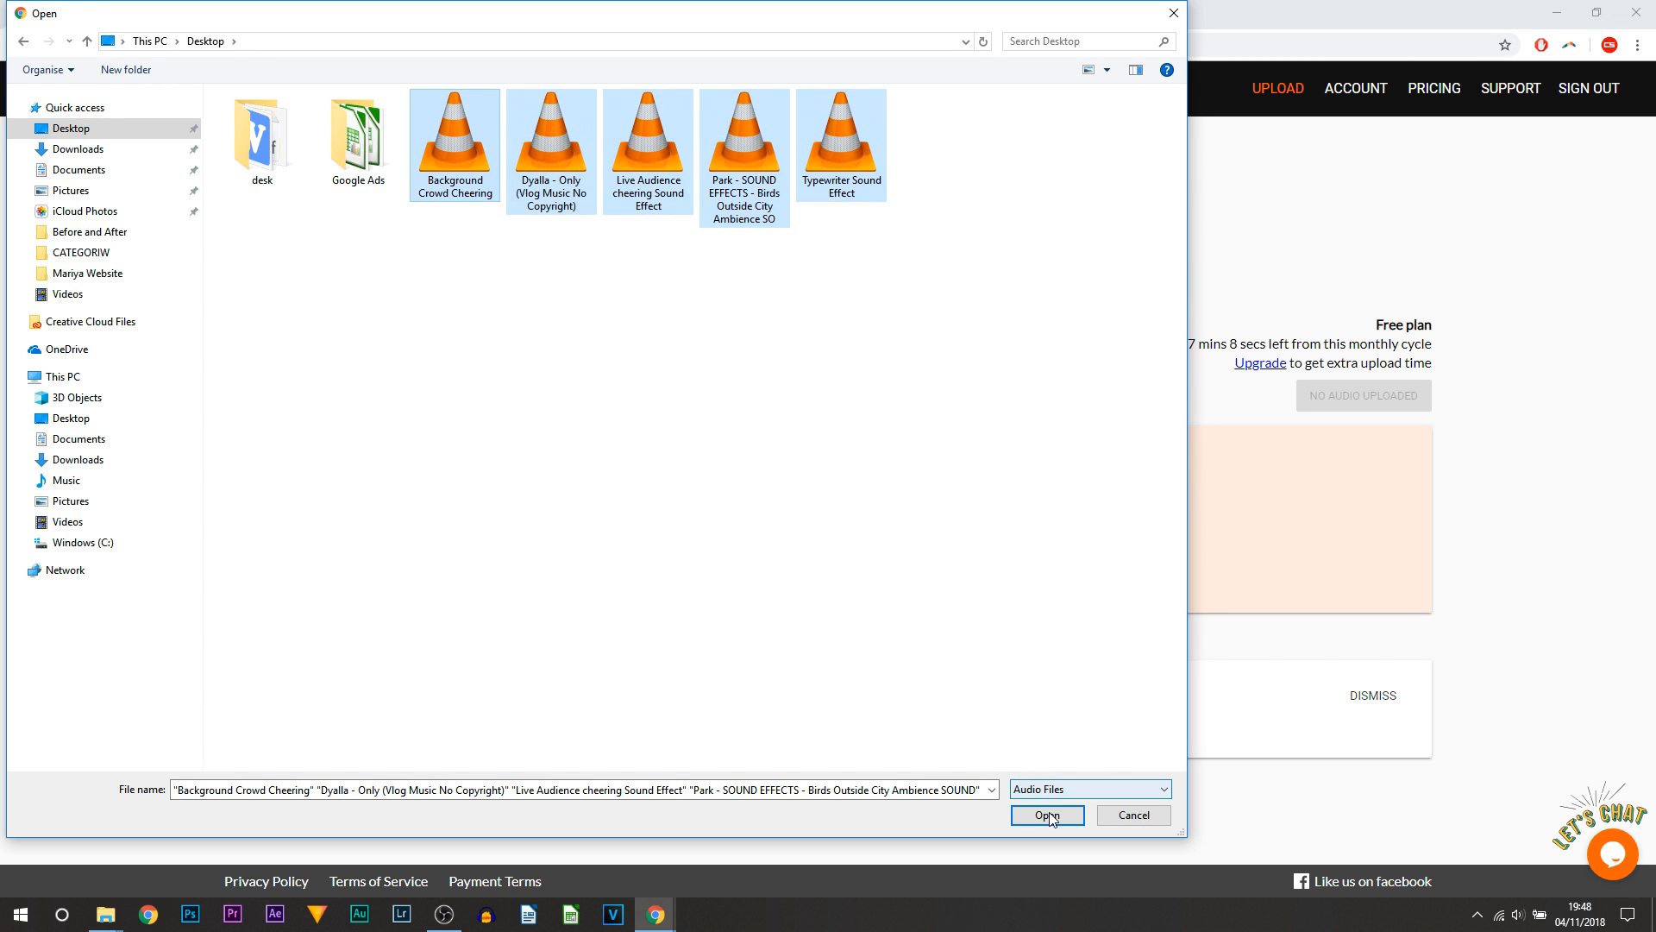
# Step: Upload the five selected audio files and scroll the edit list until all finish, leaving 48:40 free time
pyautogui.click(1048, 815)
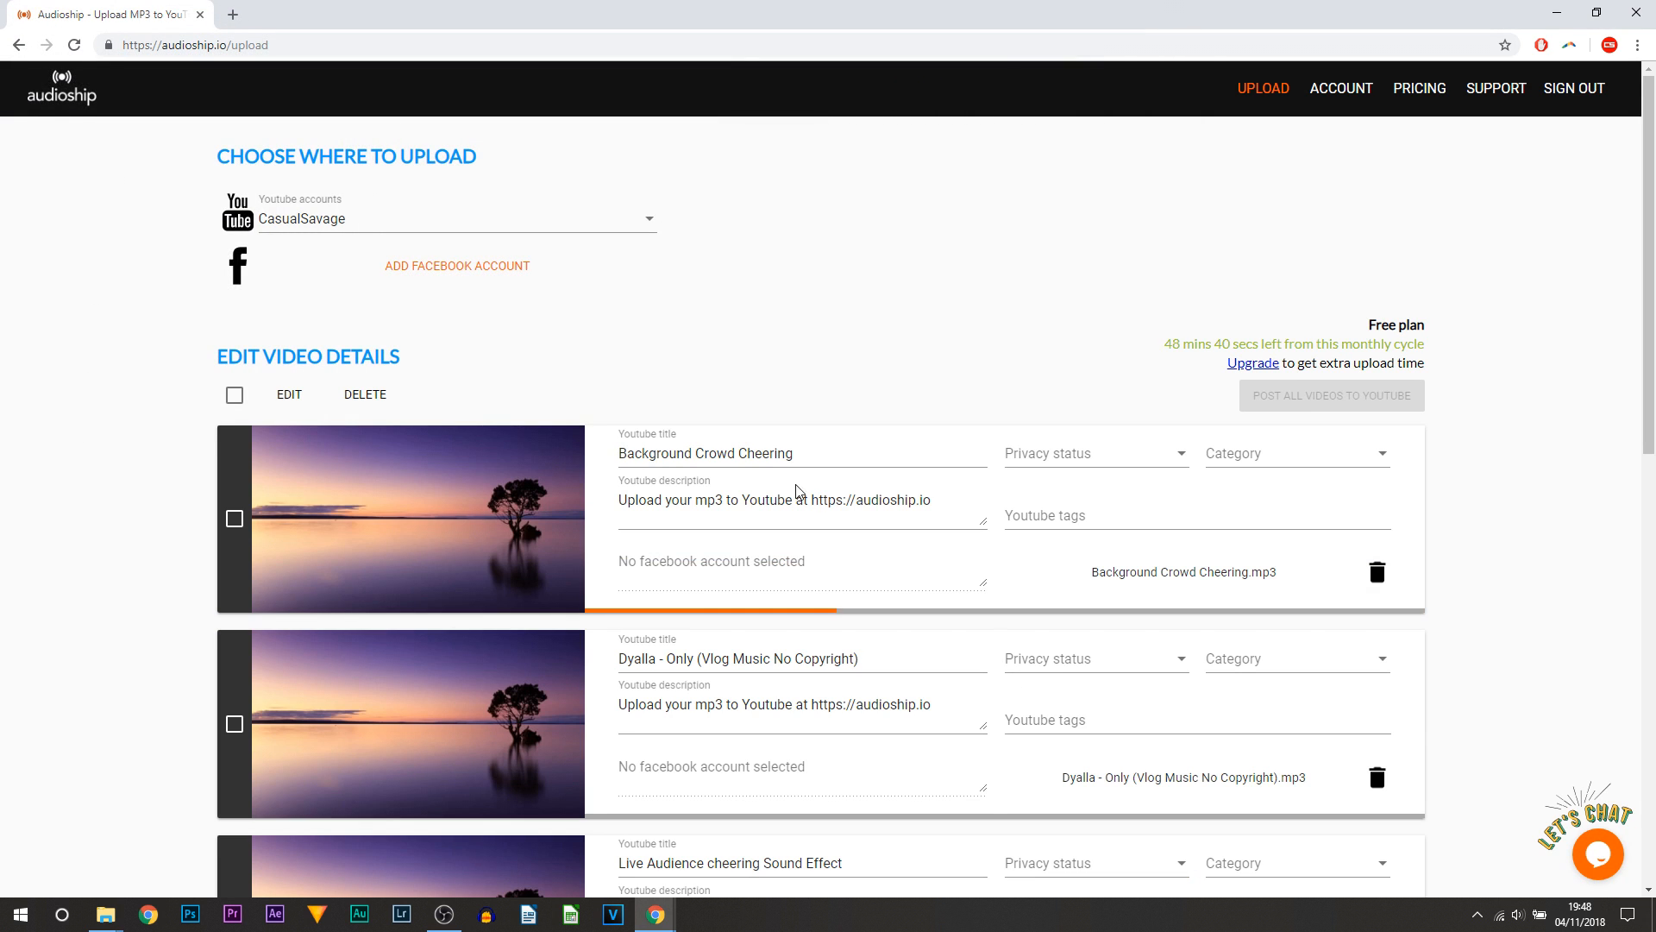
pyautogui.scroll(-3)
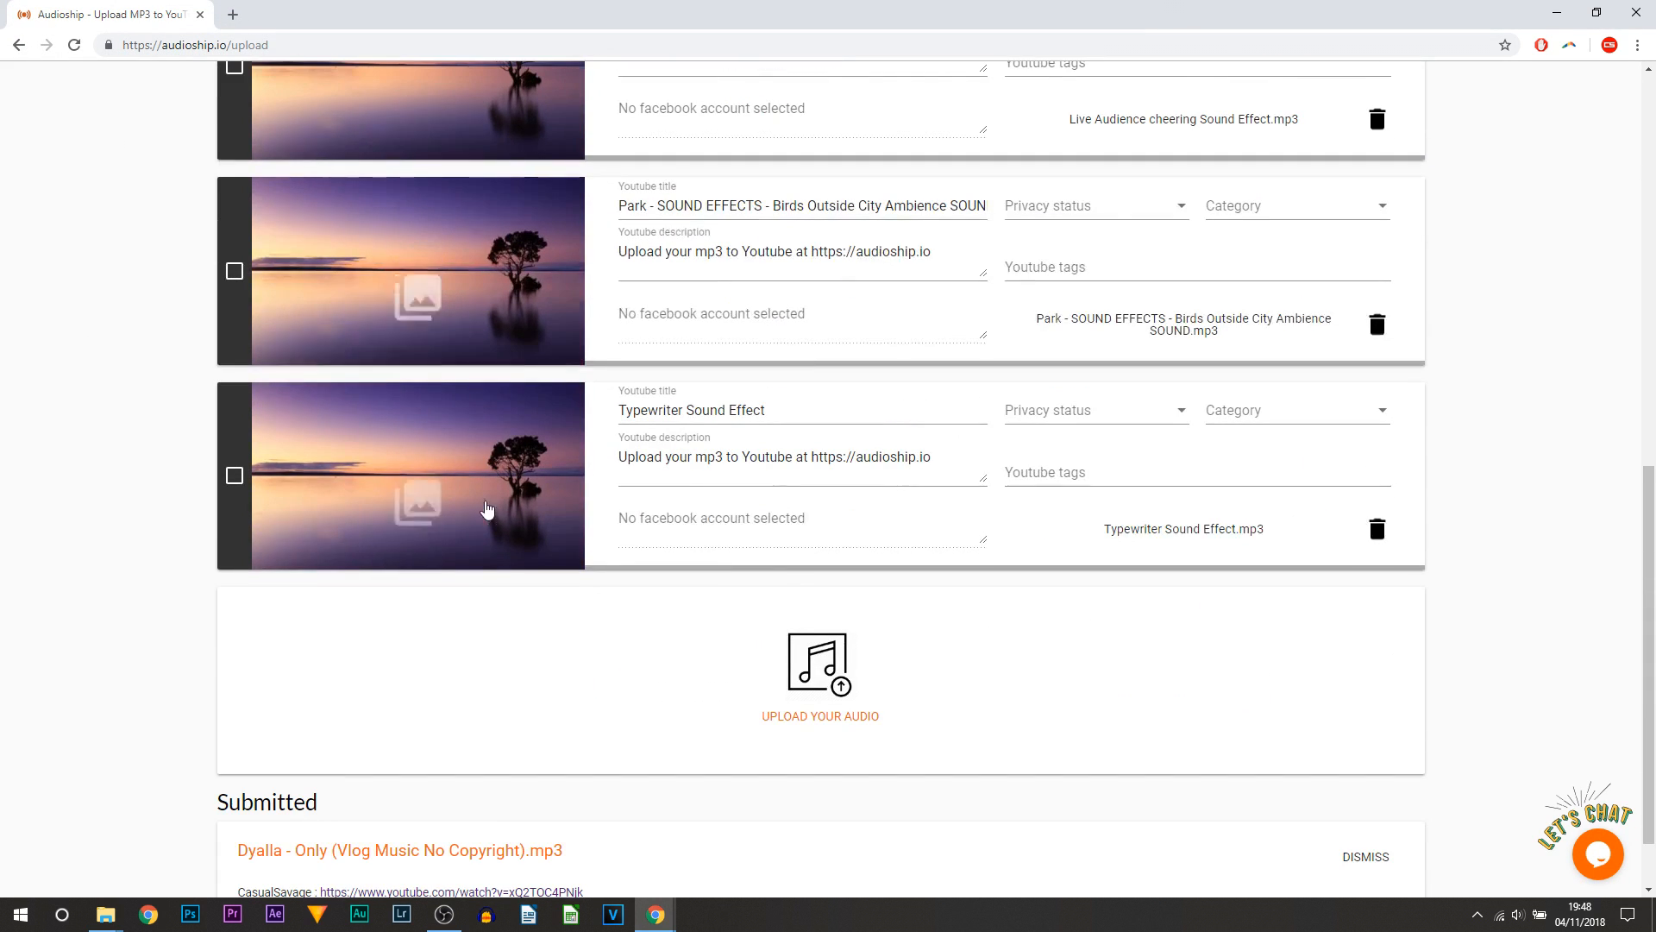
pyautogui.scroll(3)
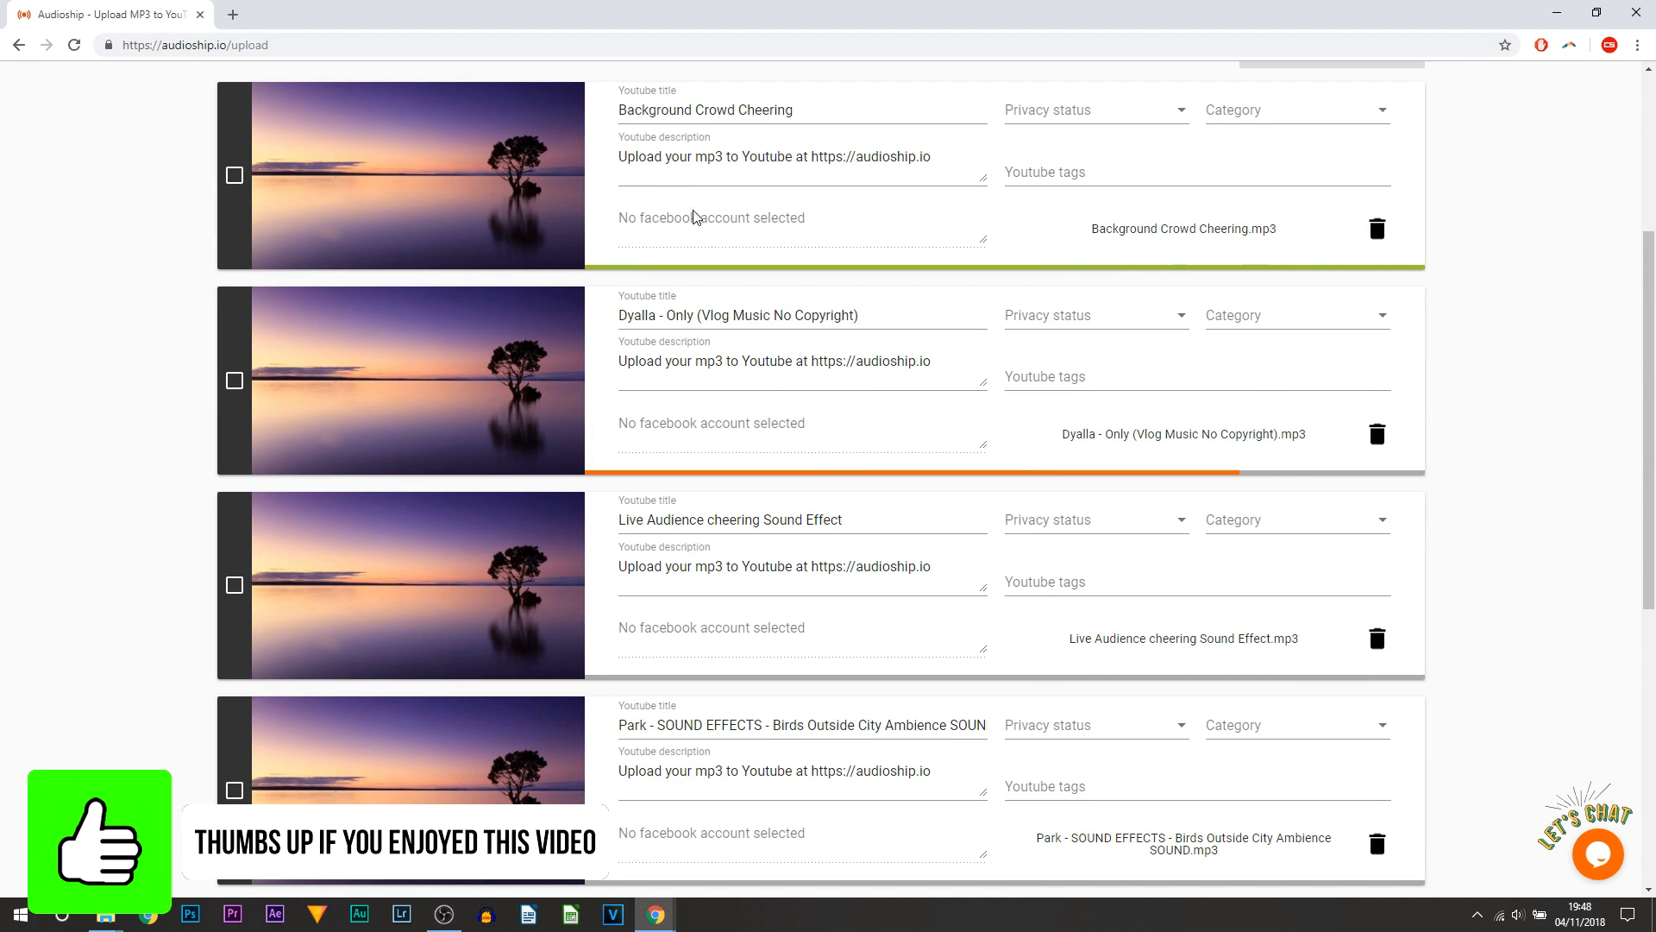
pyautogui.scroll(-3)
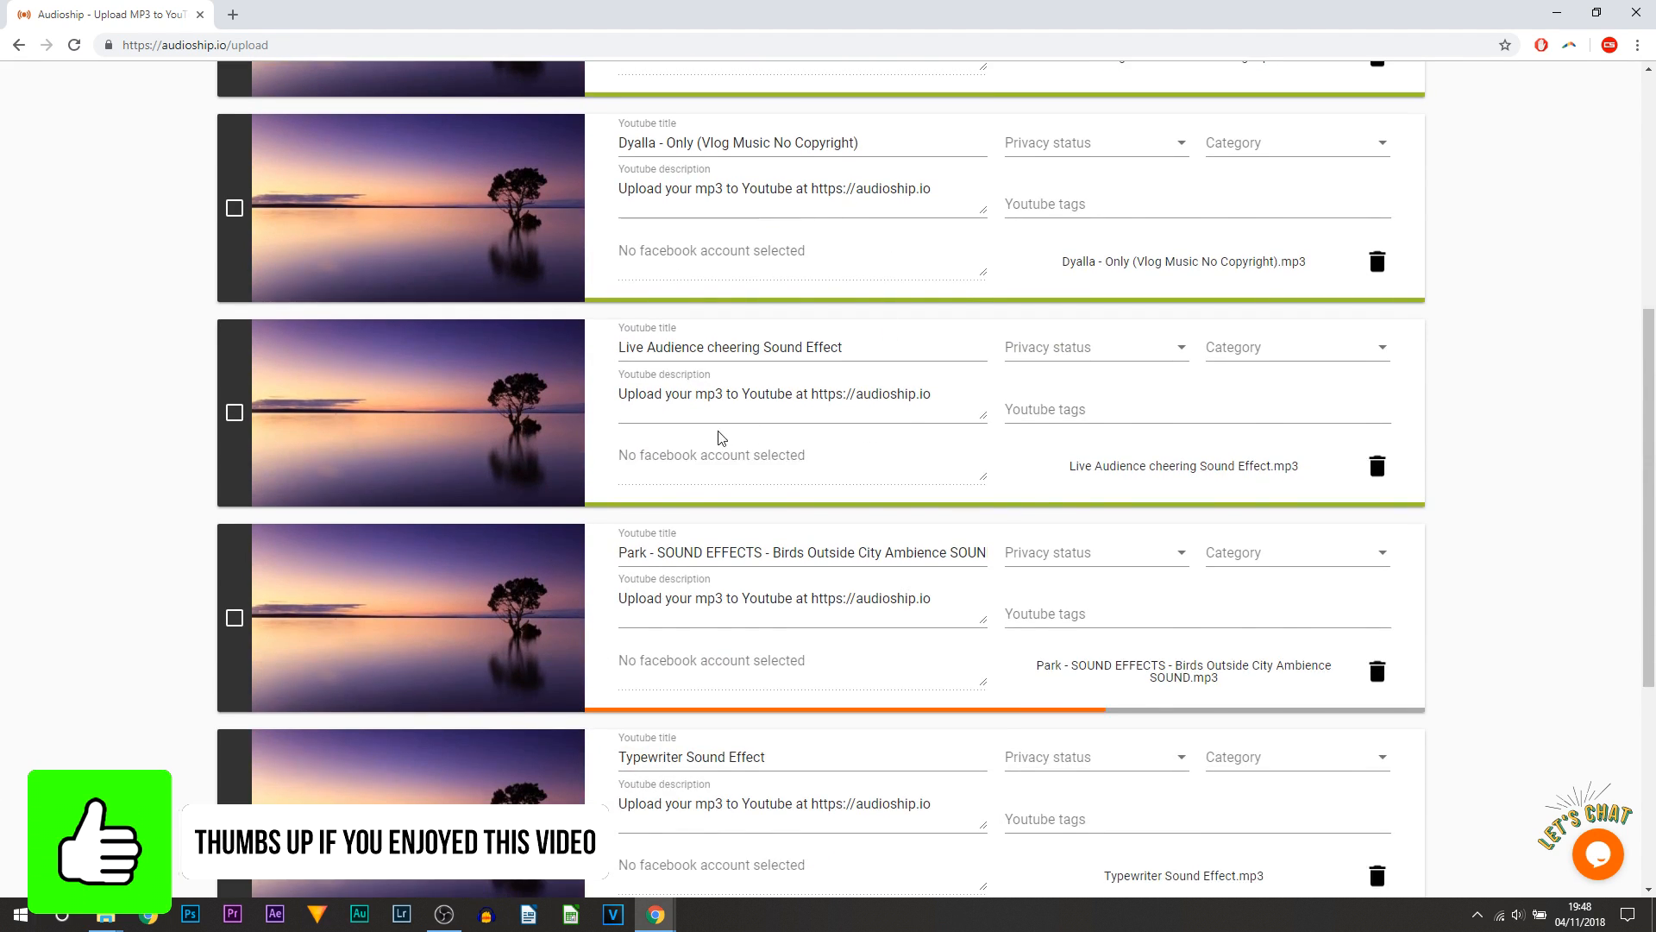
pyautogui.scroll(-3)
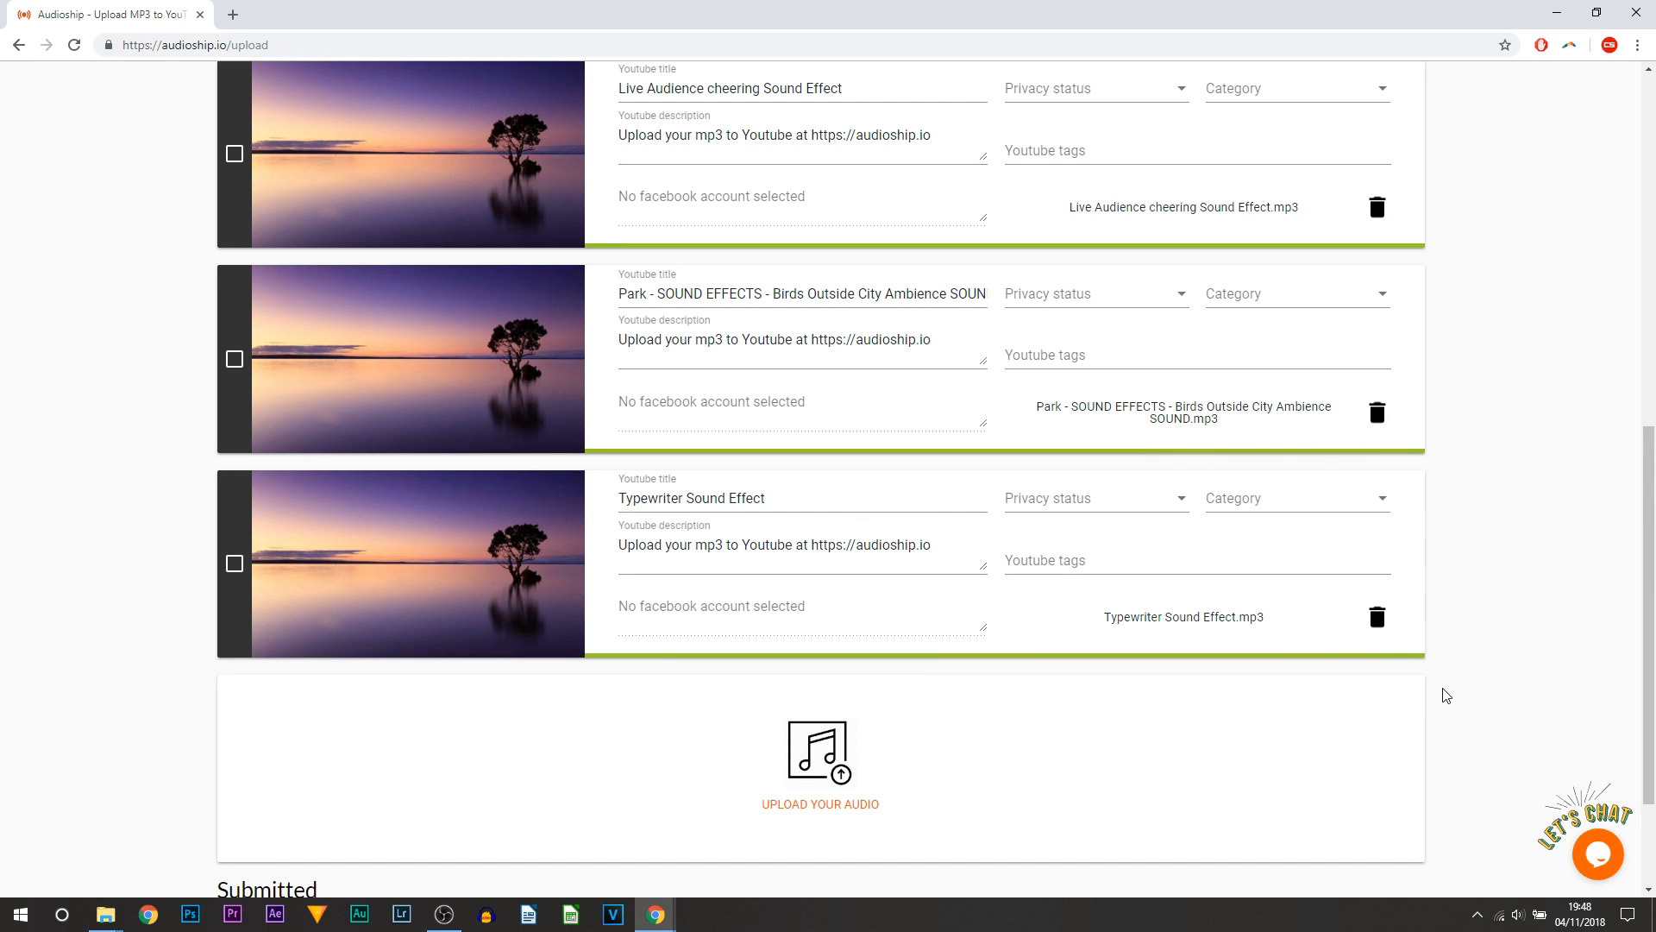
pyautogui.moveTo(1410, 657)
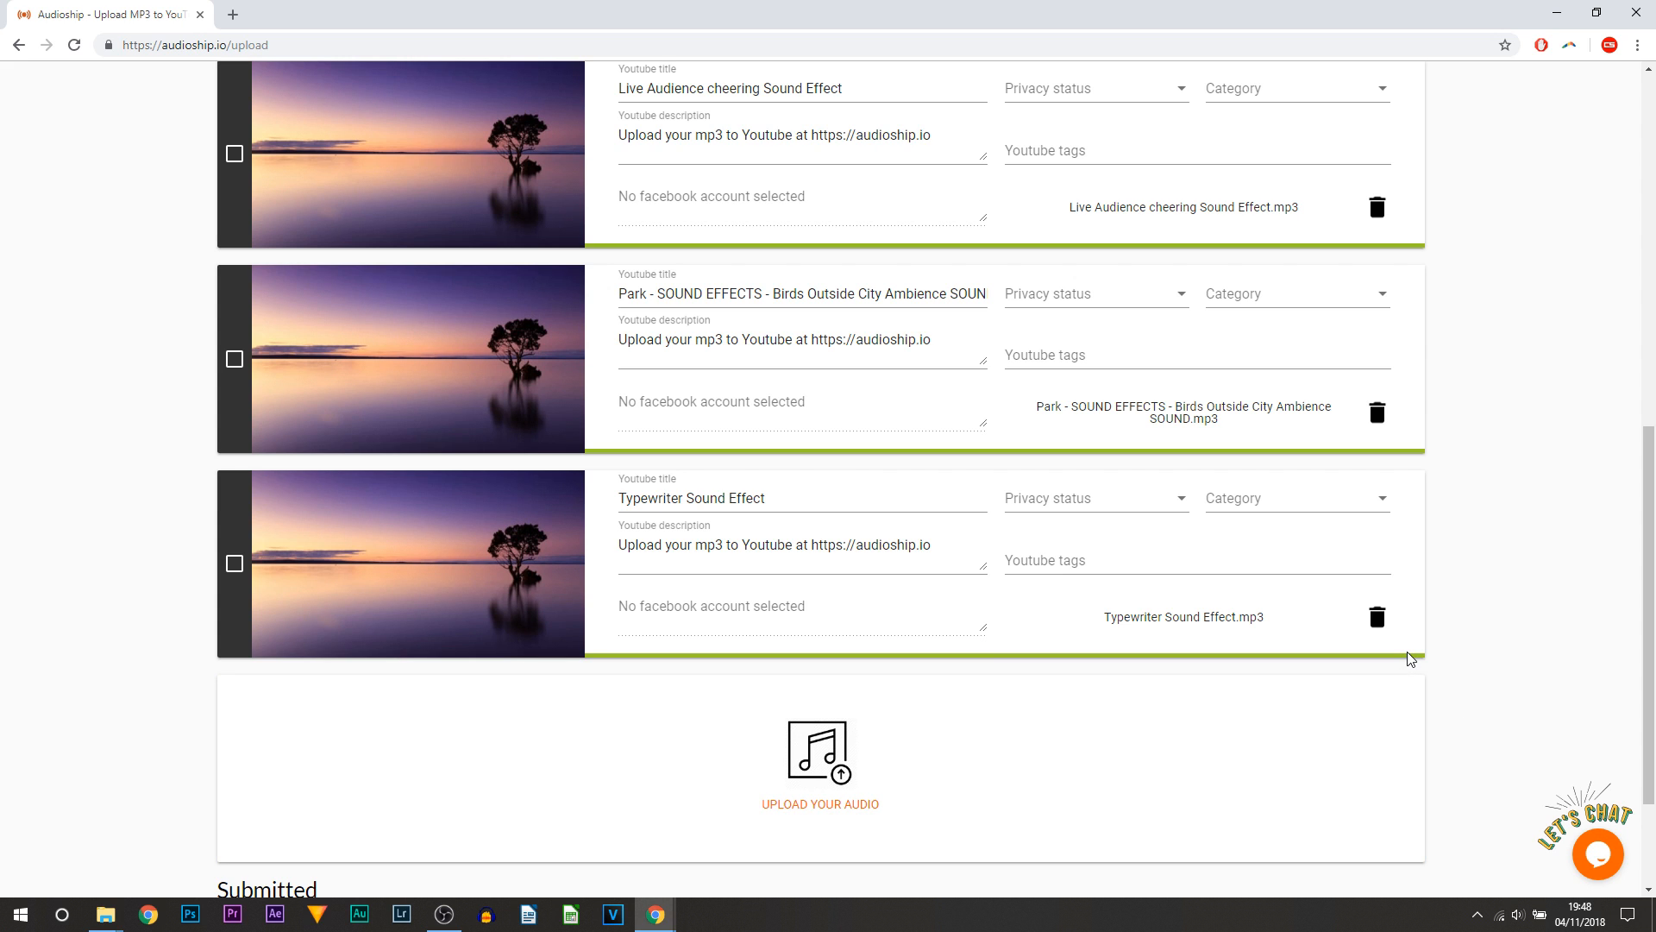
pyautogui.scroll(3)
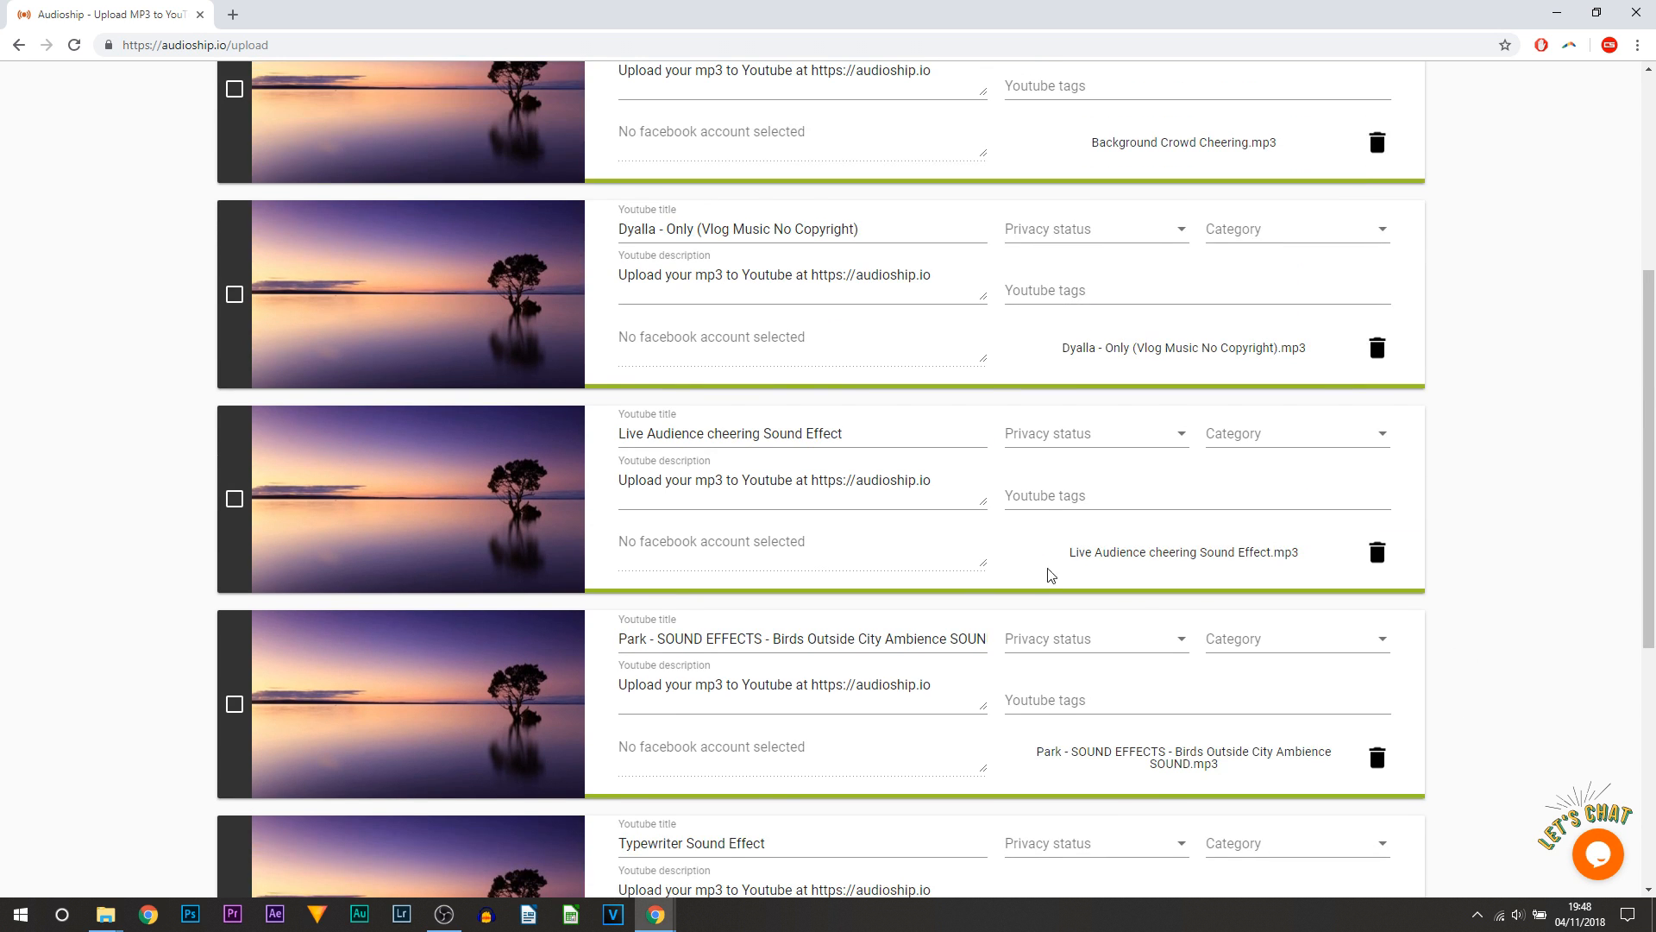
pyautogui.scroll(3)
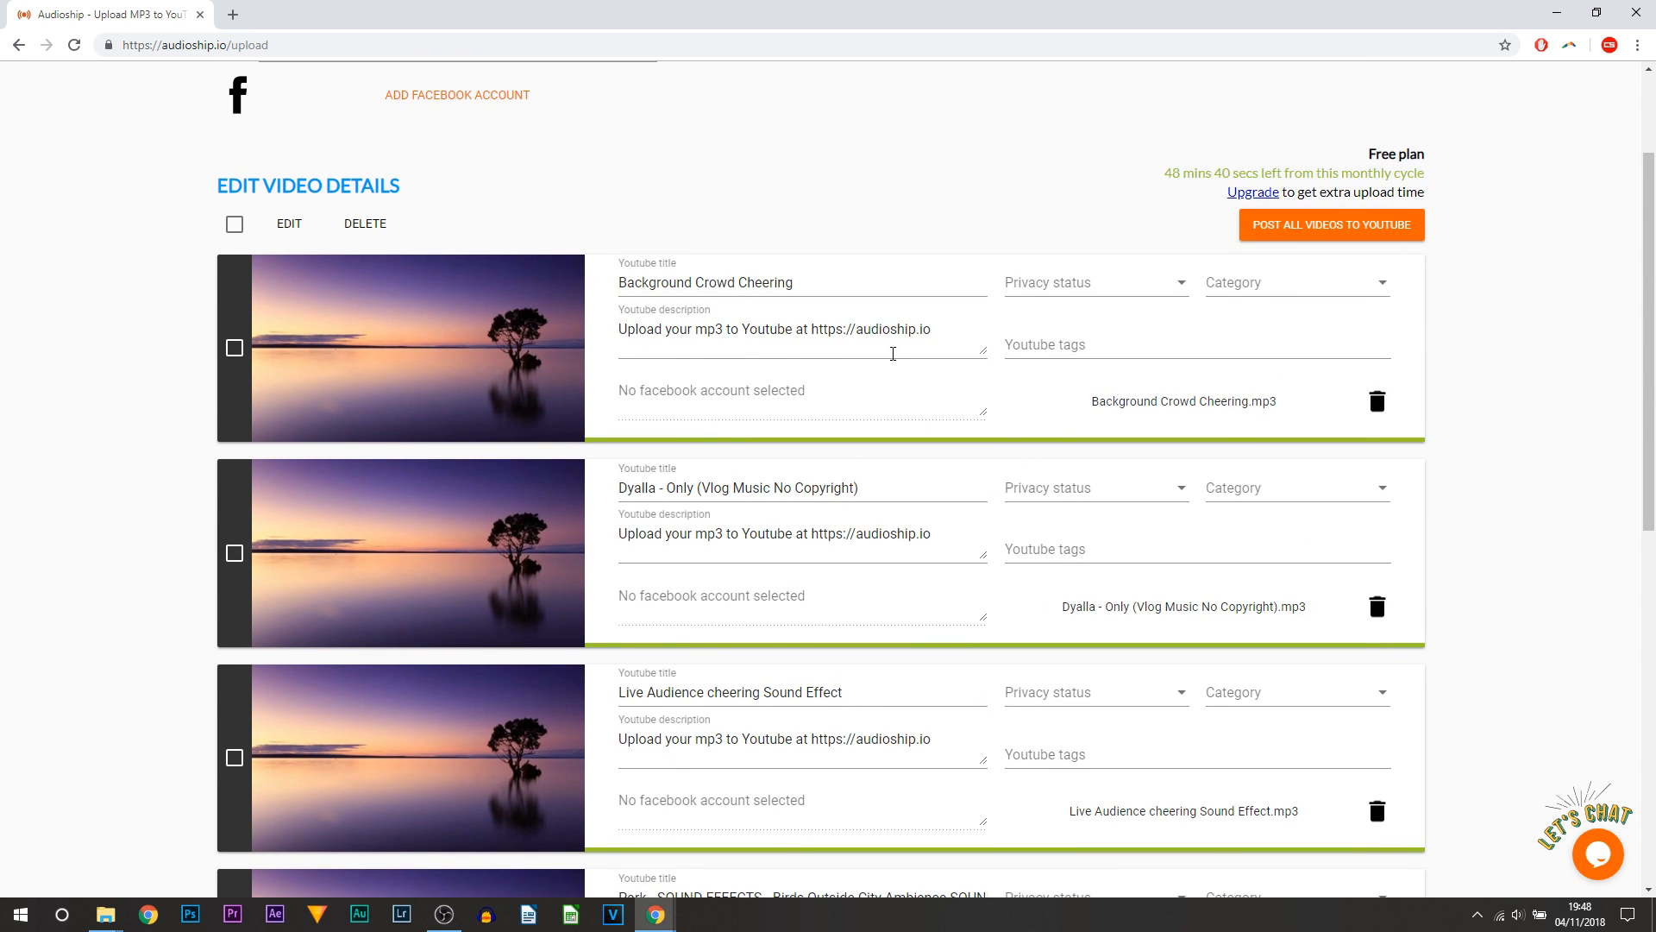
pyautogui.moveTo(1083, 381)
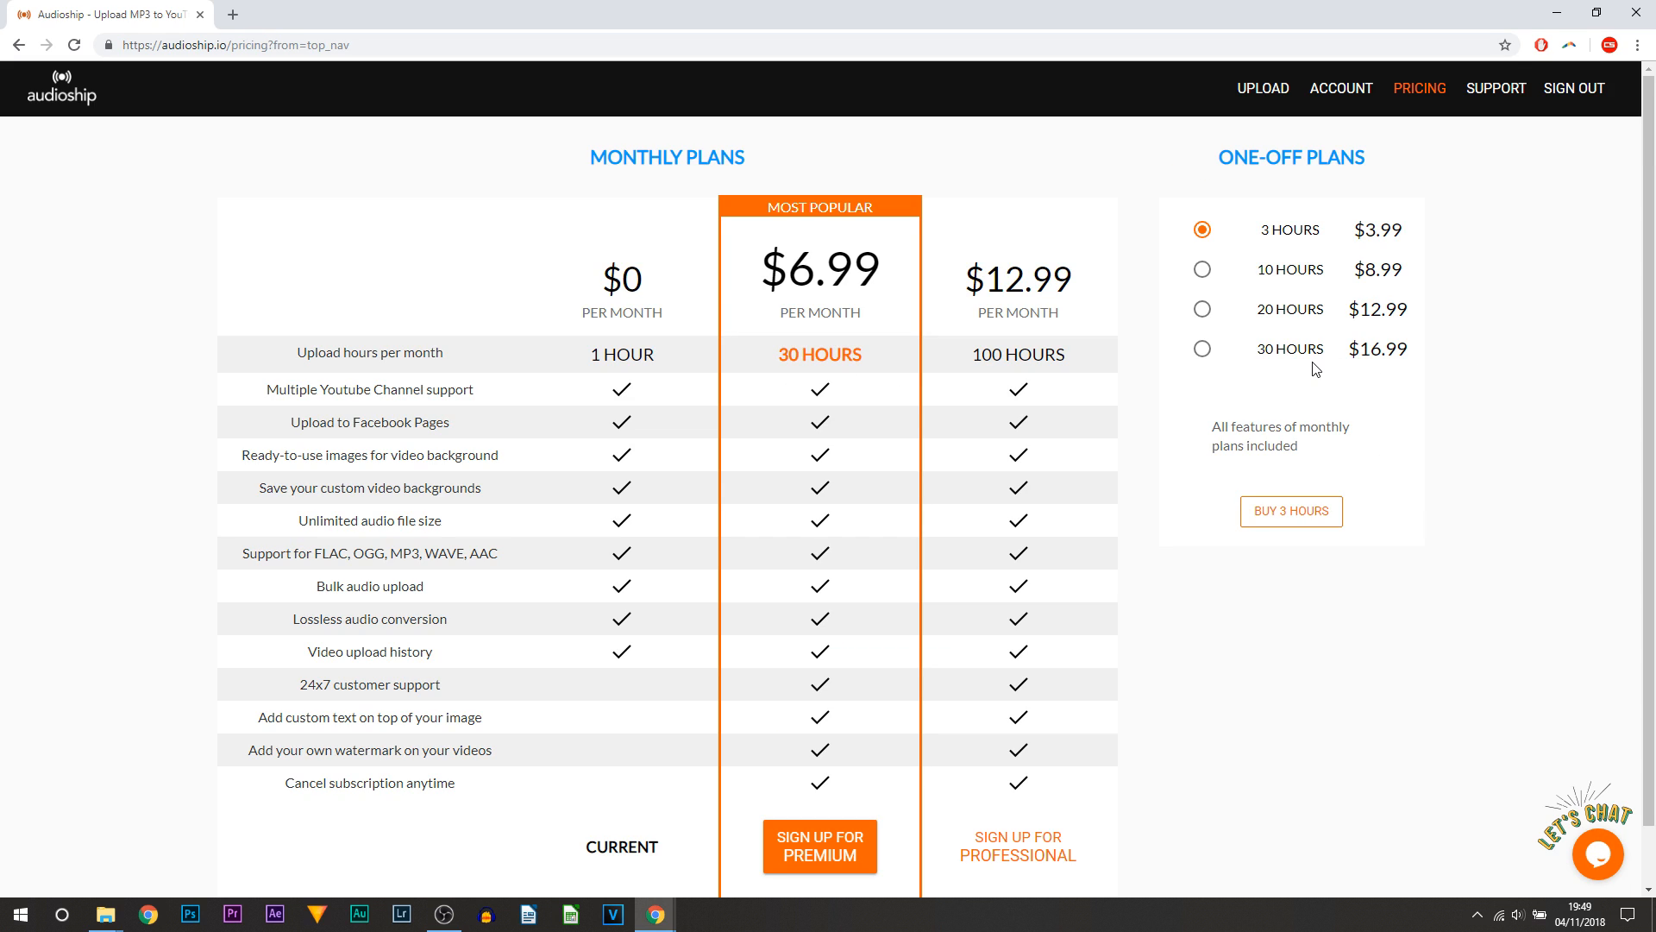
pyautogui.moveTo(865, 260)
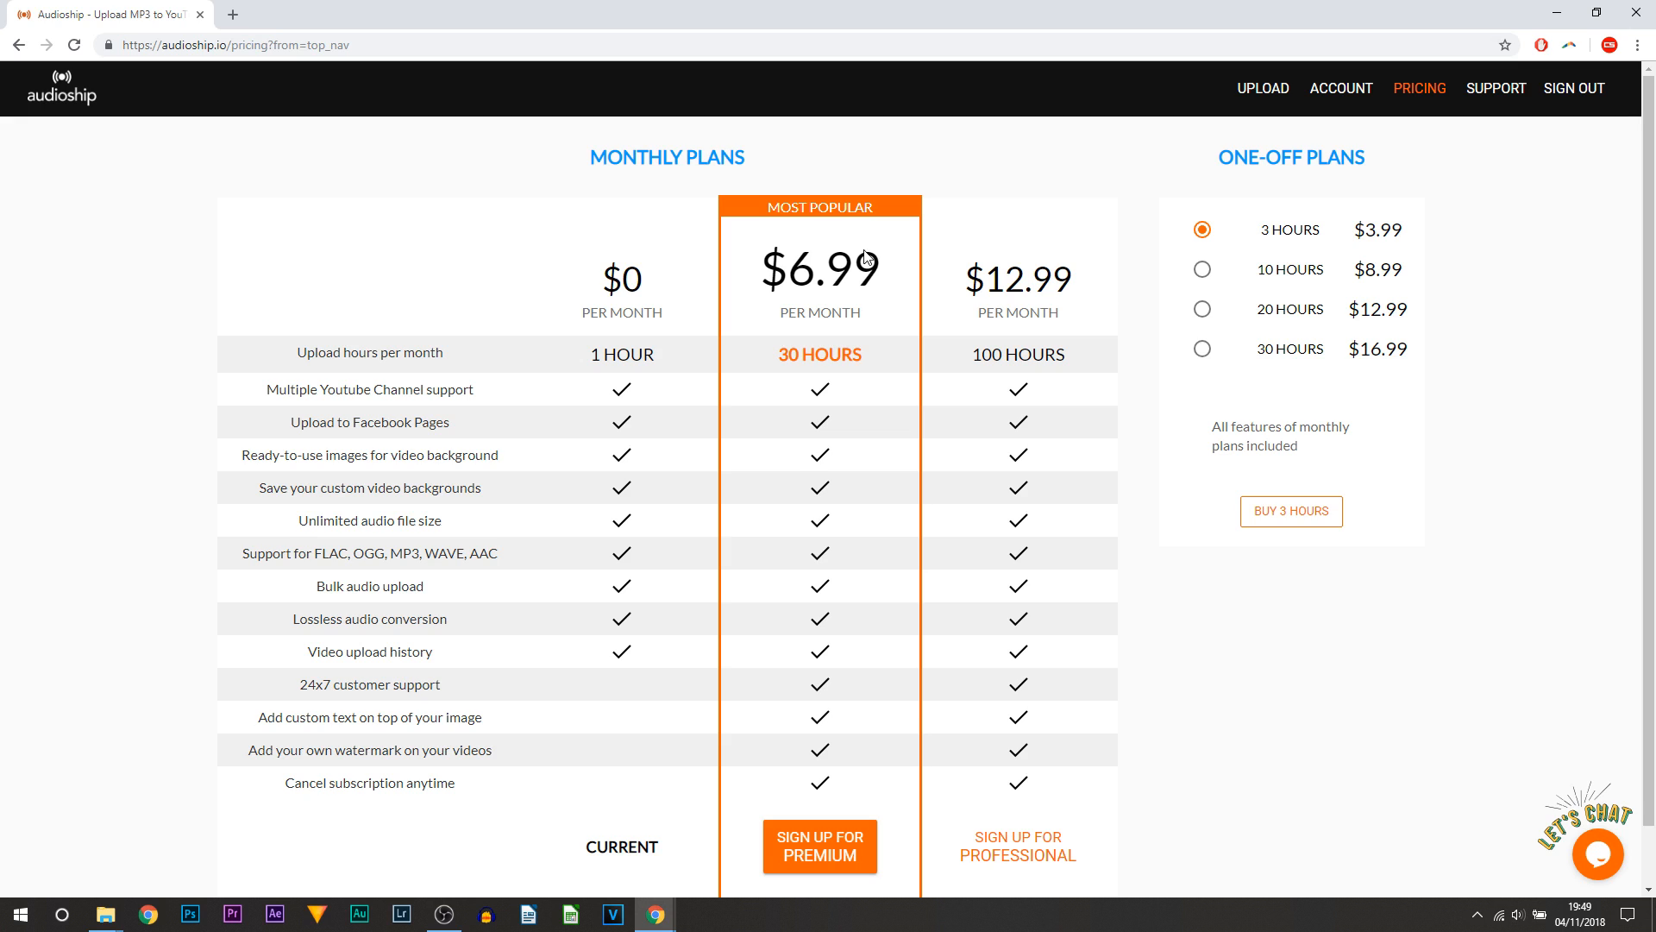
pyautogui.moveTo(821, 275)
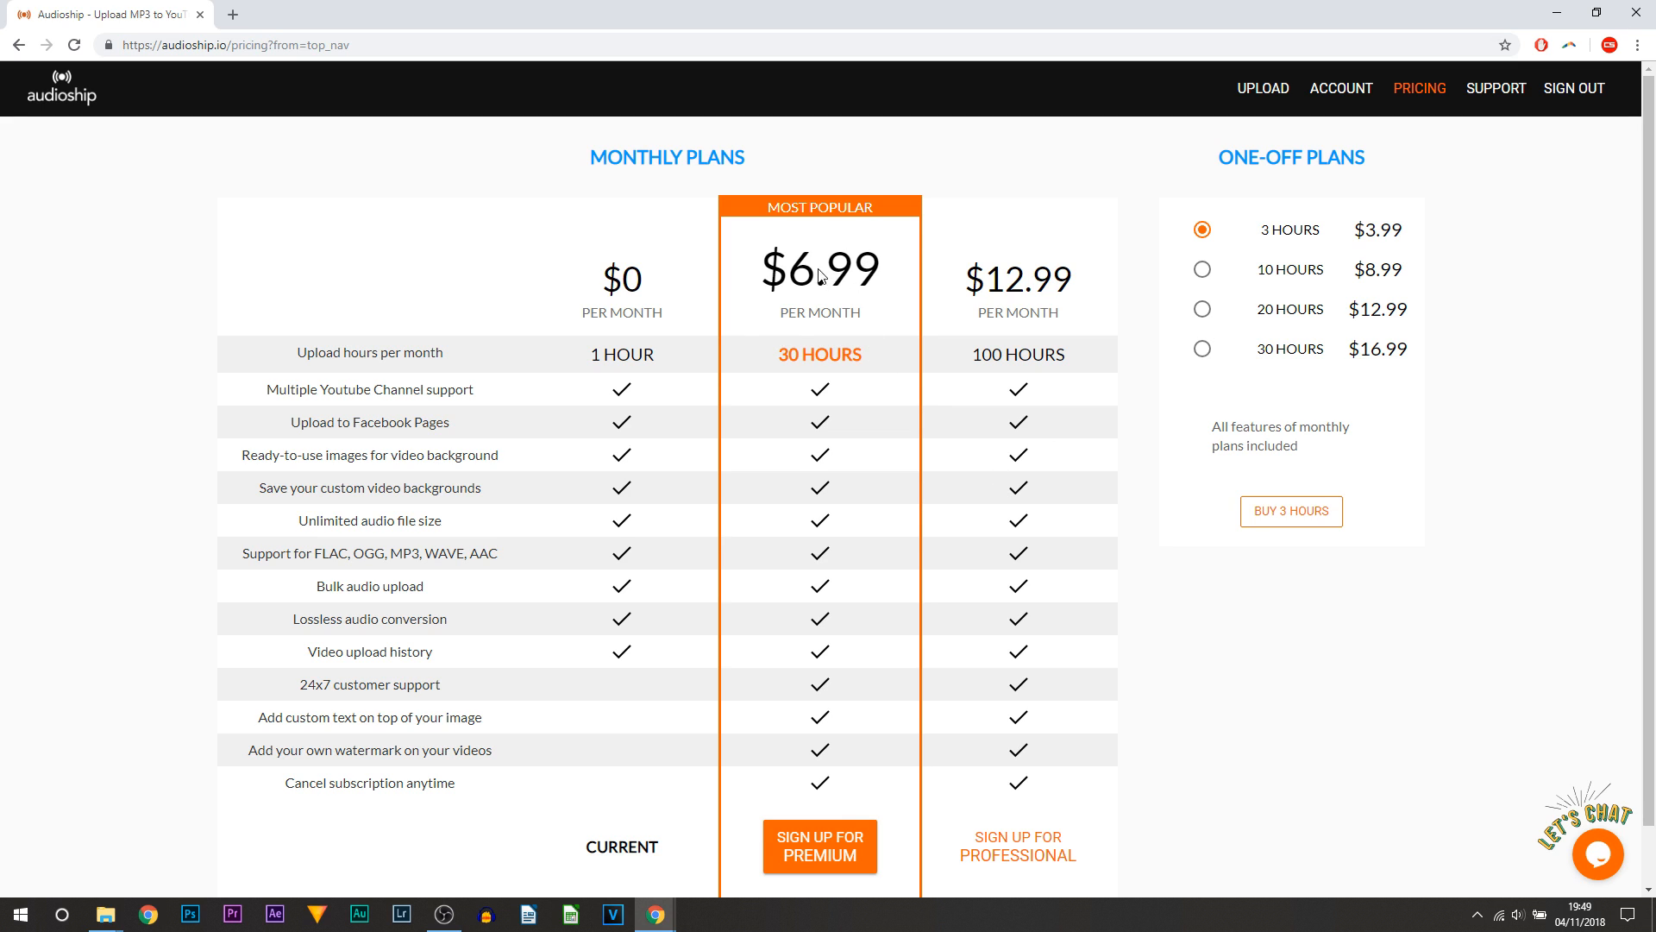
pyautogui.moveTo(799, 268)
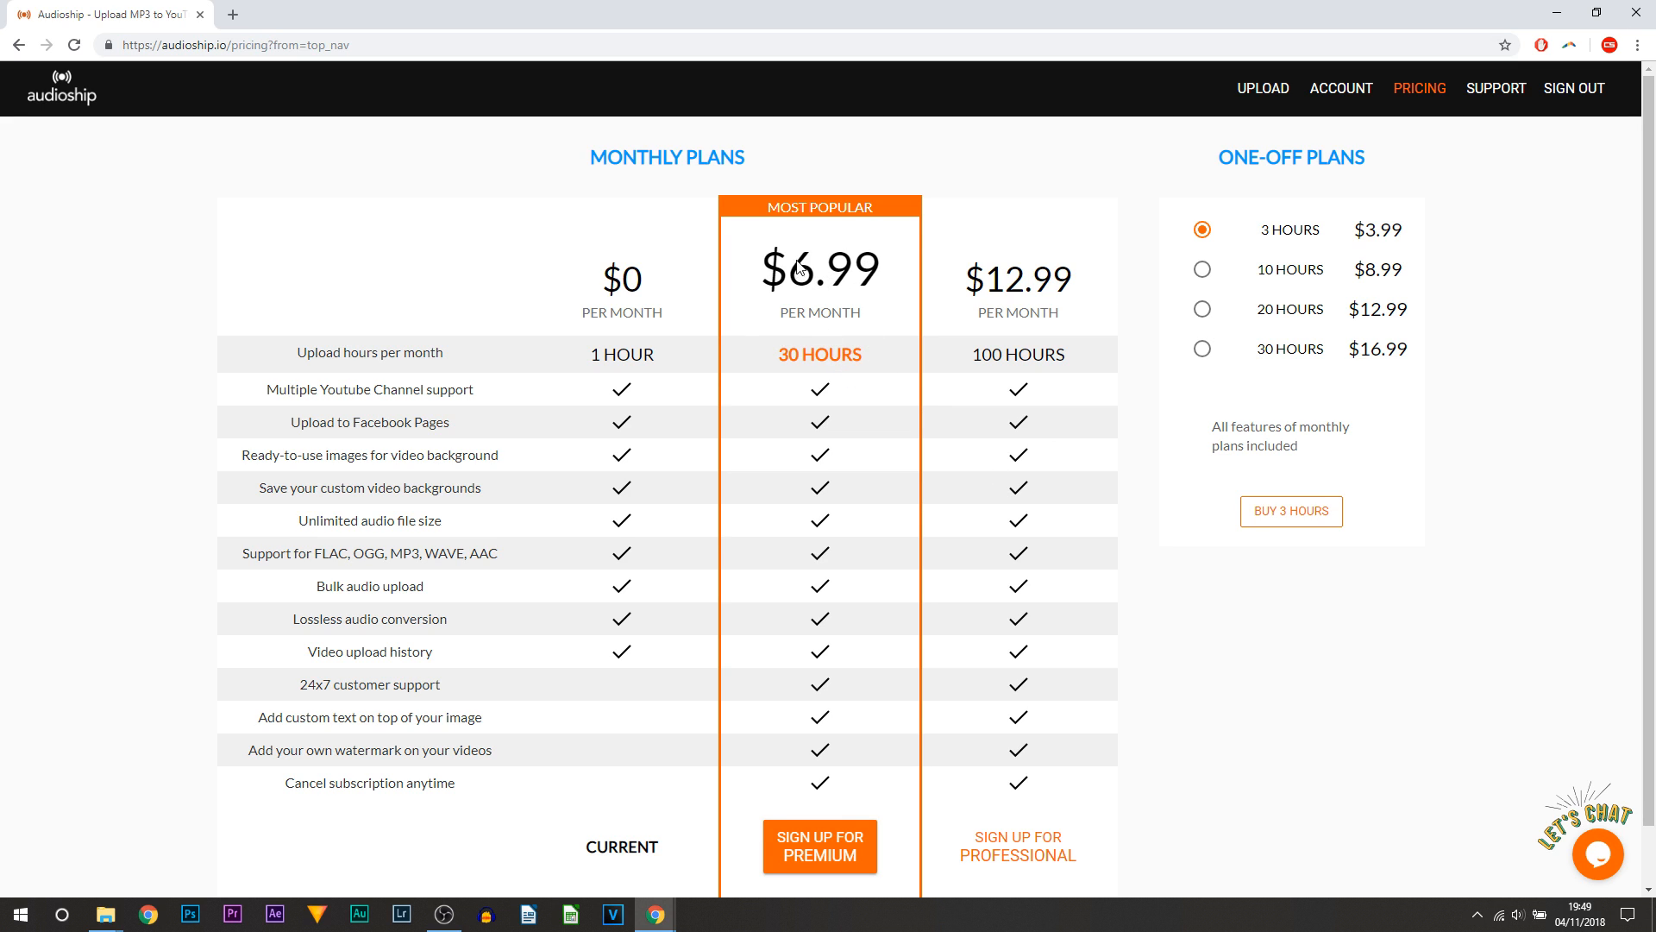
pyautogui.moveTo(845, 287)
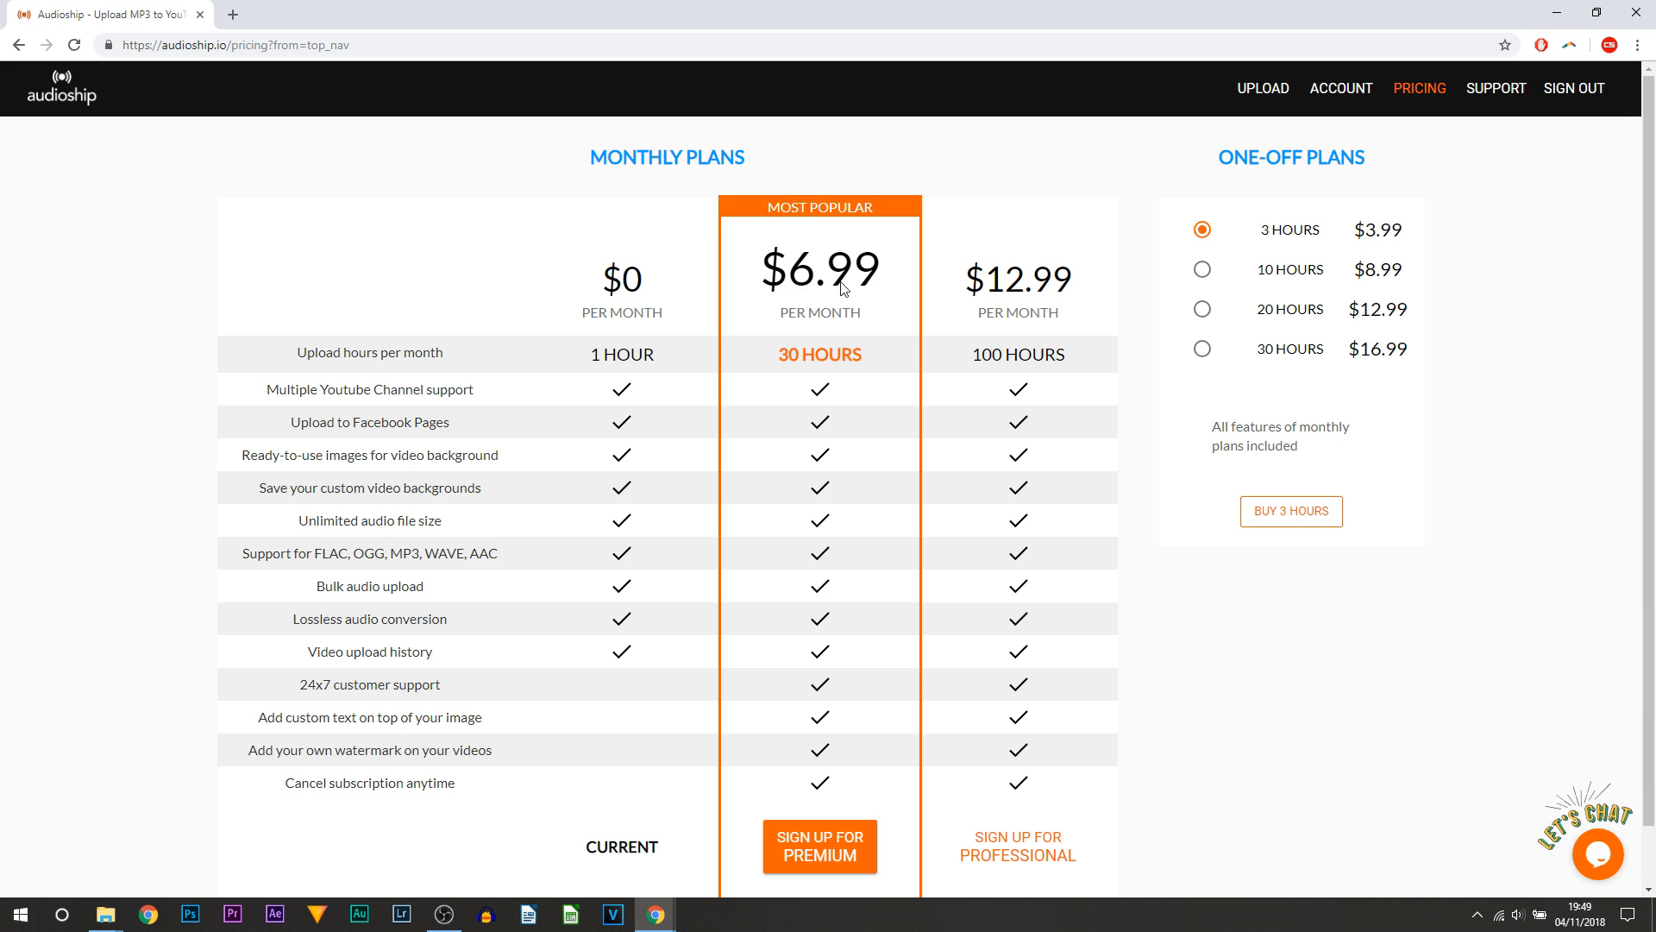
pyautogui.moveTo(985, 285)
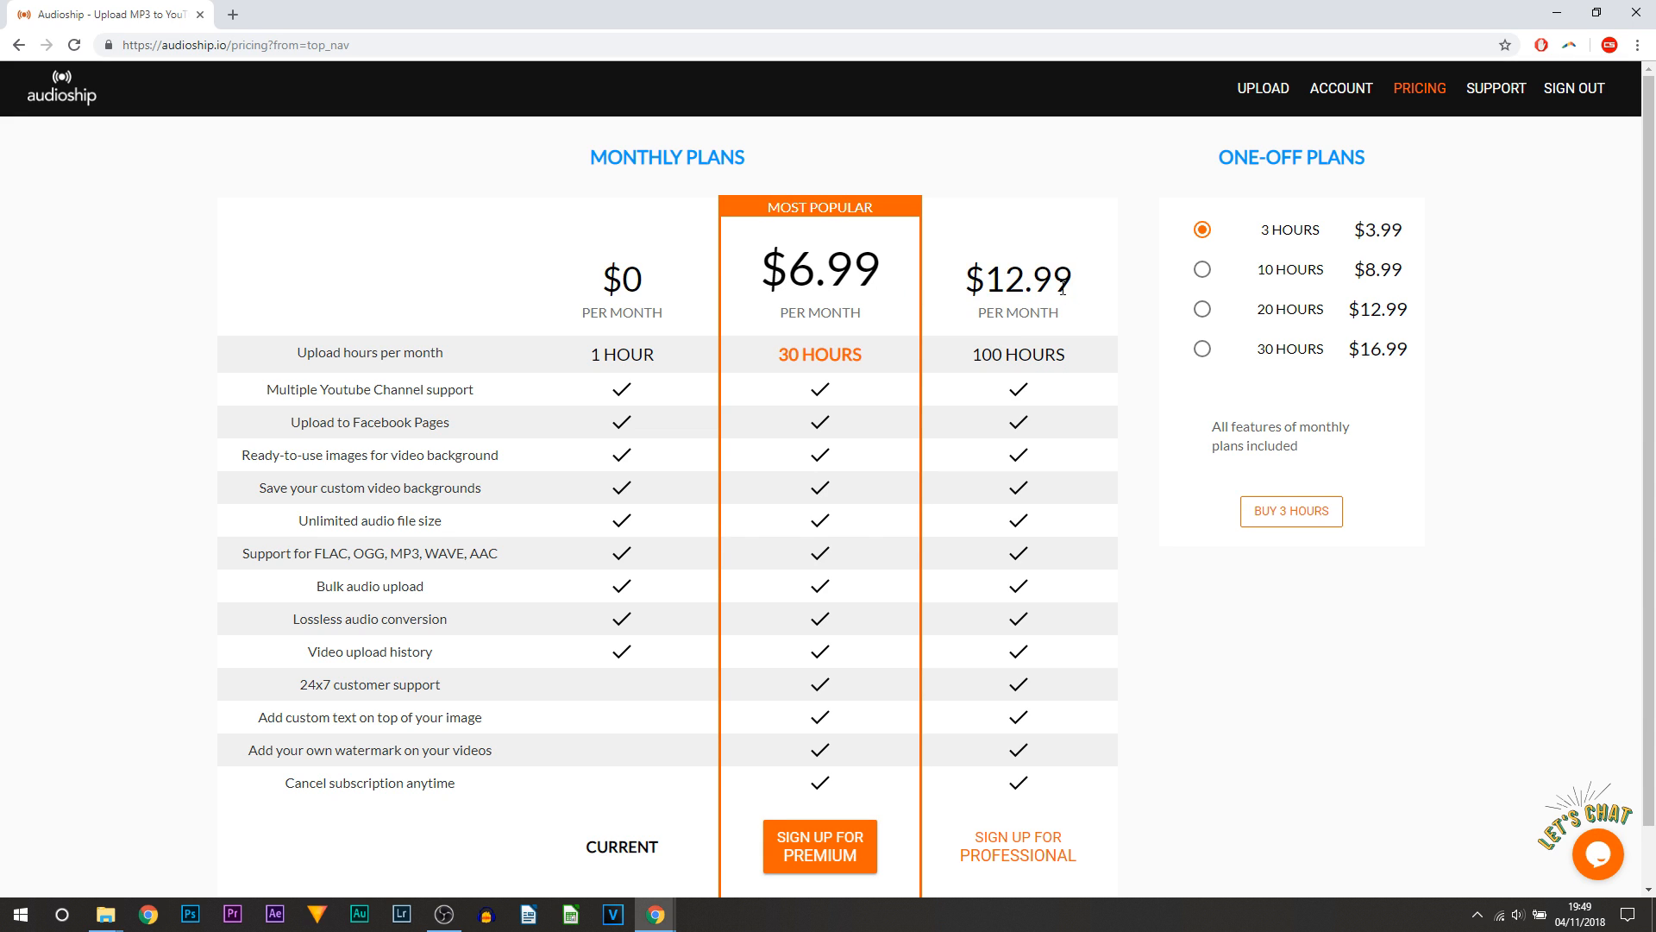
# Step: Open the pricing page comparing free, $6.99 Premium, $12.99 Professional and one-off hour packs
pyautogui.doubleClick(622, 277)
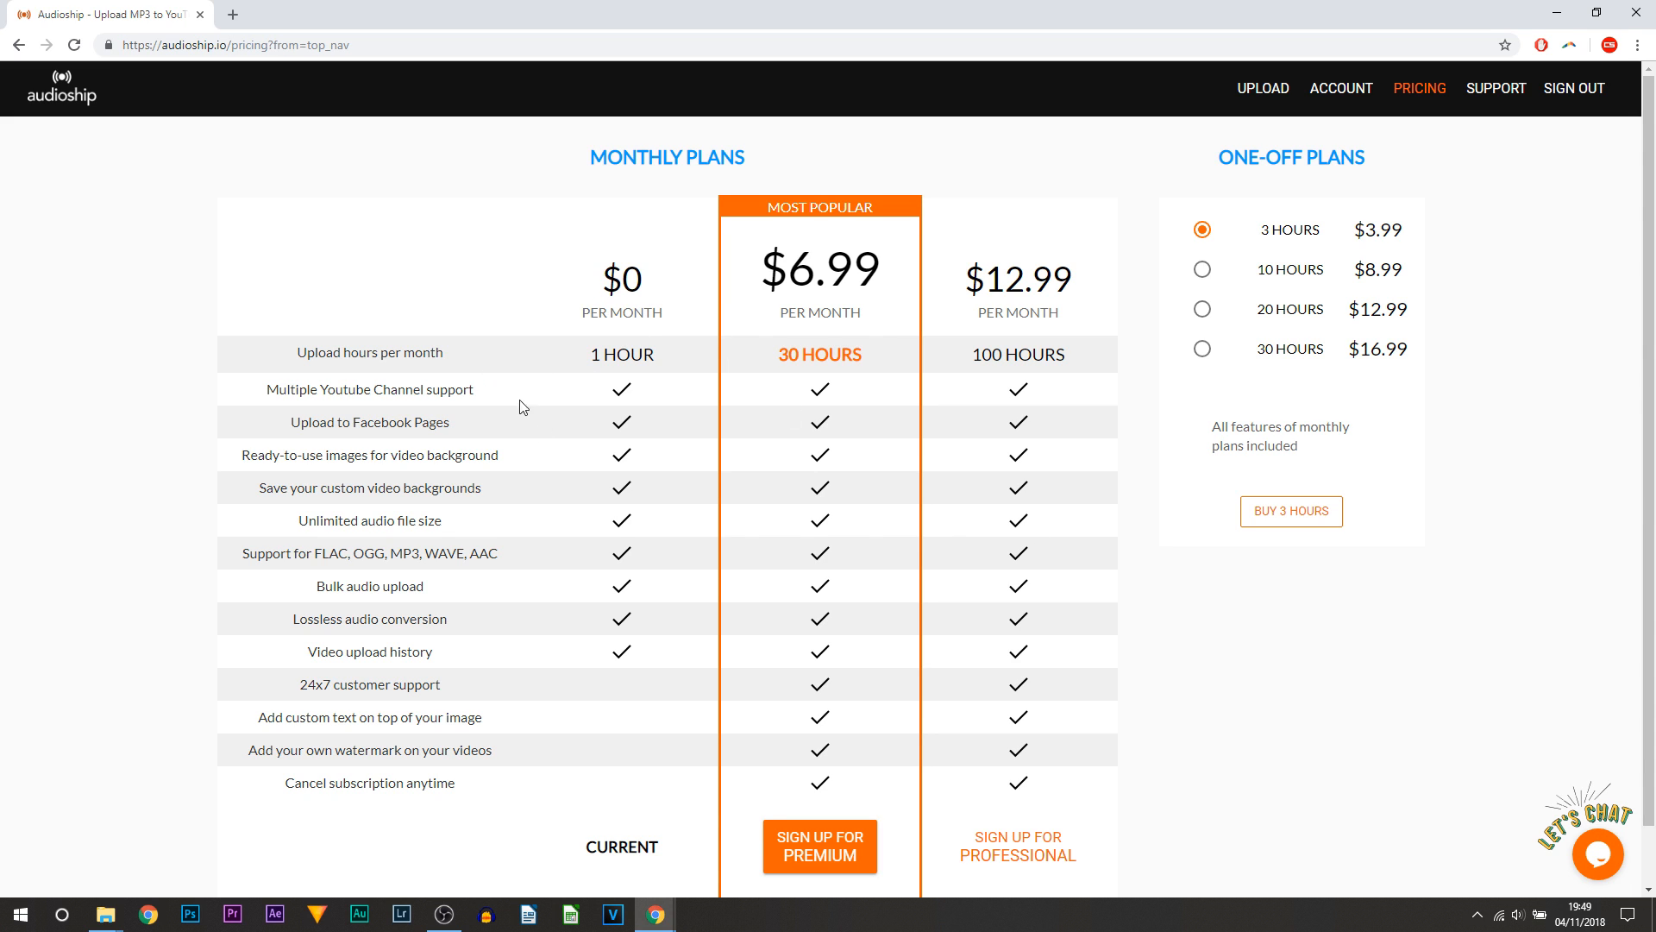
pyautogui.scroll(-3)
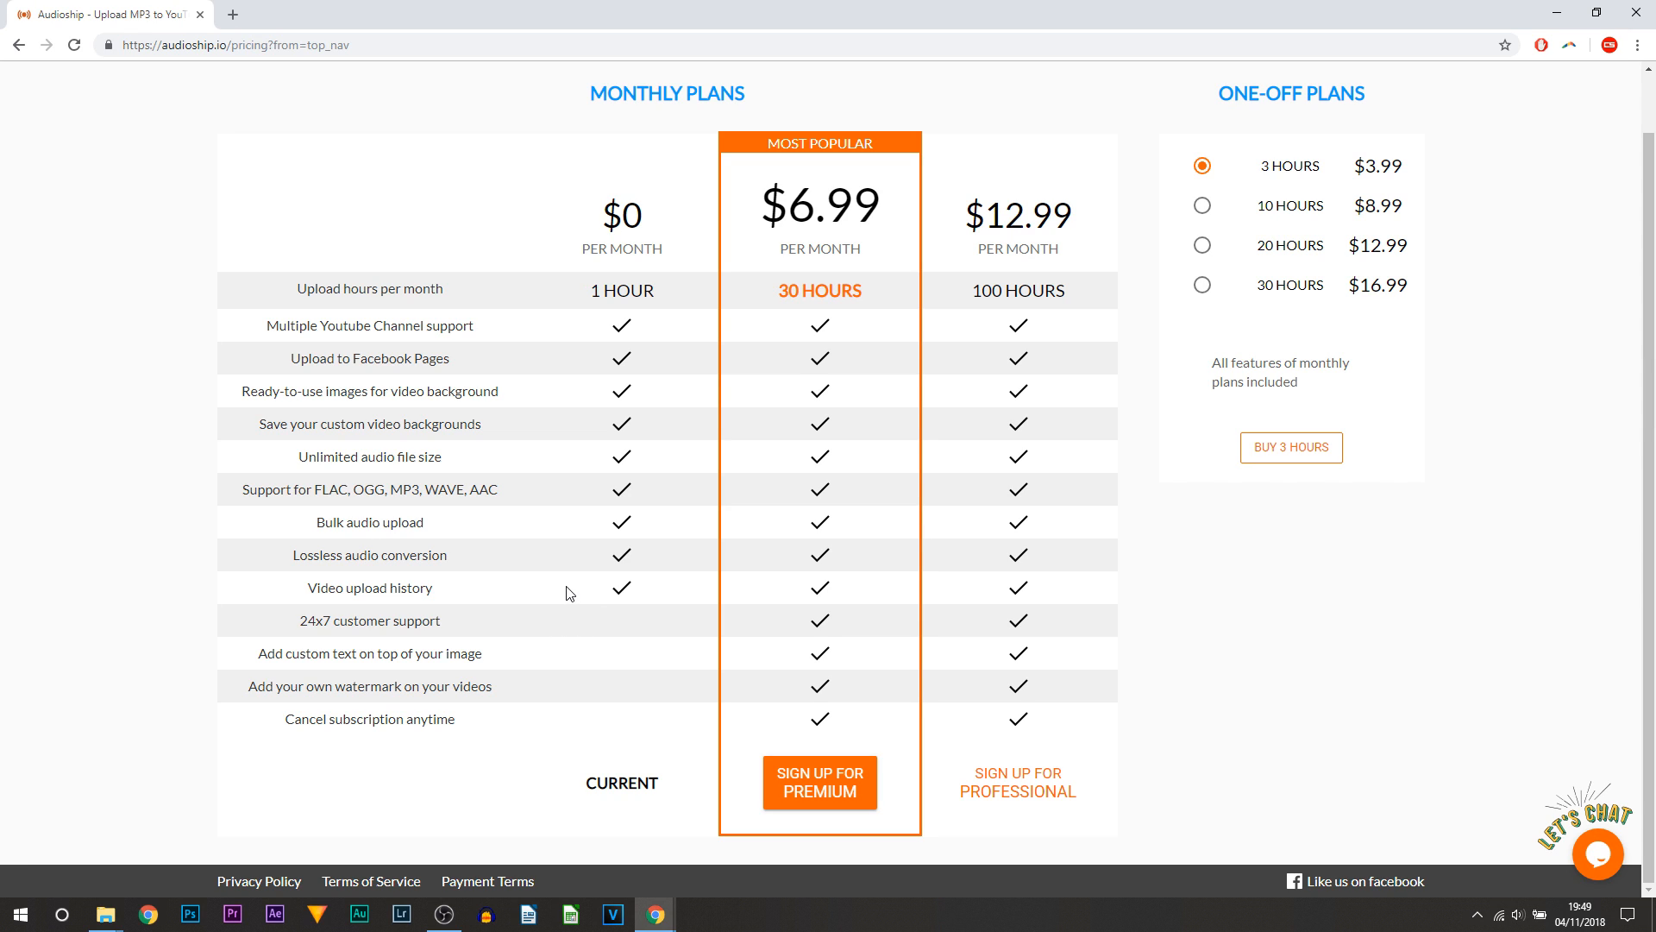
pyautogui.moveTo(779, 378)
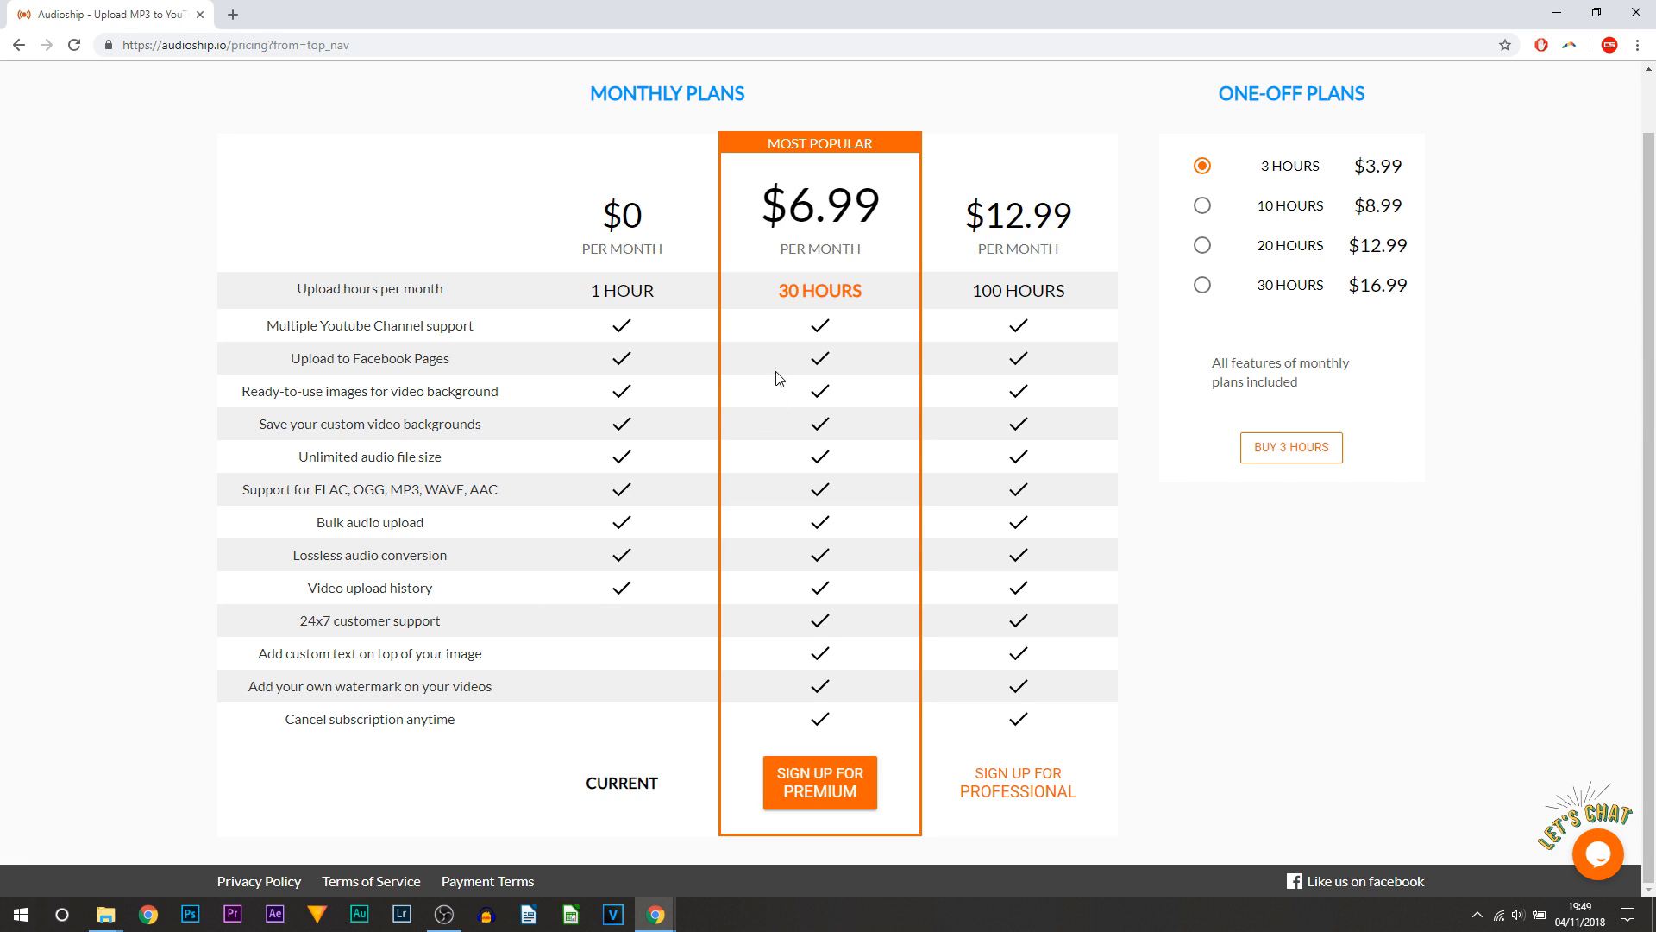
pyautogui.moveTo(630, 215)
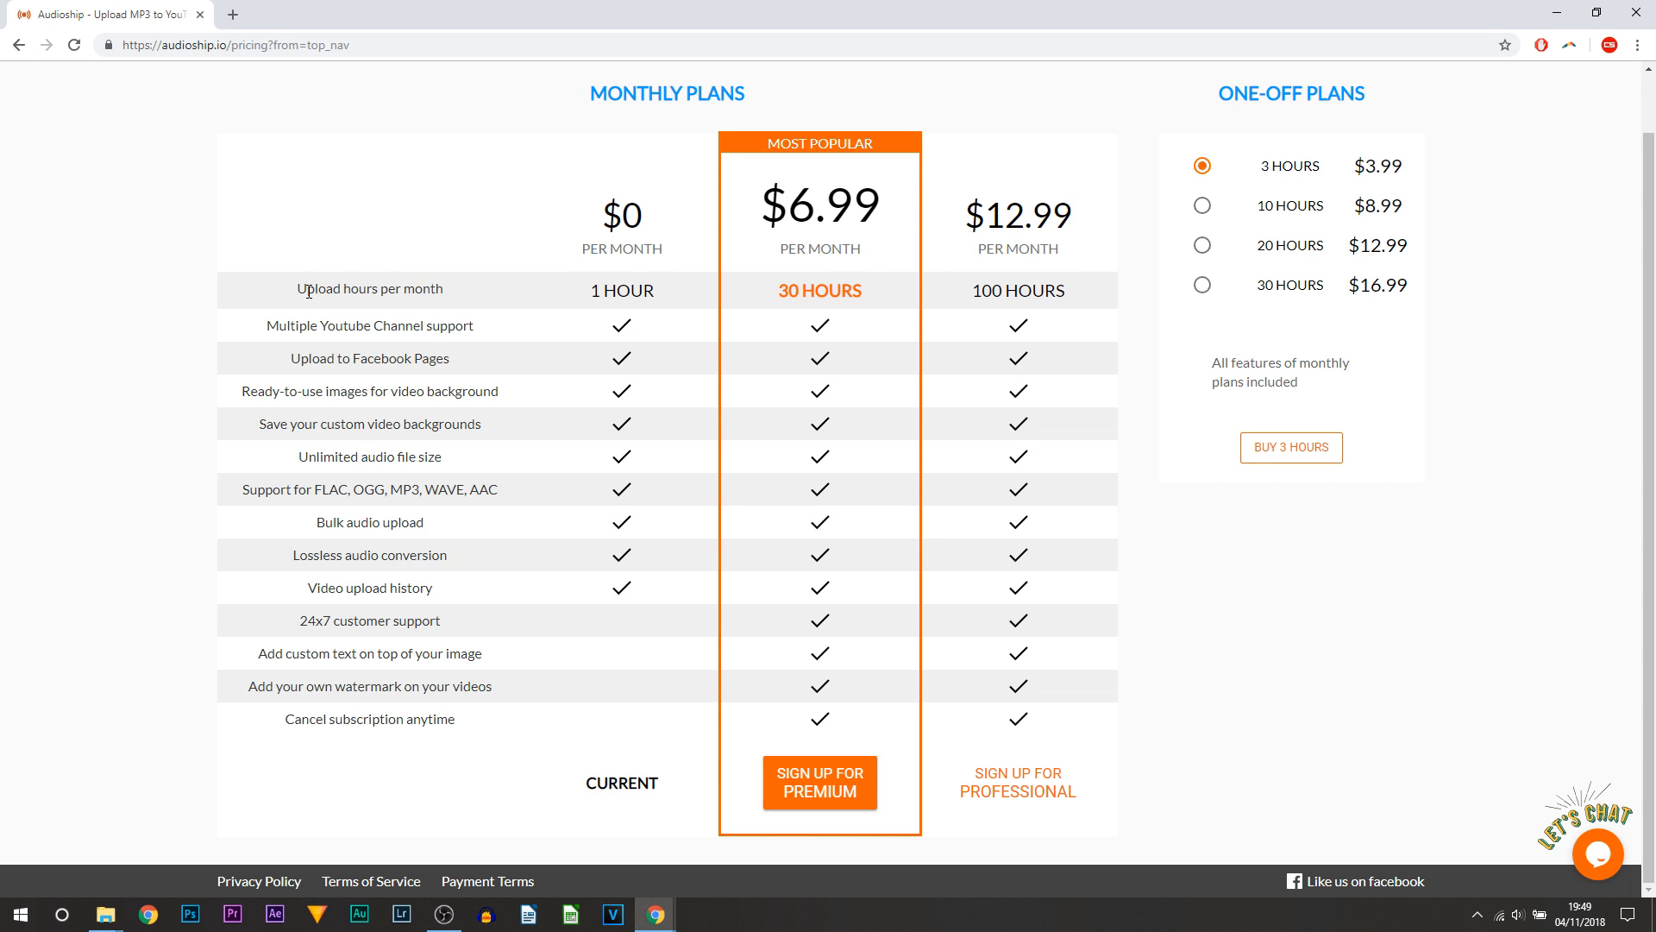
pyautogui.moveTo(589, 304)
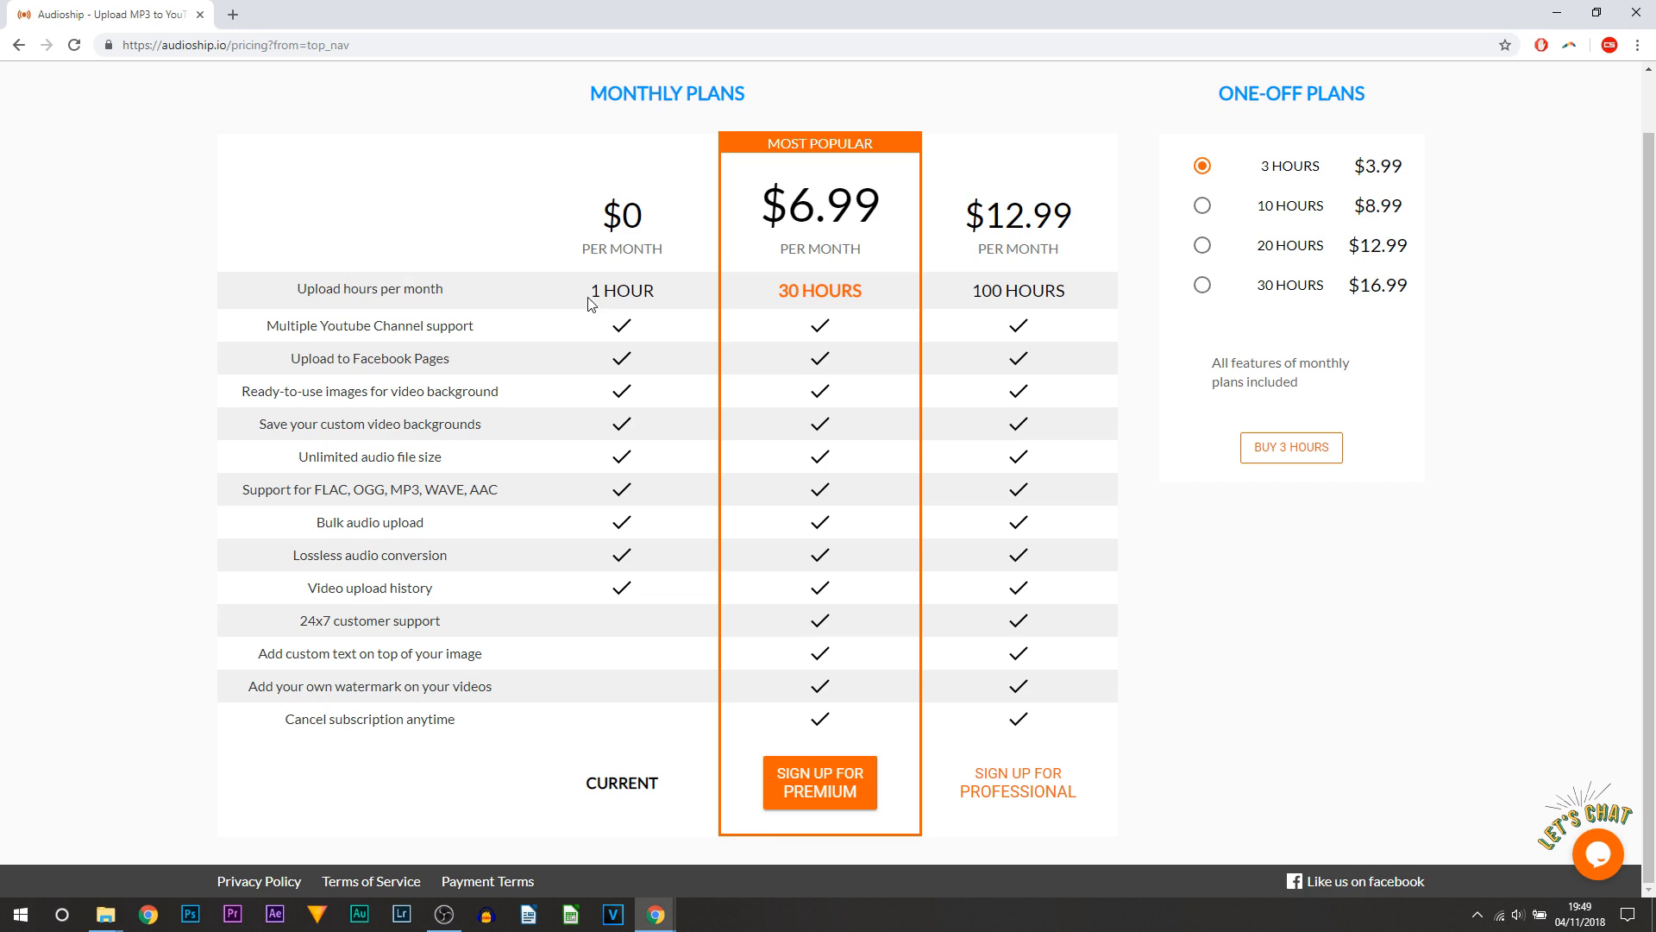
pyautogui.doubleClick(621, 290)
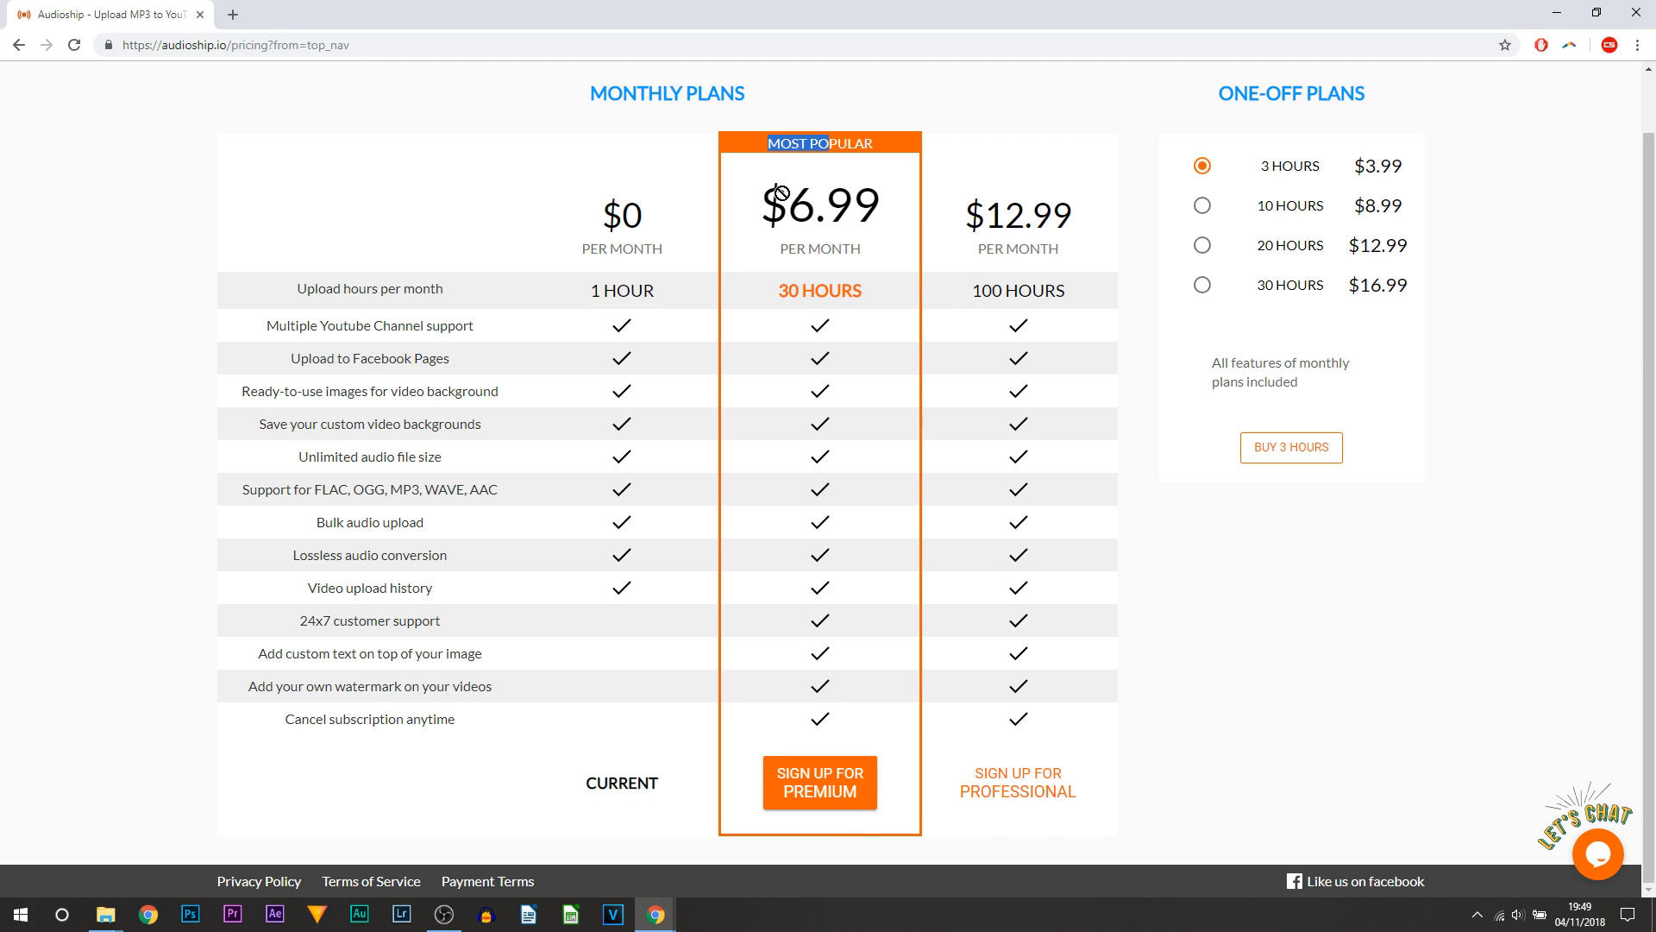
pyautogui.moveTo(853, 231)
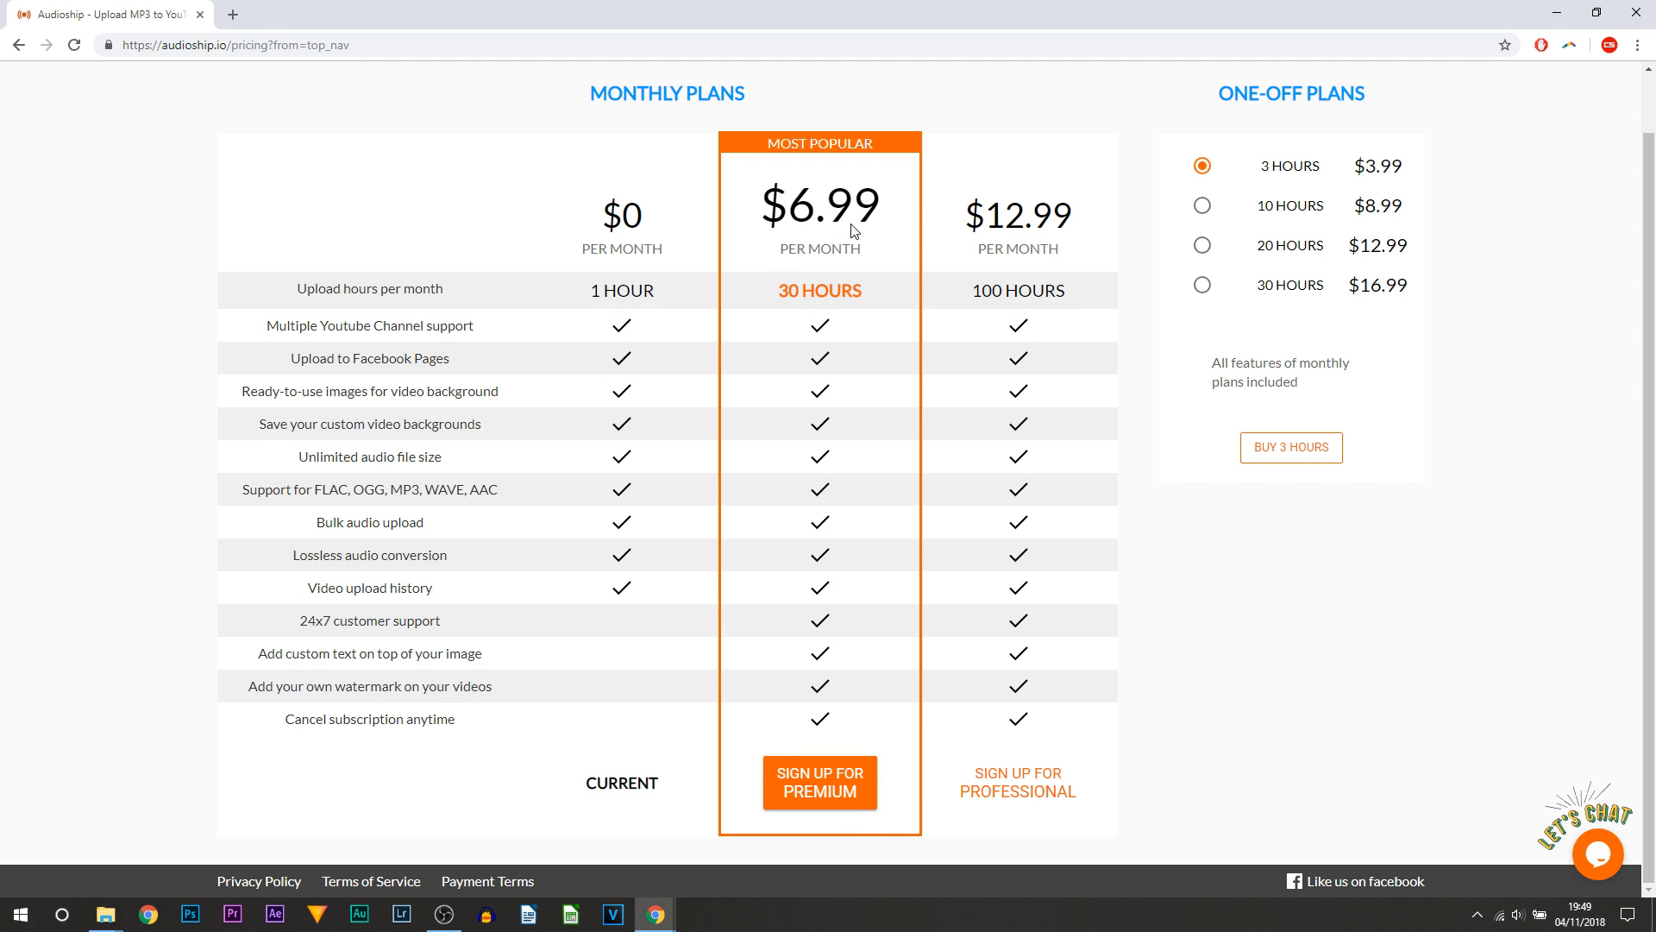
pyautogui.moveTo(1439, 476)
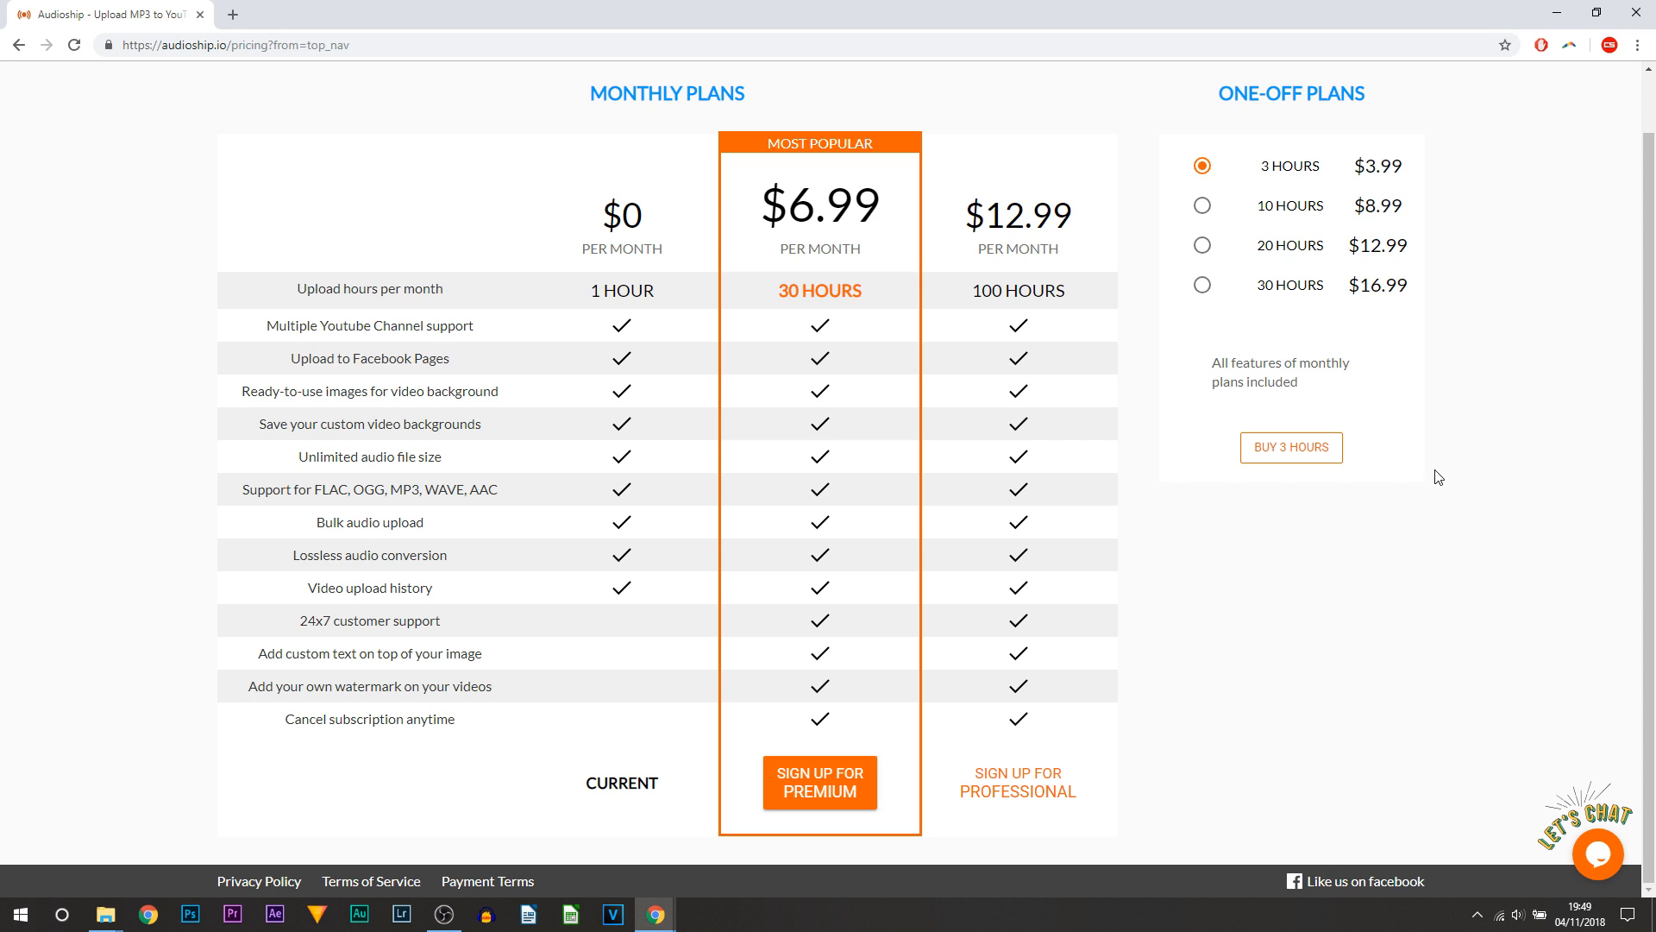